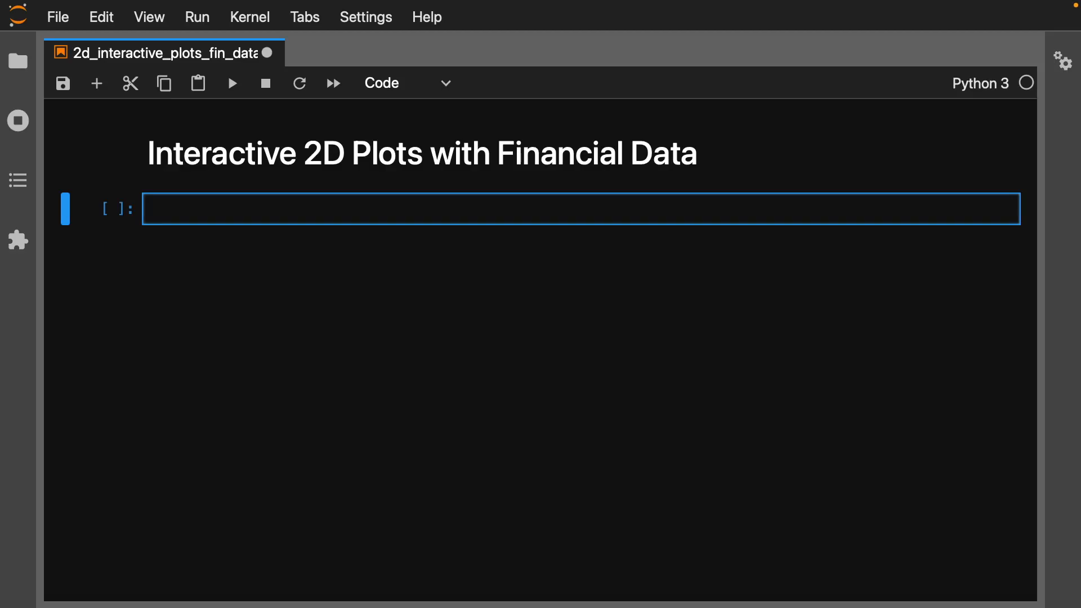
# Step: Import pandas as pd, numpy as np and plotly_express, commenting 'Interactive Plotting Lib'
pyautogui.write('import pandas as')
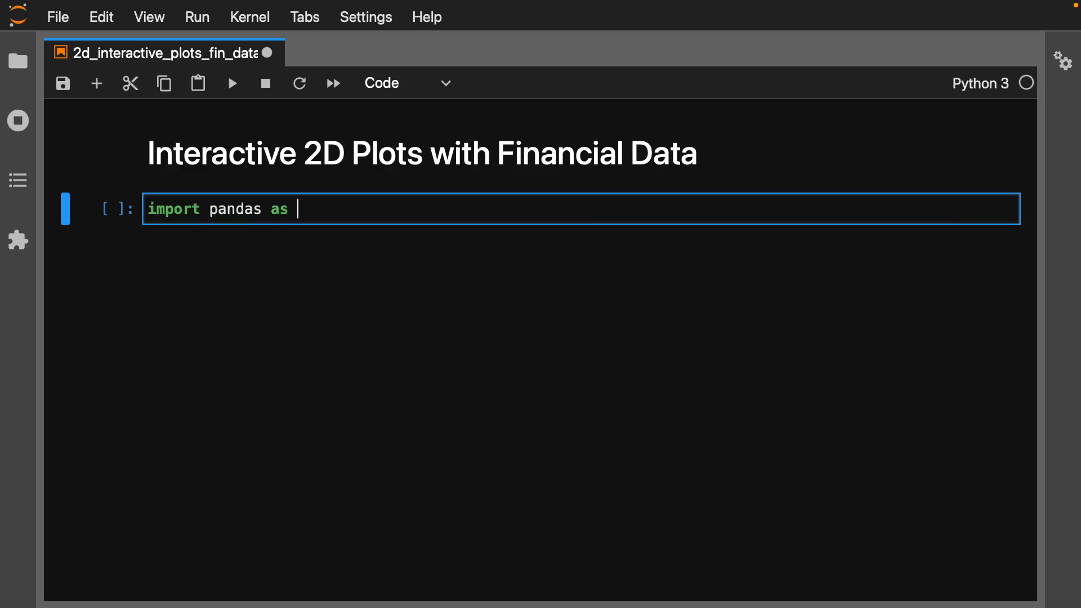
pyautogui.write('pd')
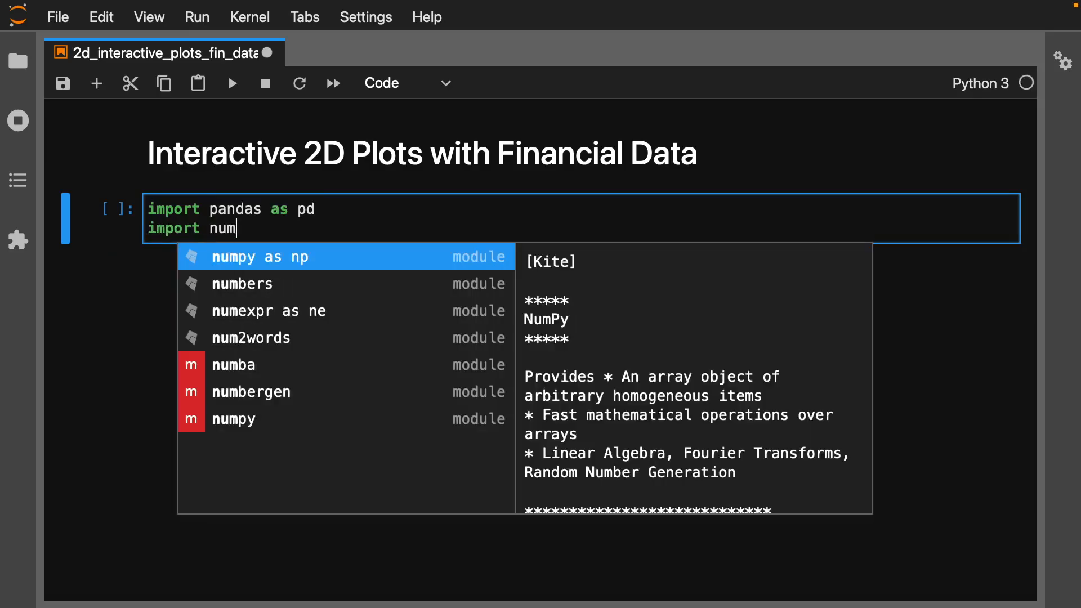
pyautogui.click(261, 257)
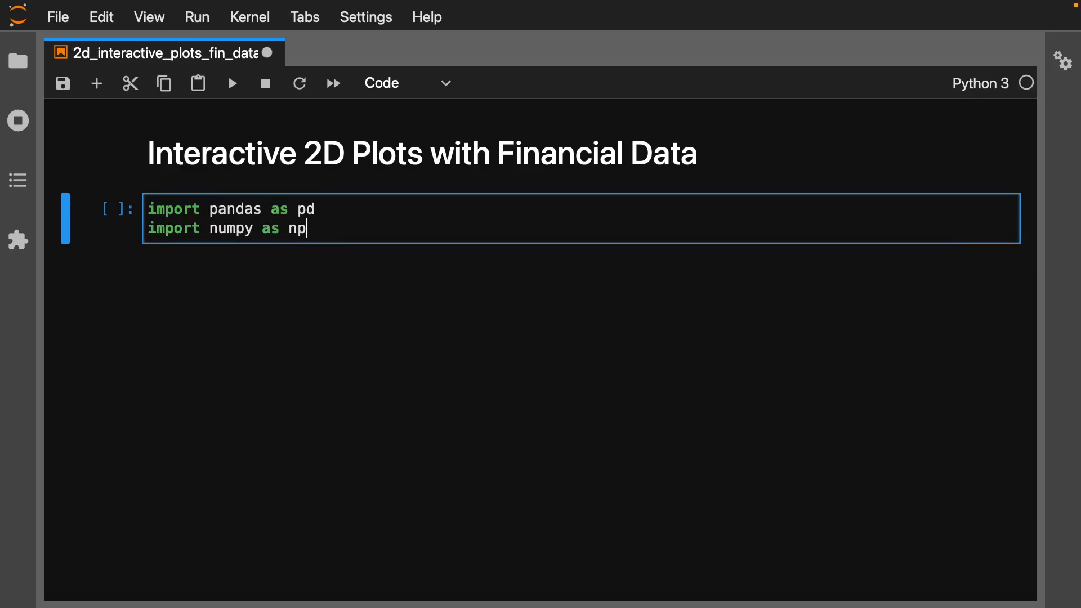
pyautogui.write('import plotly_express as px')
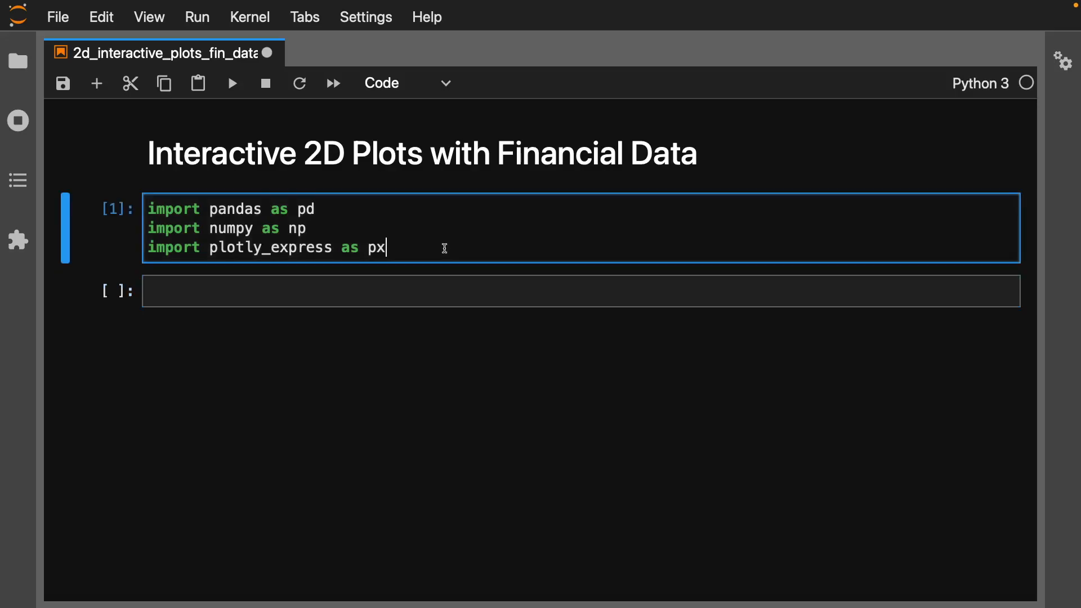
pyautogui.write('#')
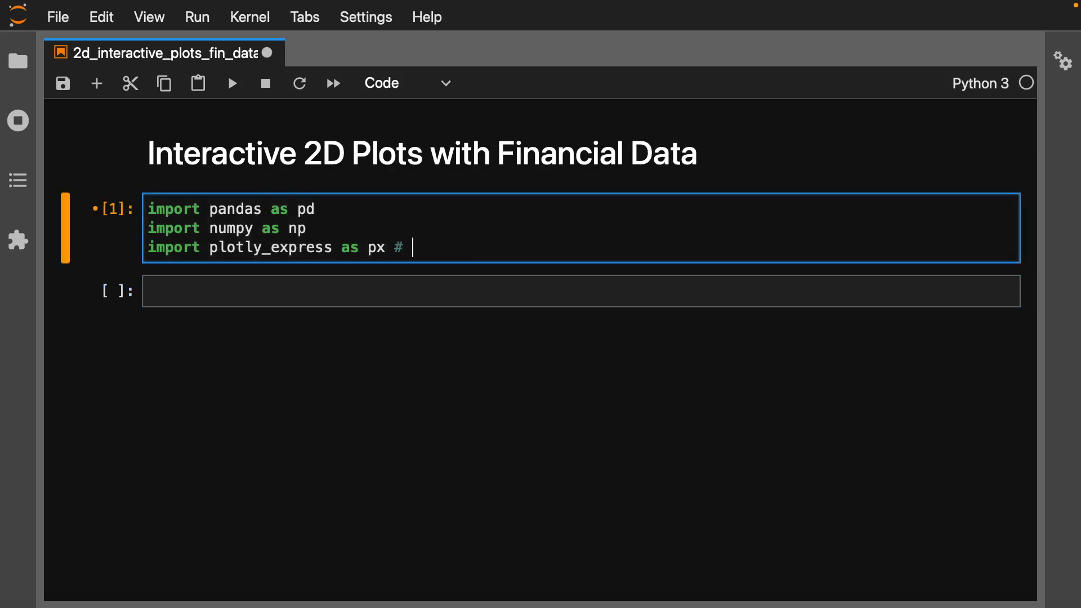
pyautogui.write('Intera')
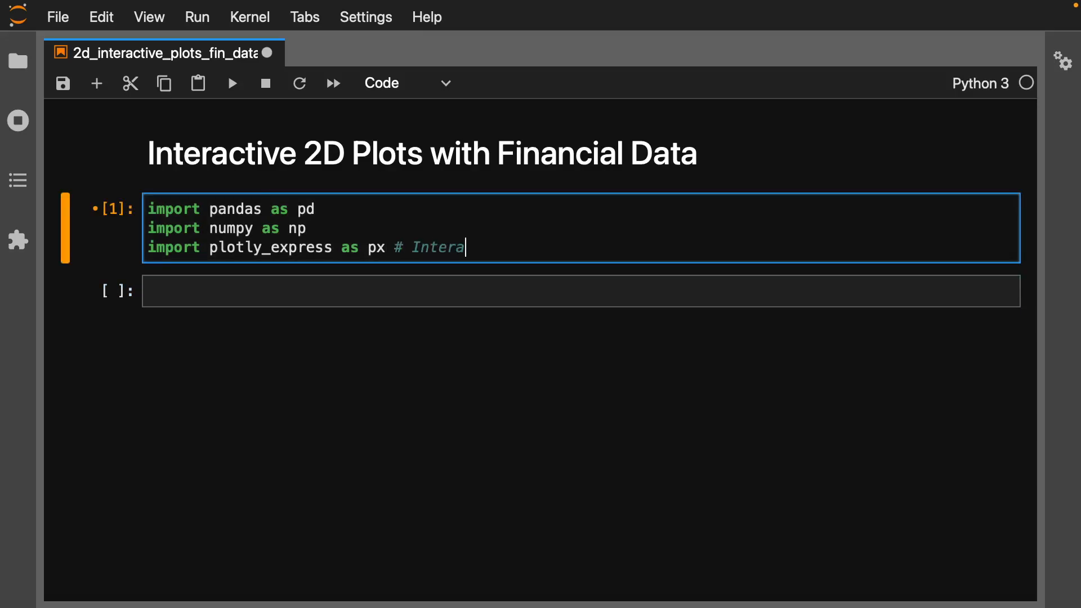
pyautogui.write('ctive Pl')
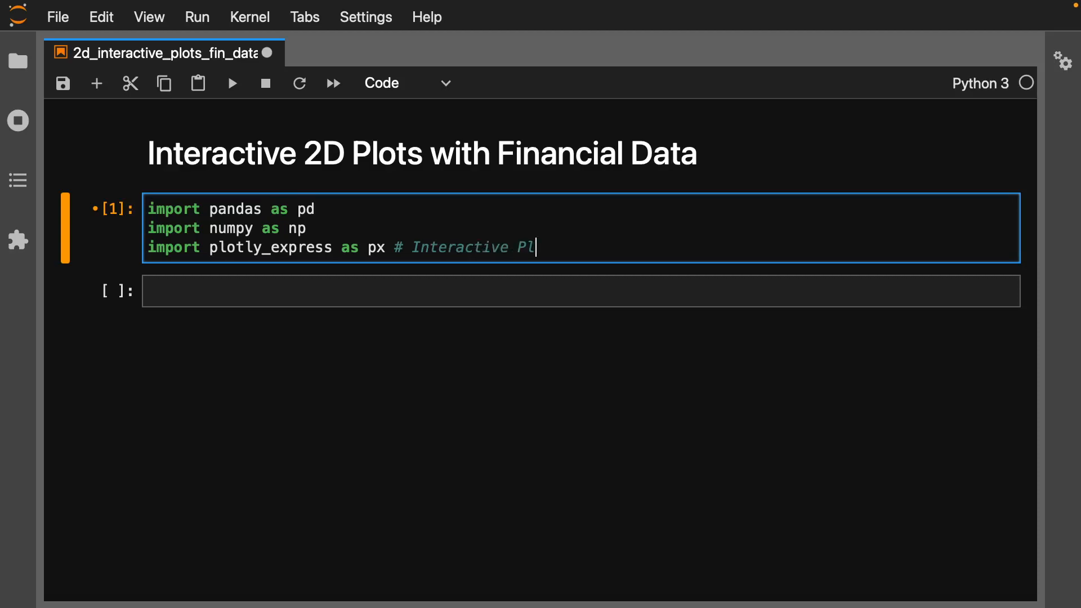
pyautogui.write('otting Lib')
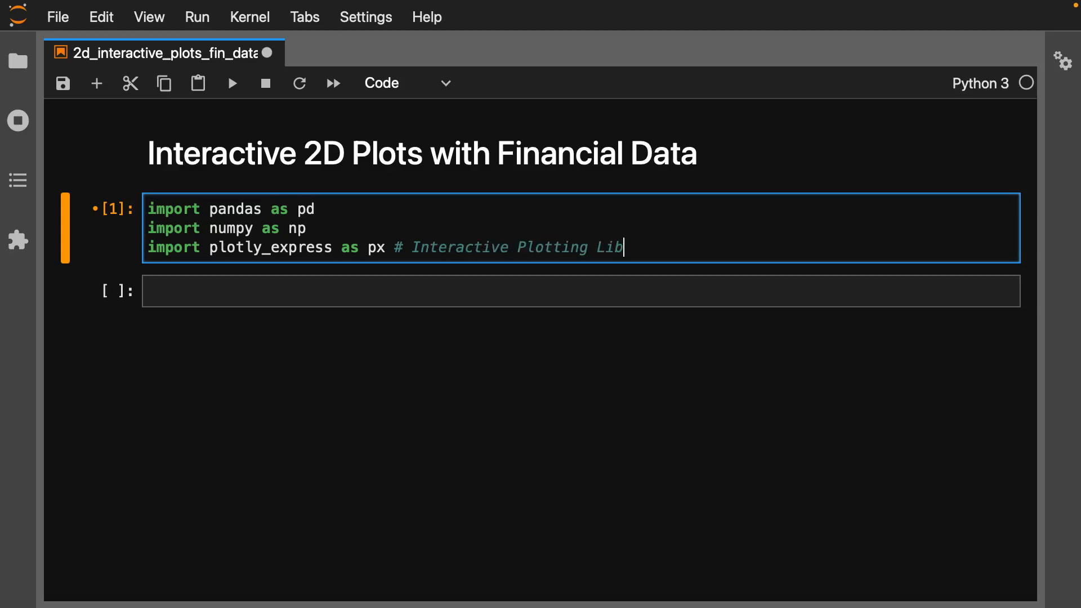
pyautogui.moveTo(400, 289)
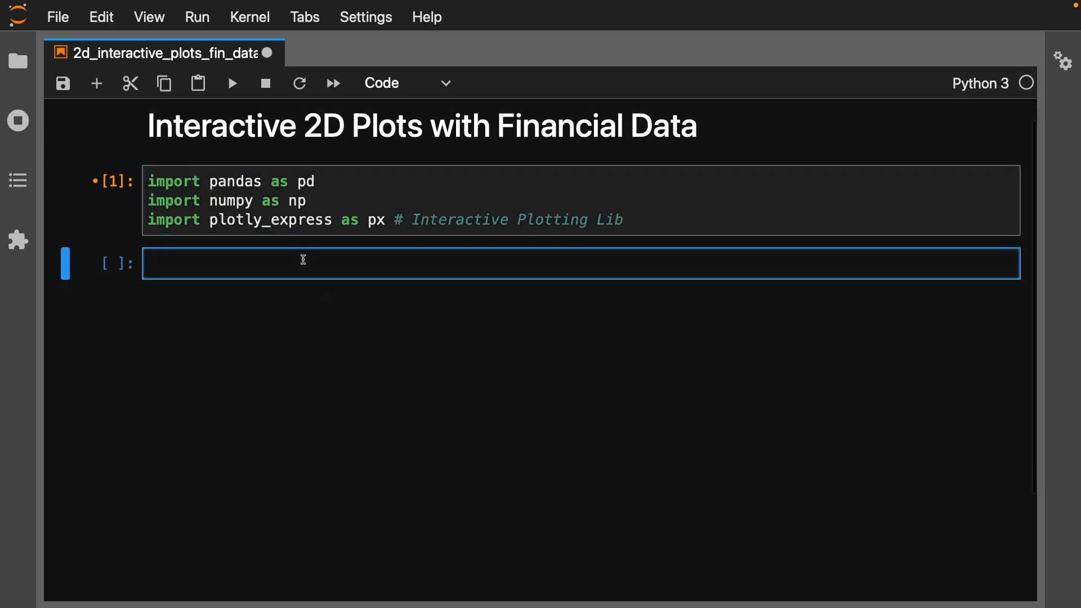
# Step: Add a '# Make random Data' comment and seed NumPy's random generator
pyautogui.write('np')
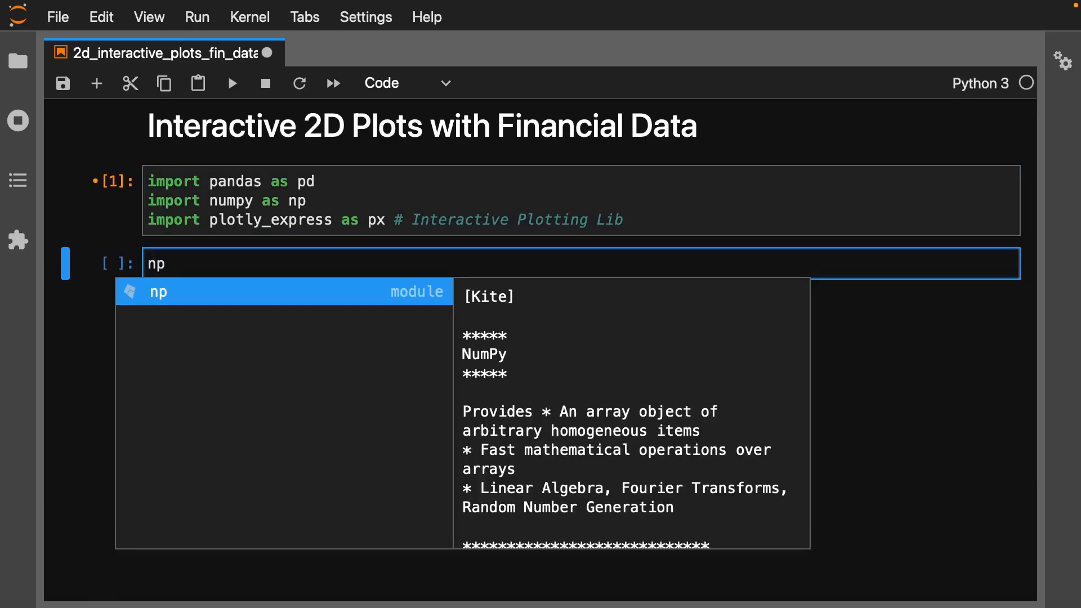
pyautogui.write('# M')
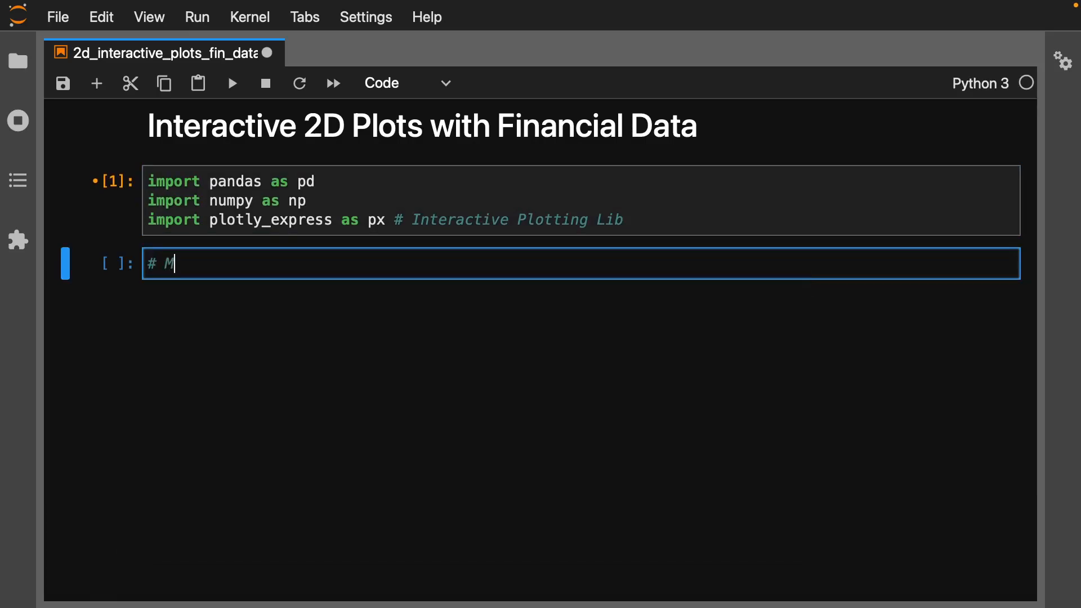
pyautogui.write('ake random Data')
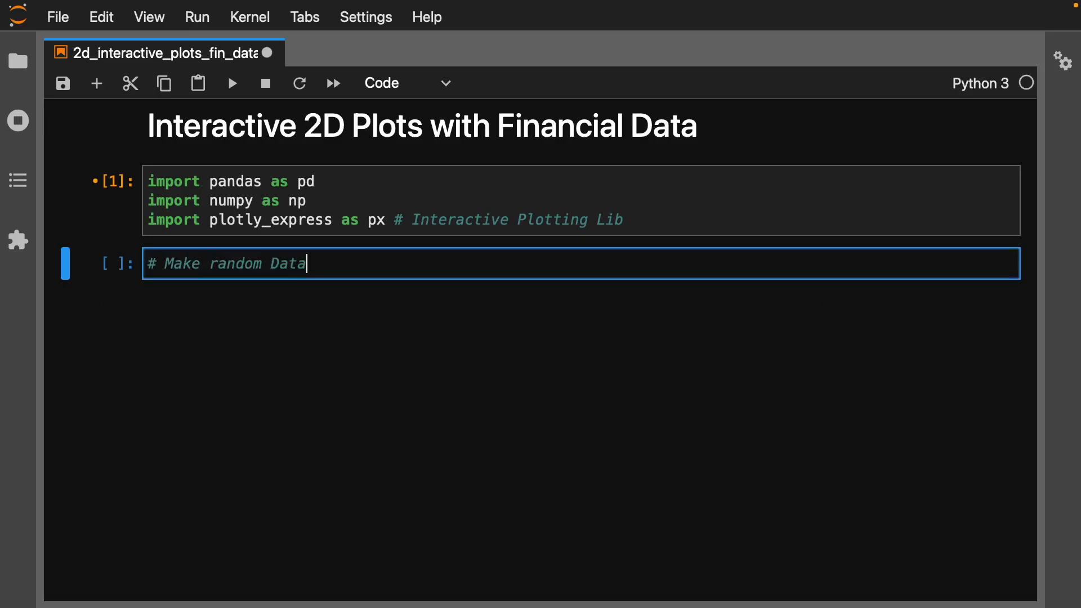
pyautogui.write('np.ra')
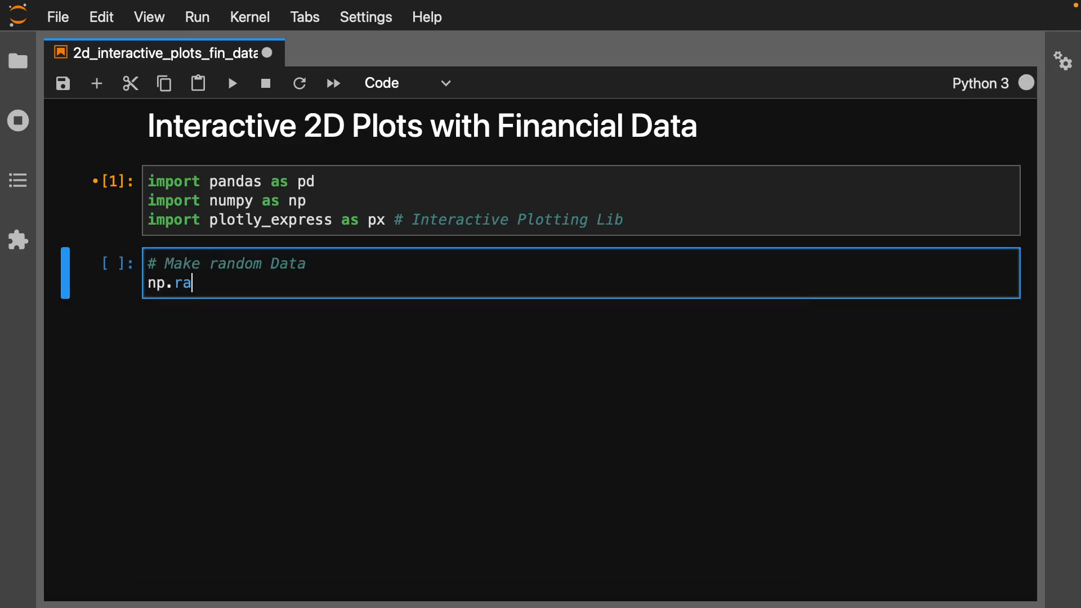
pyautogui.write('ndom.seed(42')
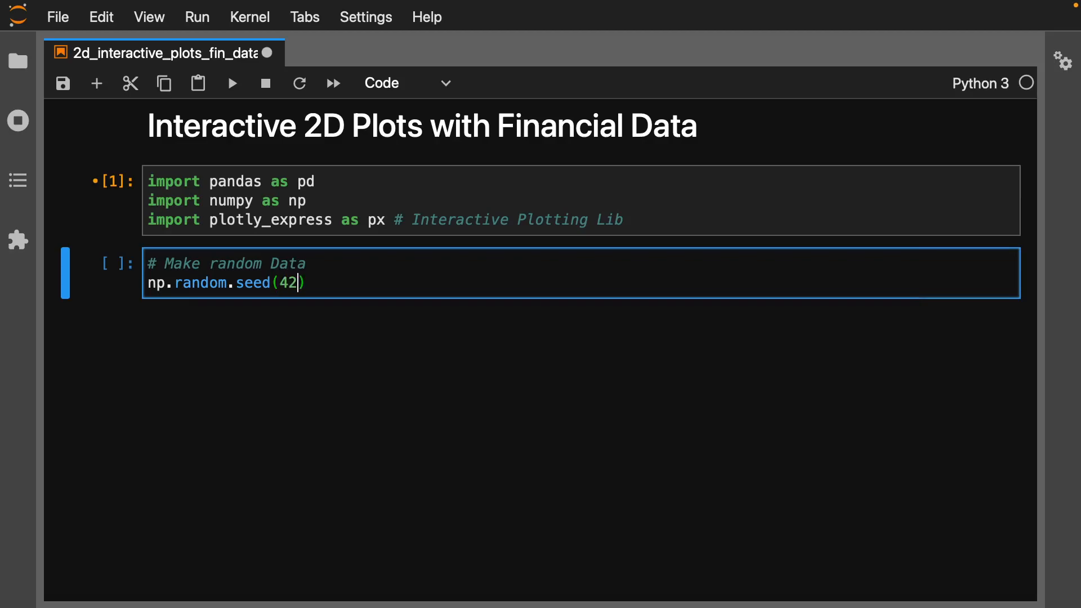
pyautogui.press('Enter')
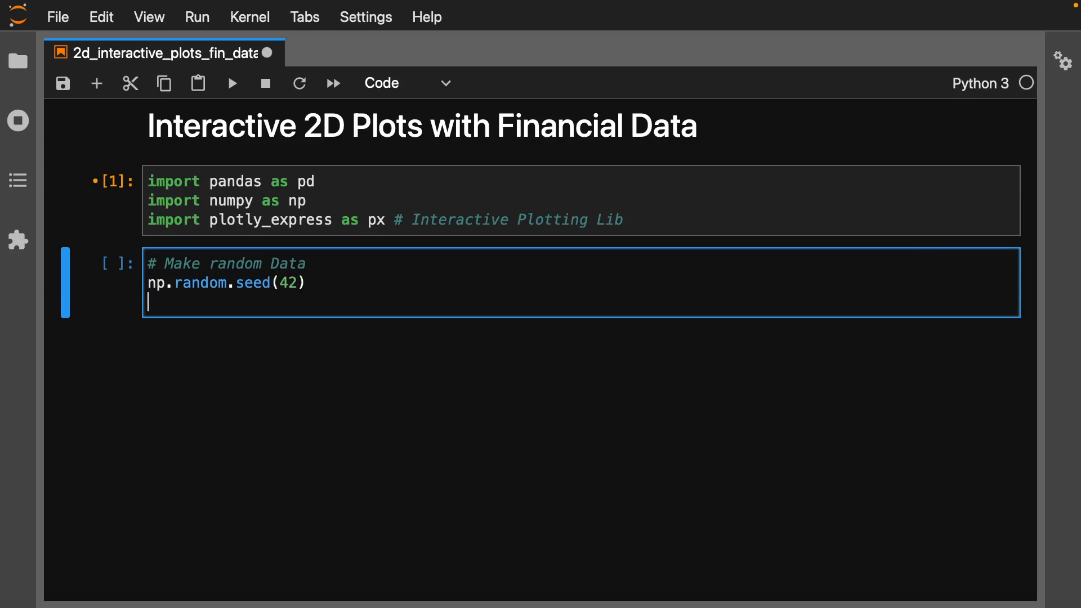
# Step: Define a as a 500×5 standard-normal array cumulatively summed along axis 0
pyautogui.write('a =')
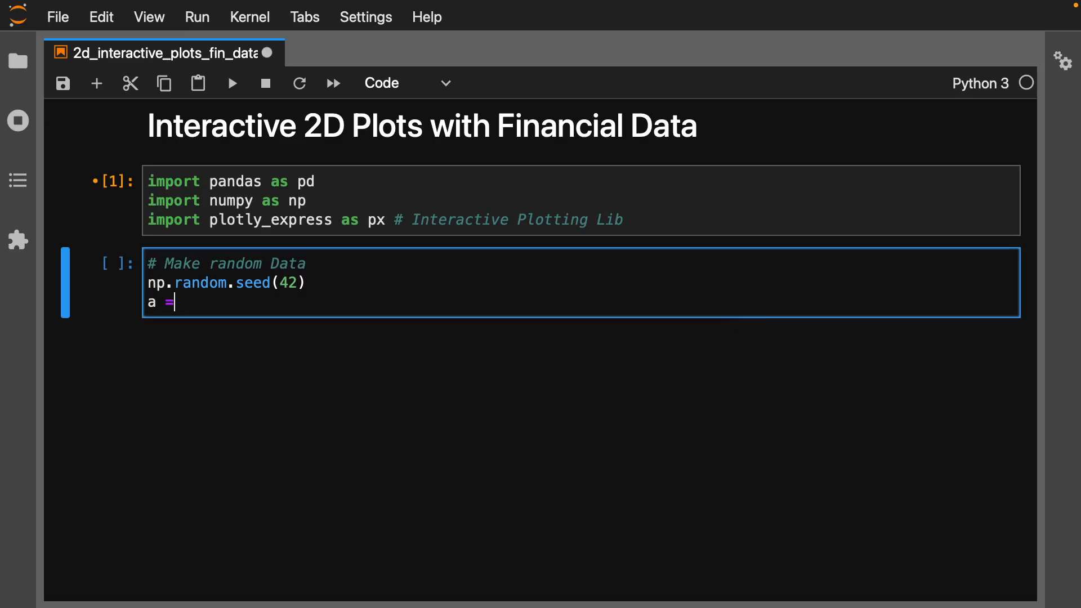
pyautogui.write('np.ra')
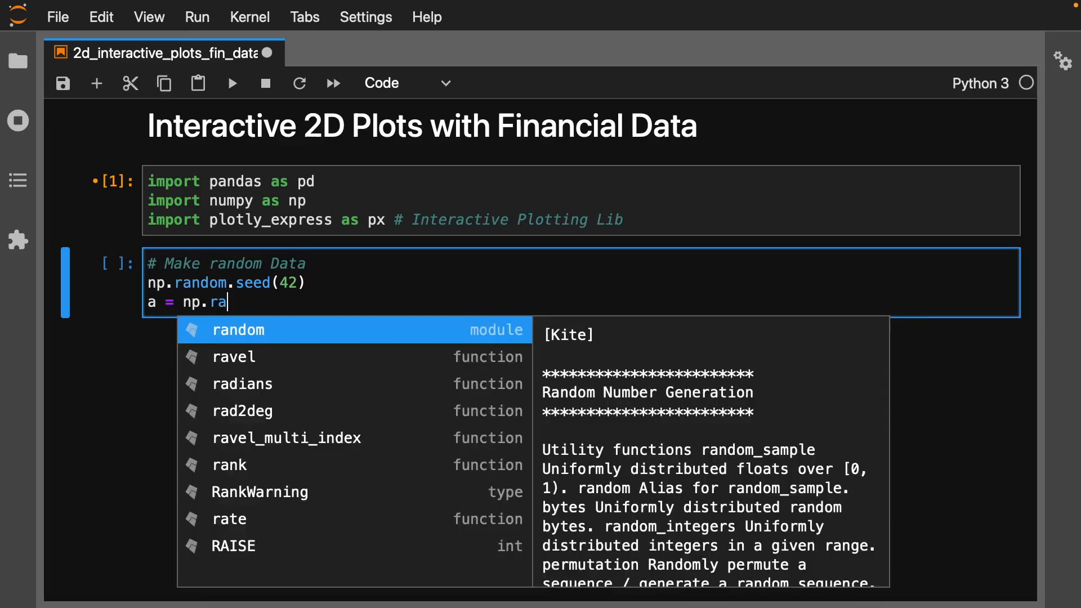
pyautogui.write('ndom.standard_normal(')
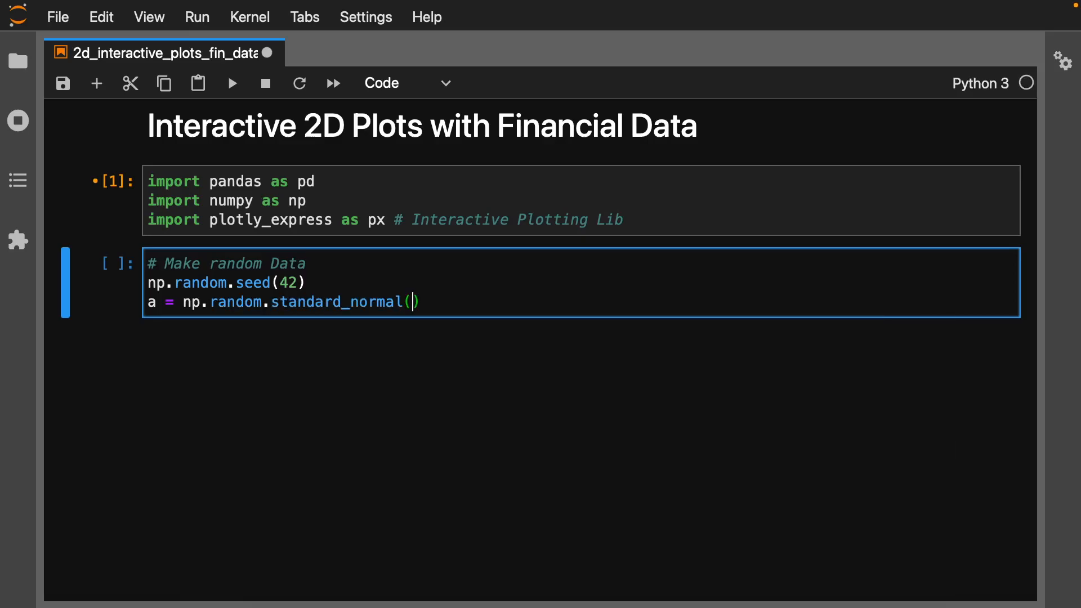
pyautogui.write('(')
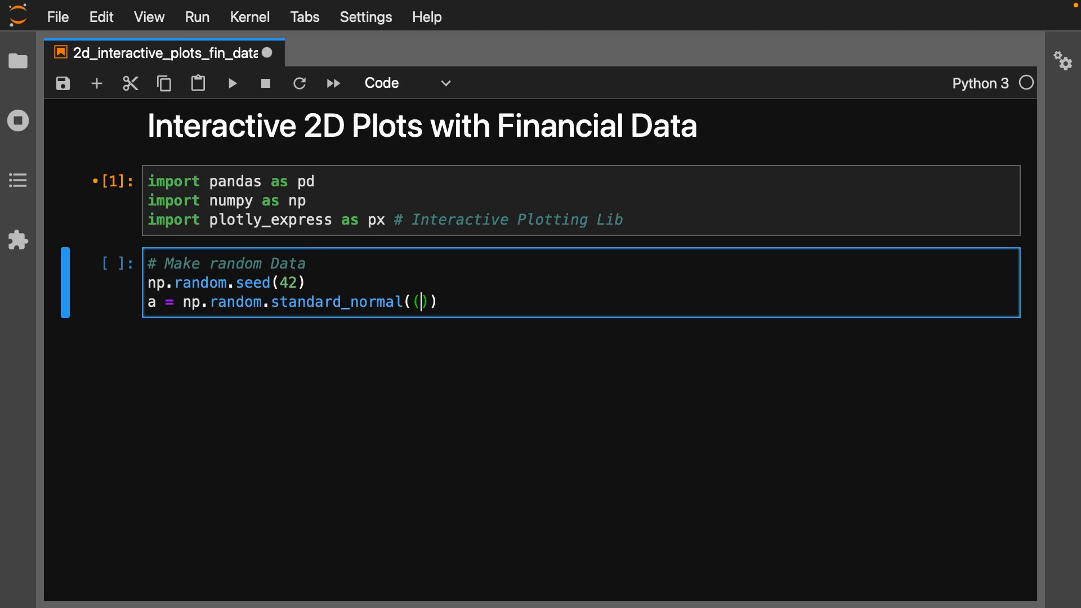
pyautogui.write('500')
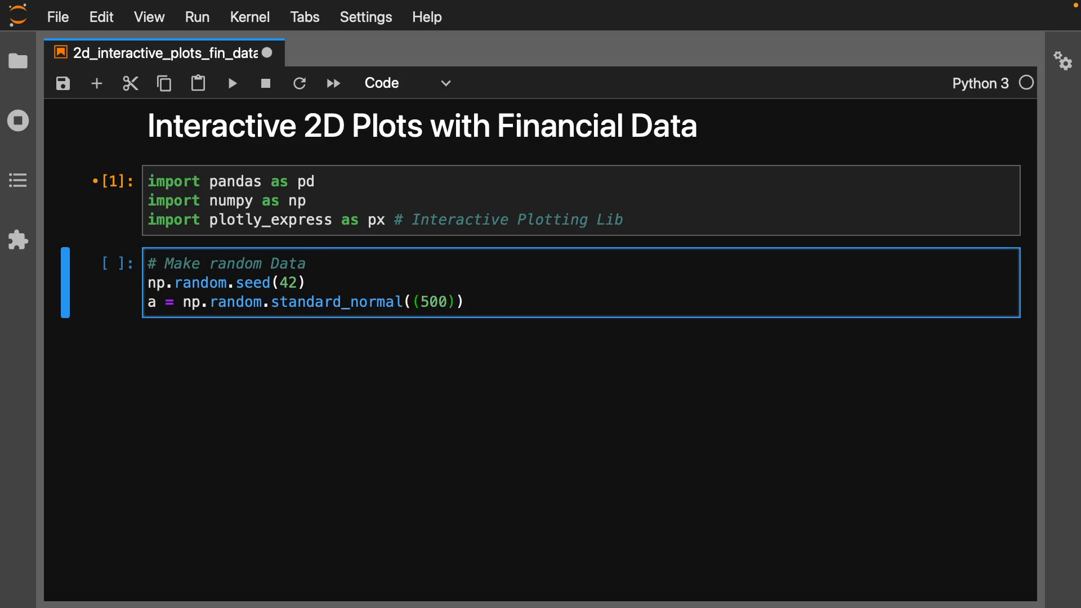
pyautogui.write('", "')
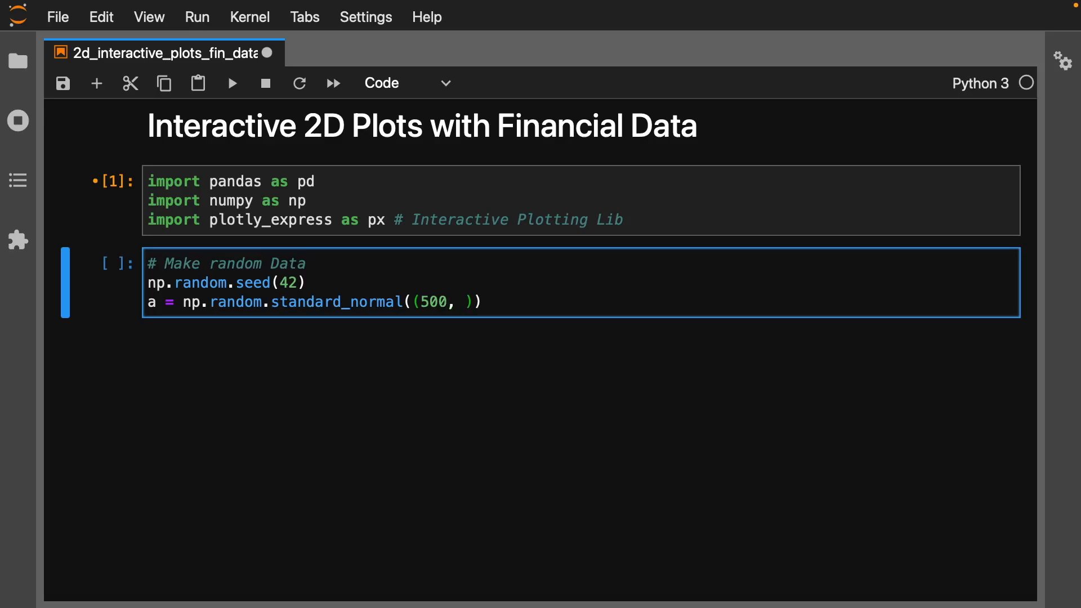
pyautogui.write('5')
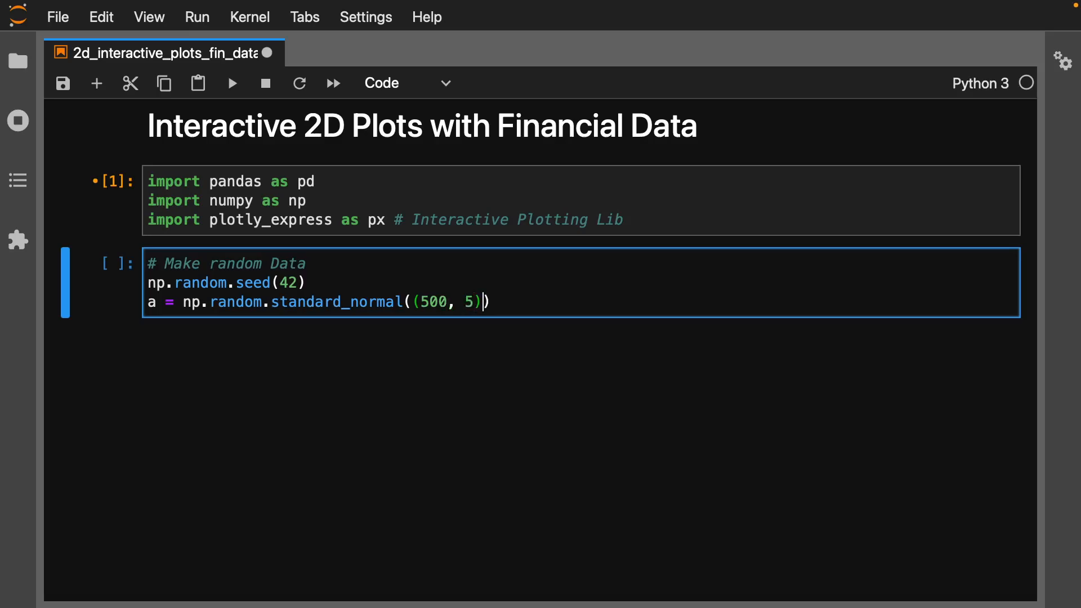
pyautogui.write('.cu')
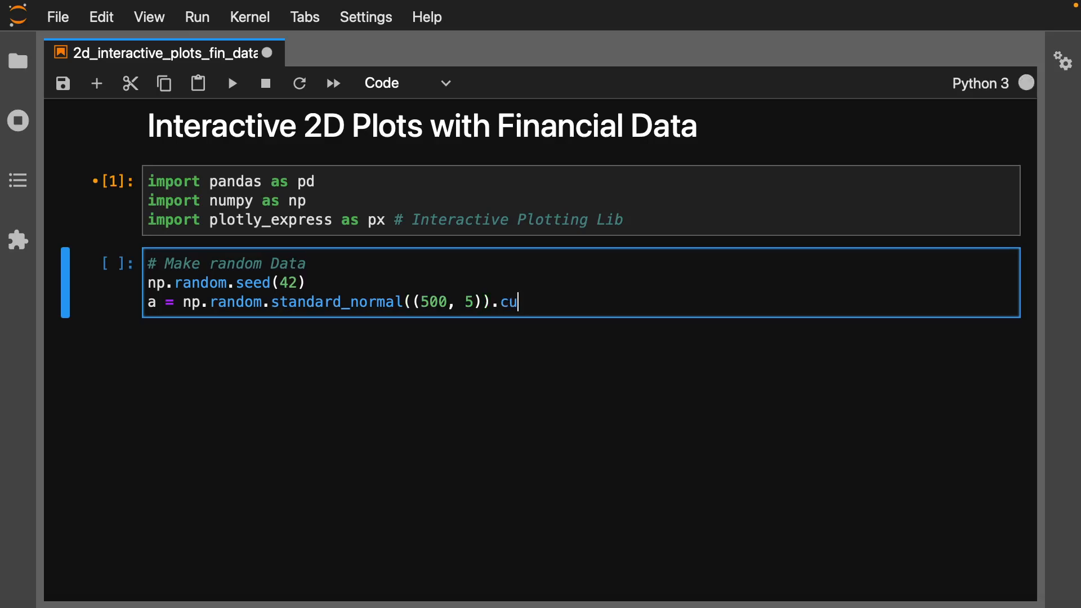
pyautogui.write('msum()')
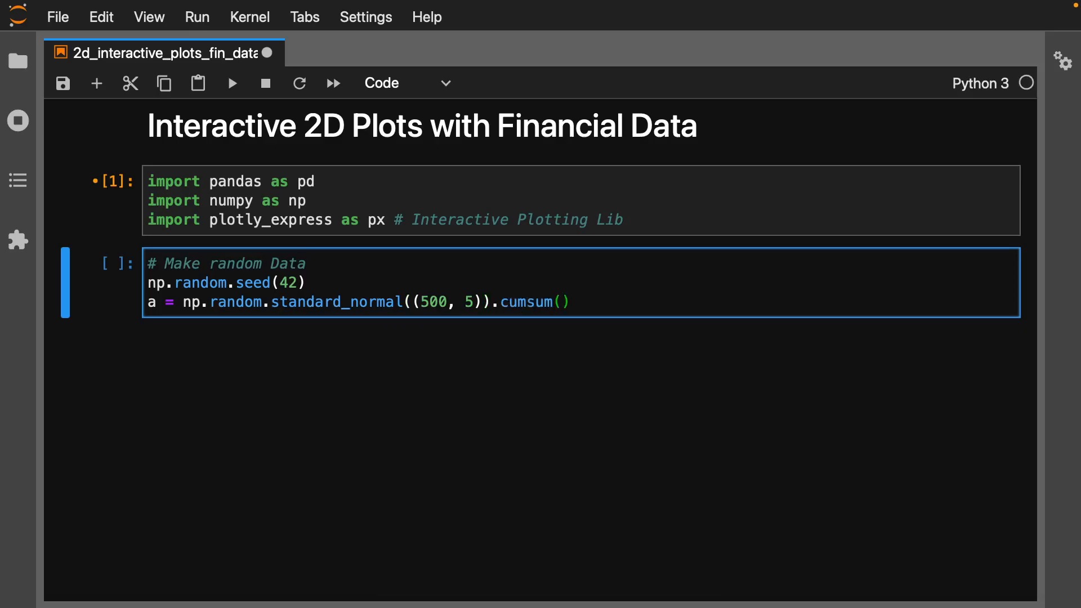
pyautogui.write('axis')
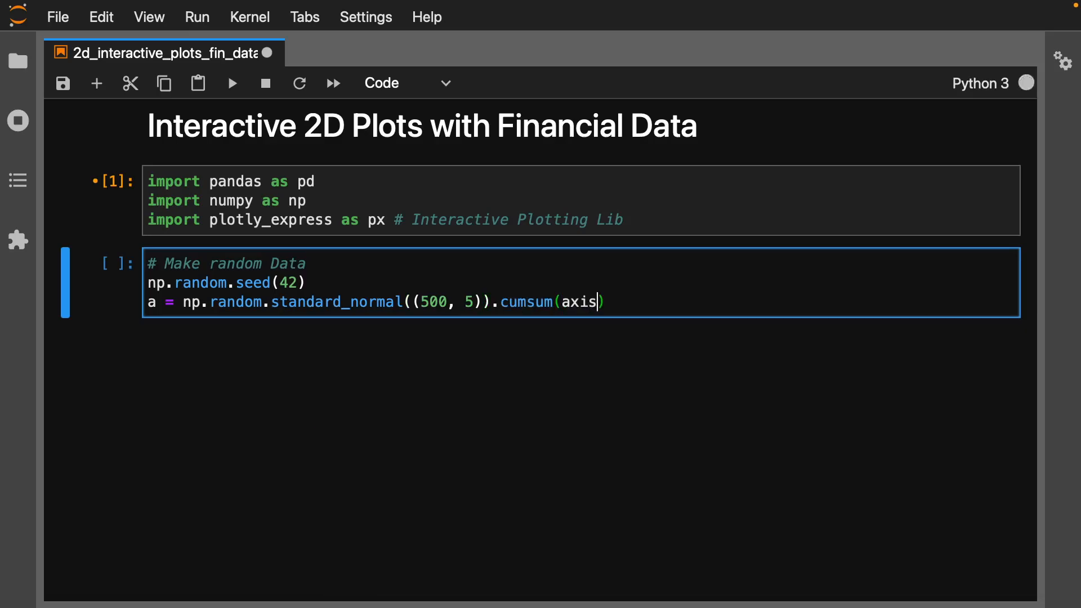
pyautogui.write('=0')
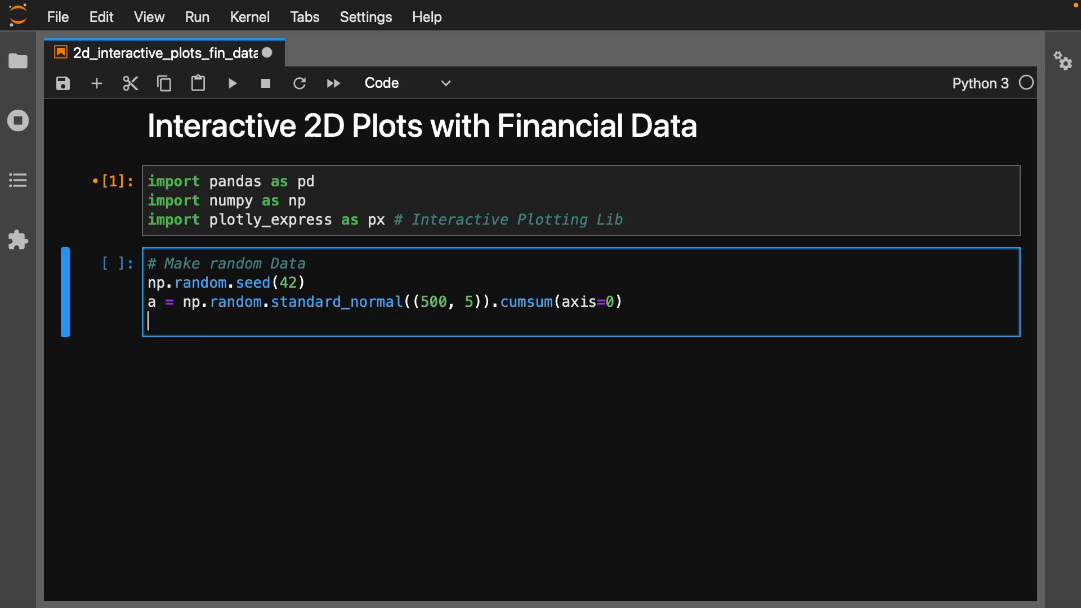
# Step: Create a business-day date index starting 2020-01-01
pyautogui.write('index')
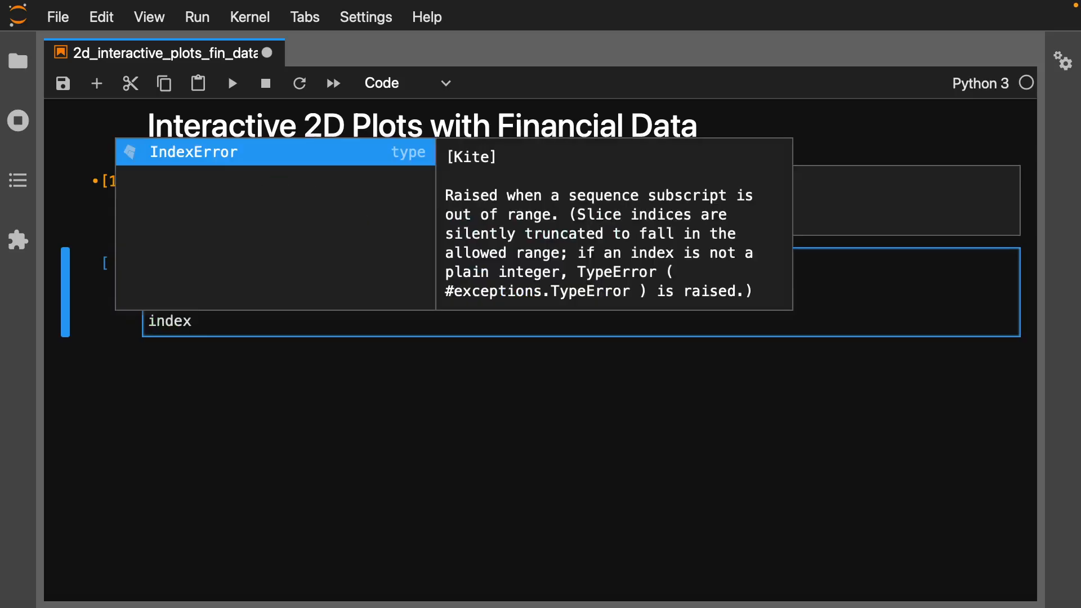
pyautogui.write('pd.')
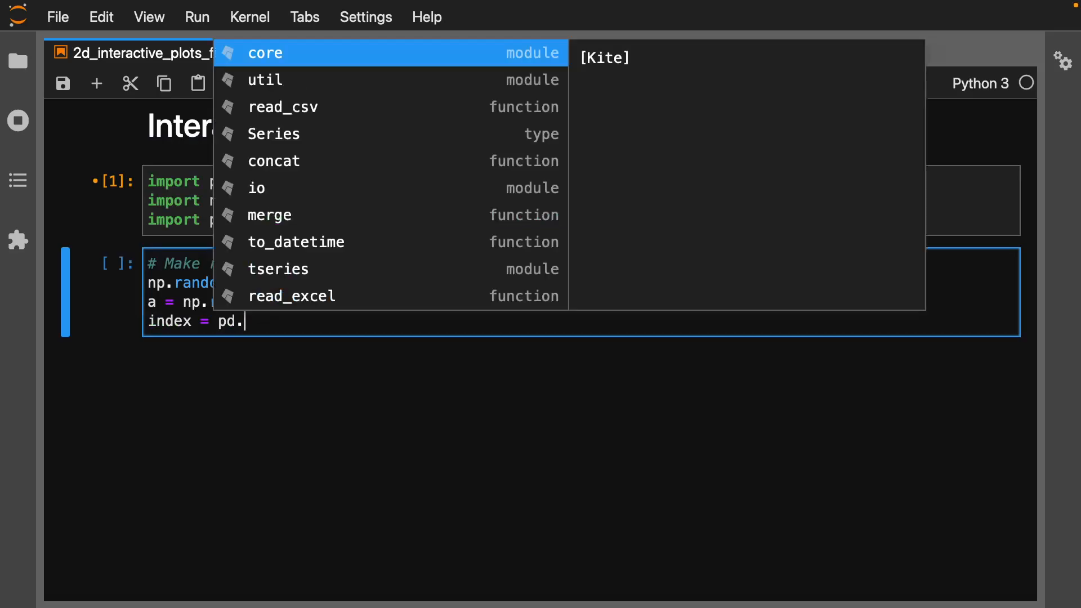
pyautogui.write('date_r')
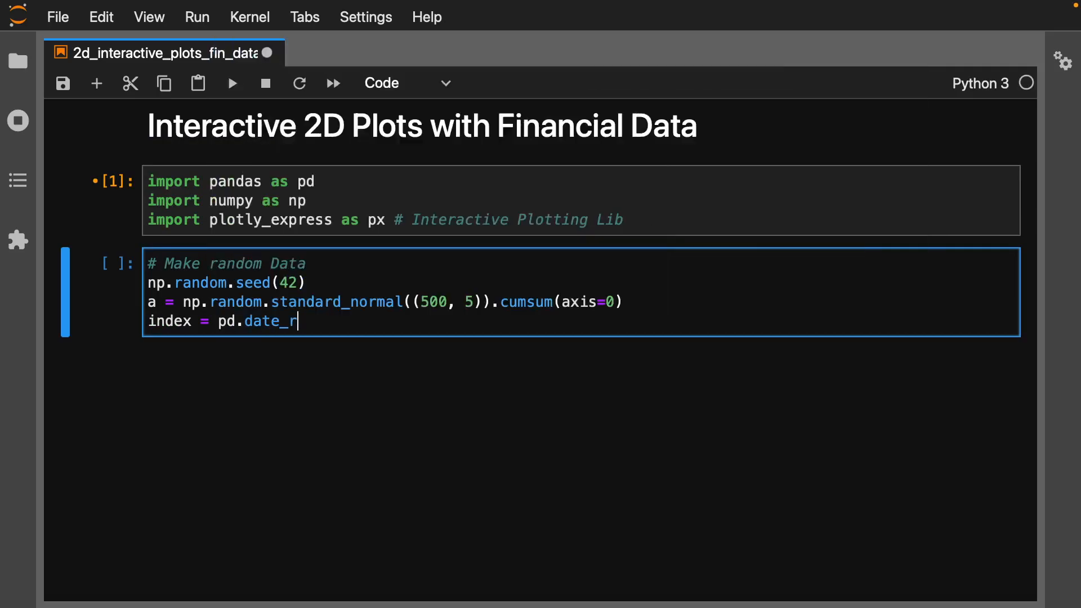
pyautogui.write('ange')
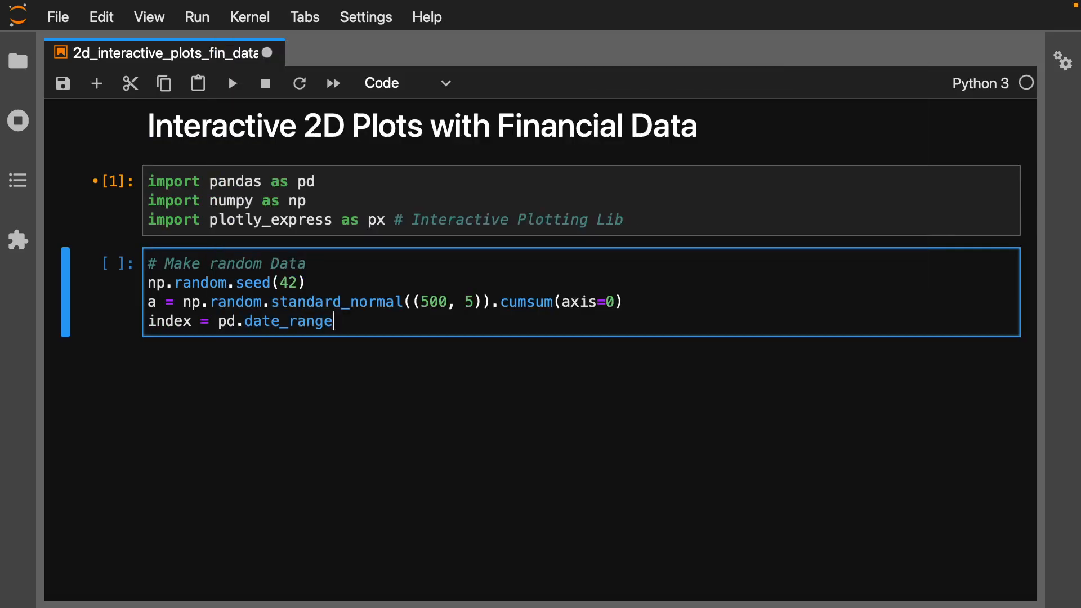
pyautogui.write('(')
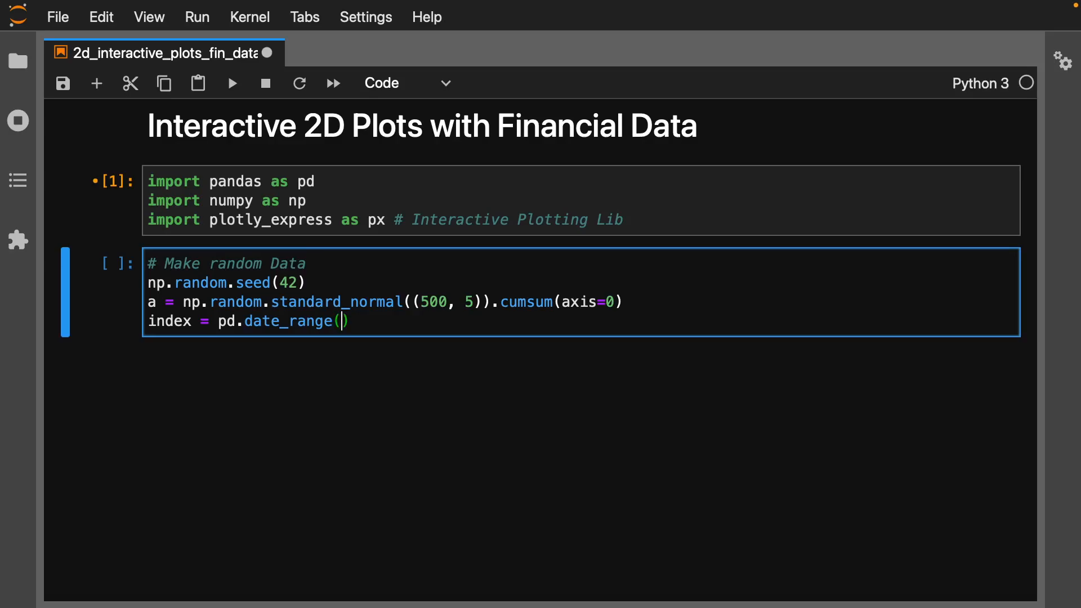
pyautogui.write("'2020'")
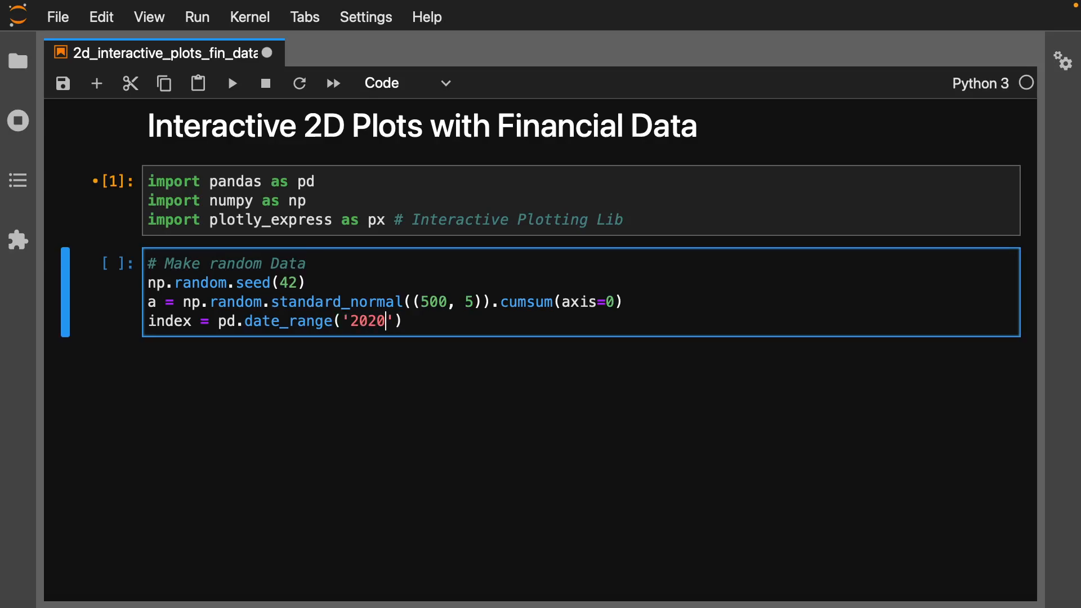
pyautogui.write('-')
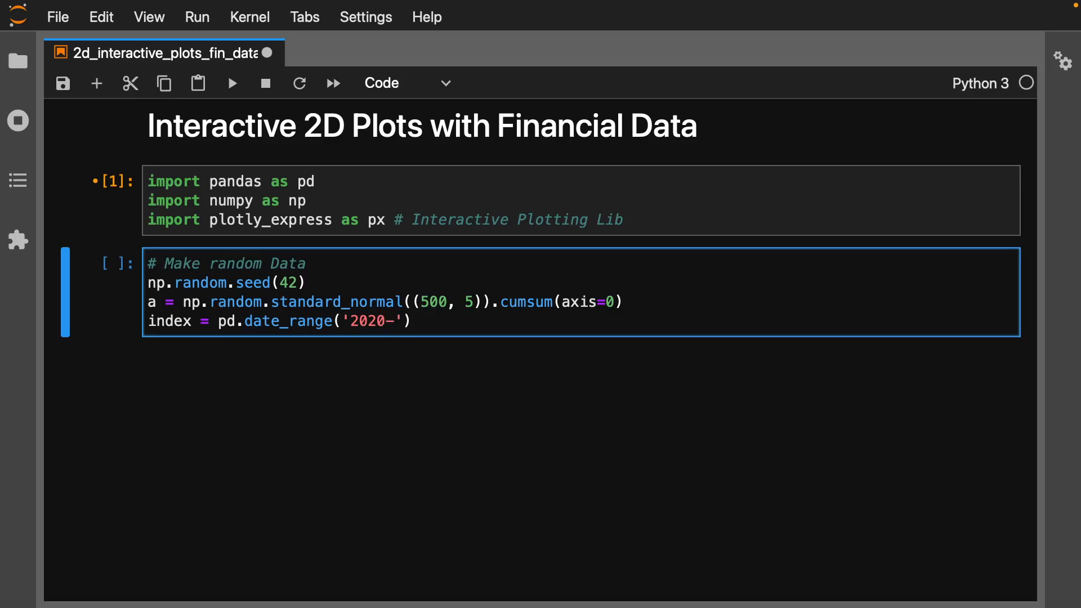
pyautogui.write('-1-1')
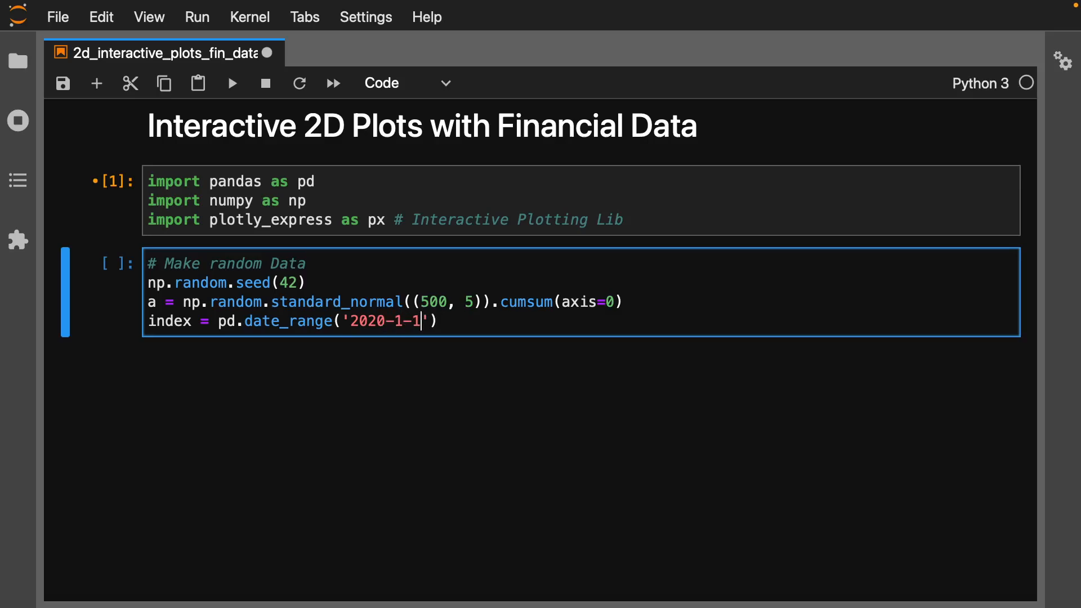
pyautogui.write(', freq=')
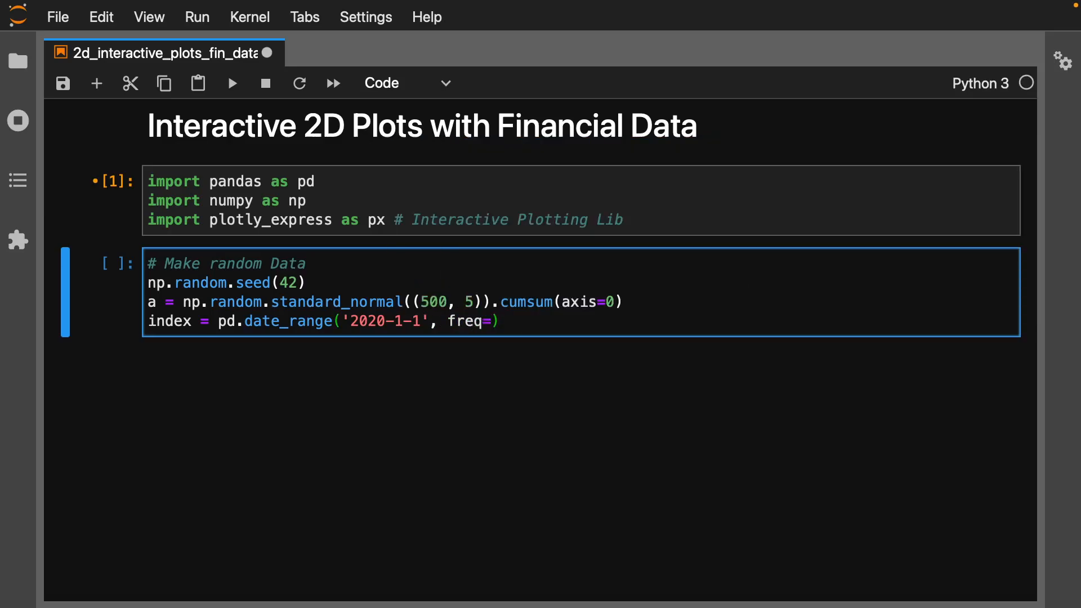
pyautogui.write("'B'")
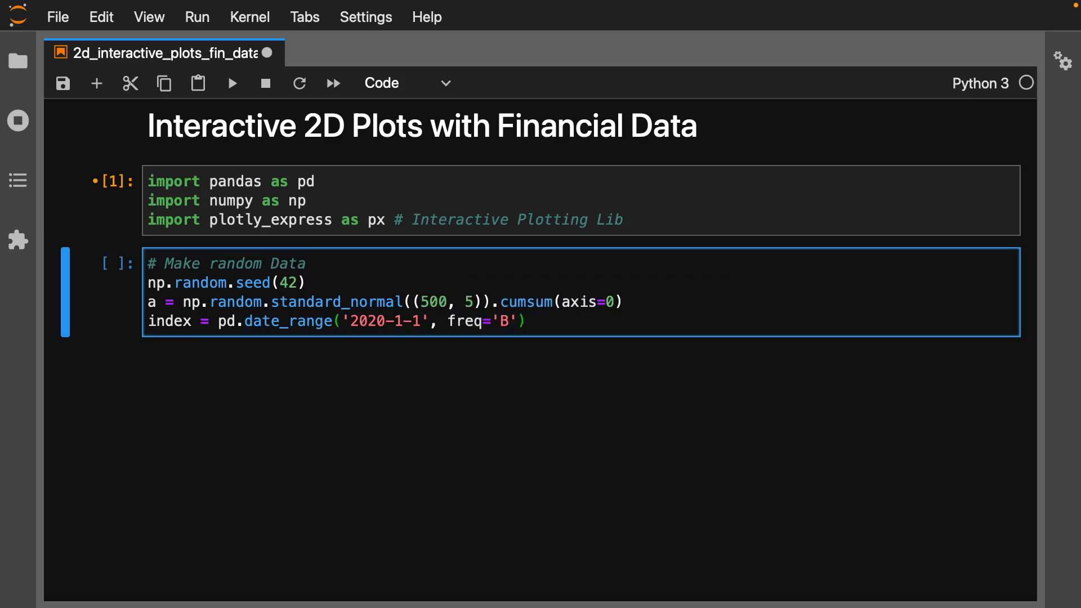
pyautogui.write(', periods=len(a')
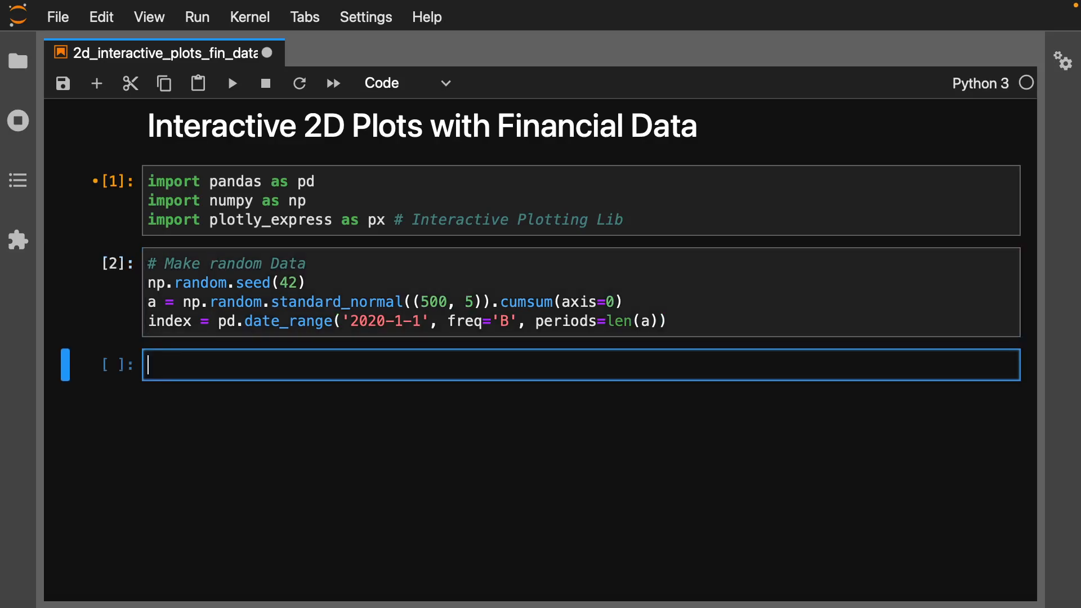
# Step: Build df as pd.DataFrame(100+5*a) with columns A–E and the date index
pyautogui.write('df =')
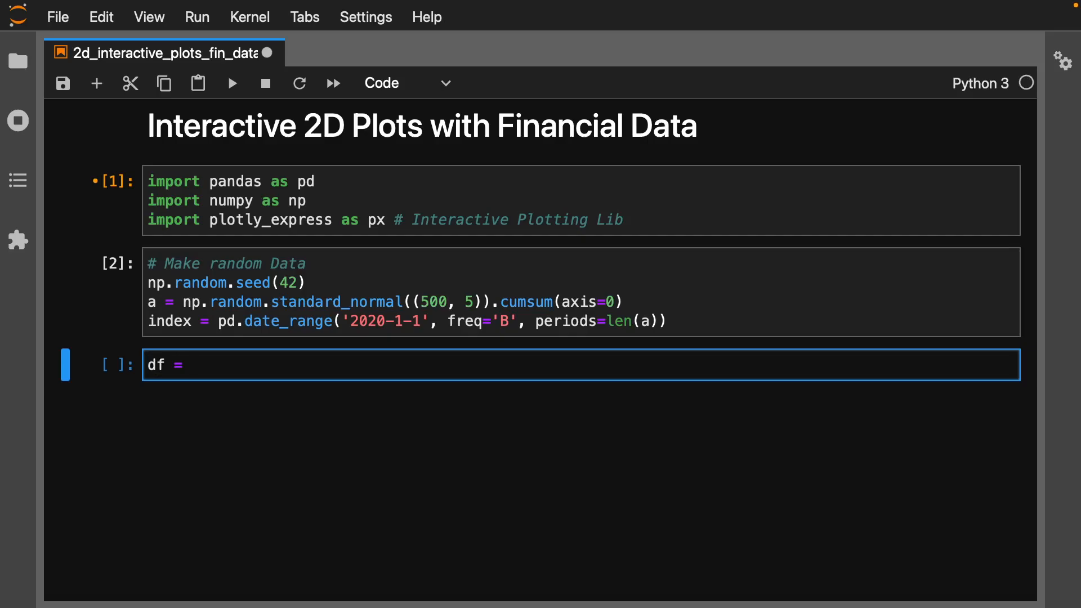
pyautogui.write('pd.date_range')
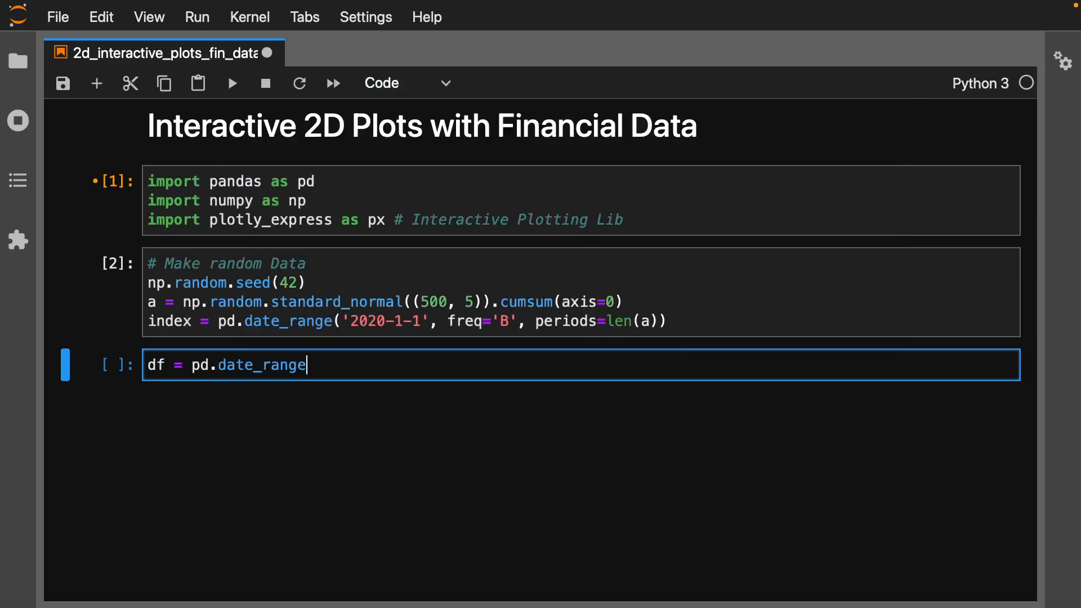
pyautogui.press('Backspace')
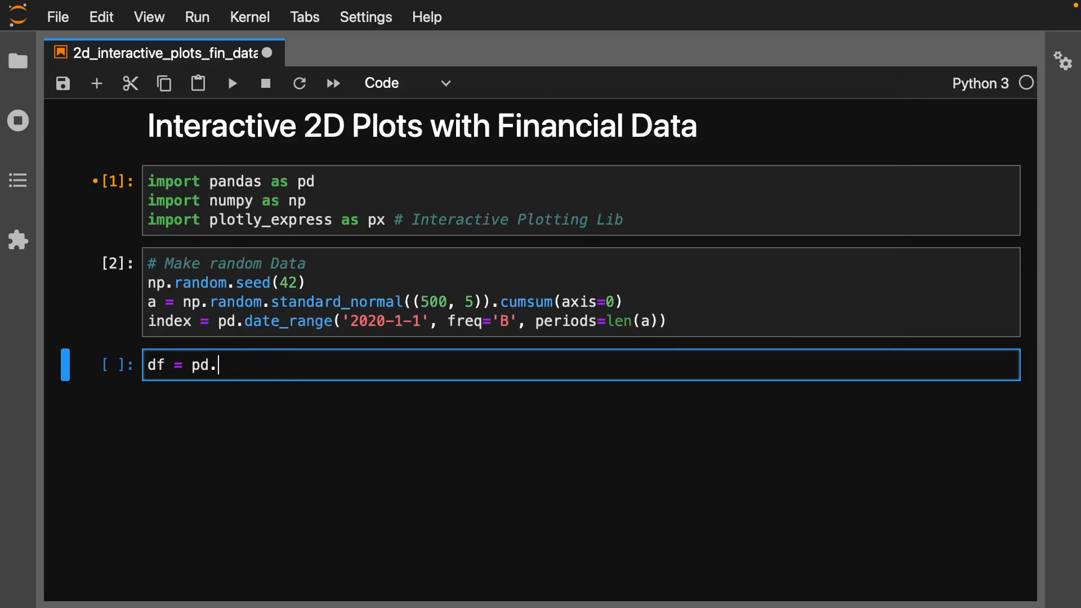
pyautogui.write('DataFrame')
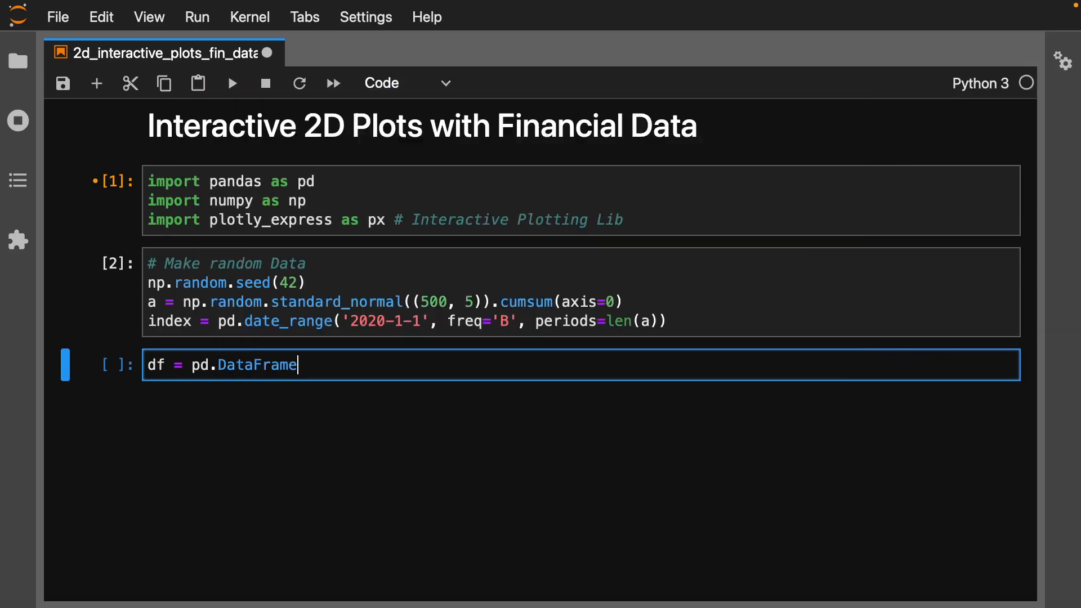
pyautogui.write('()')
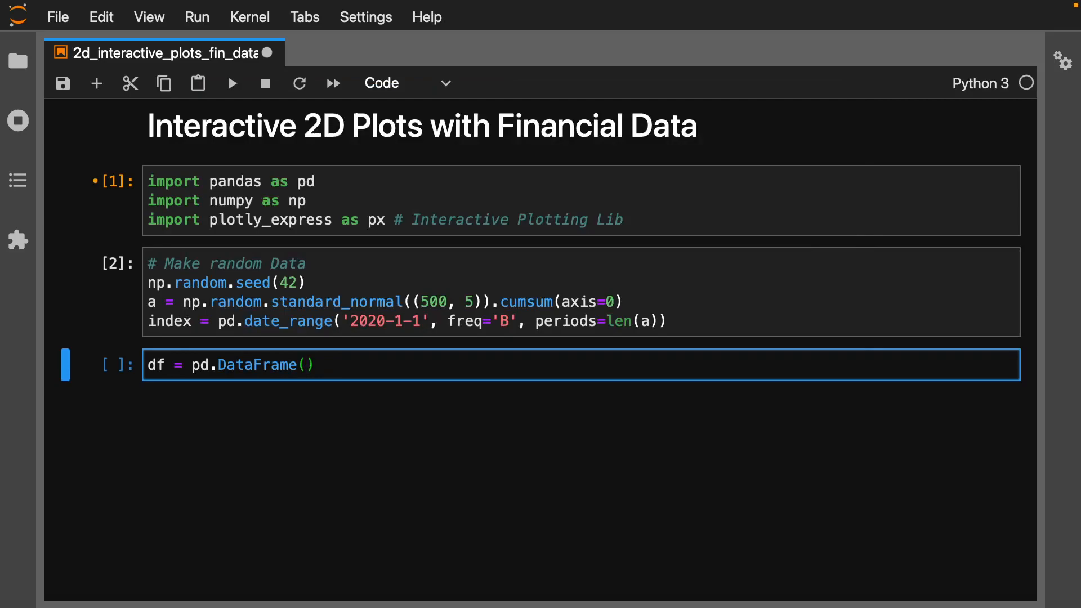
pyautogui.write('100+')
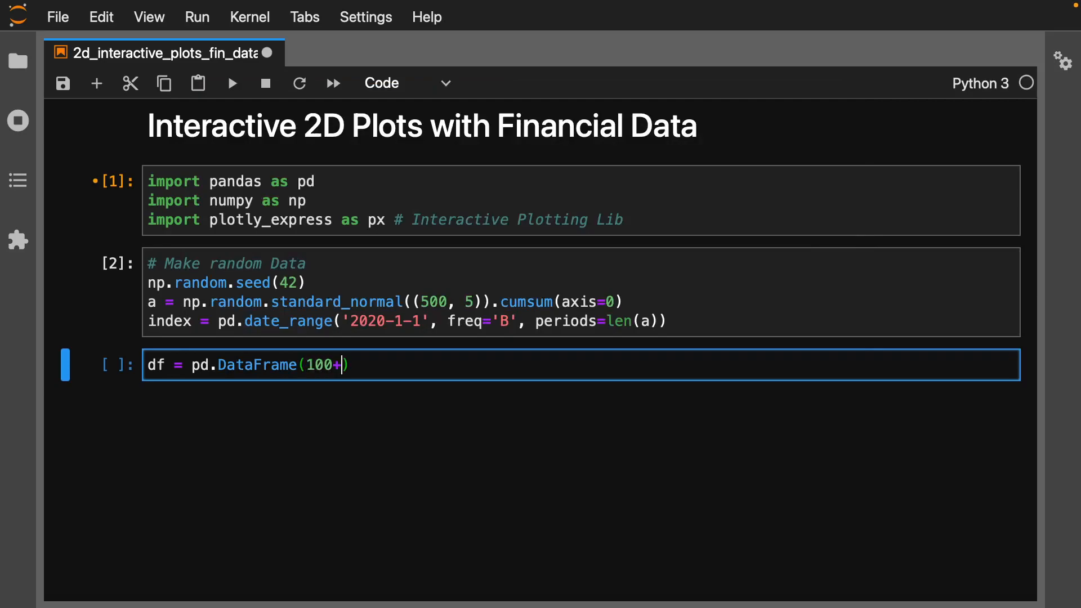
pyautogui.write('5*')
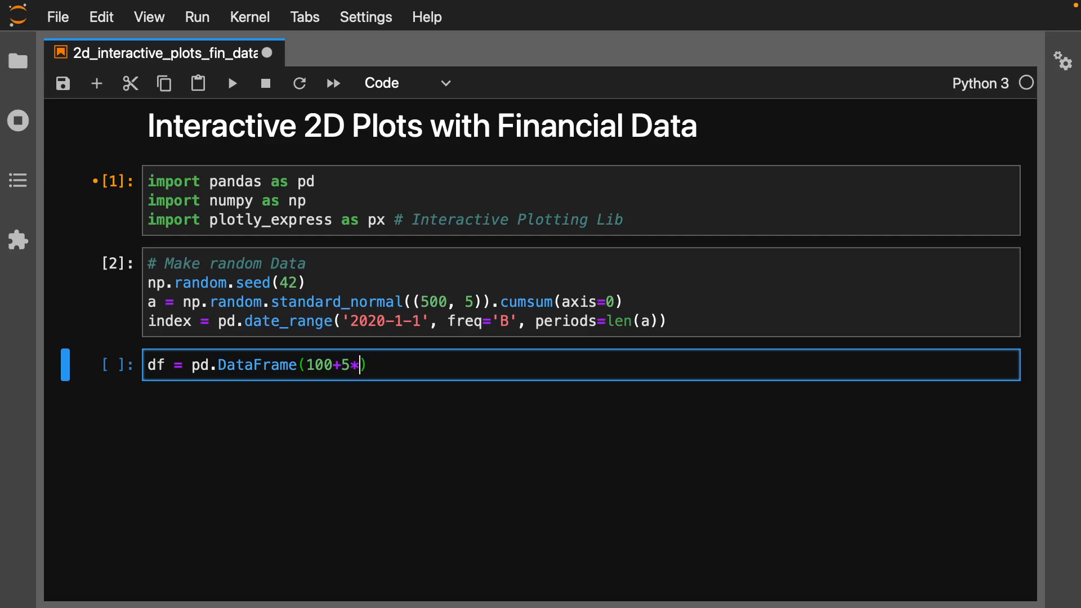
pyautogui.write('a,')
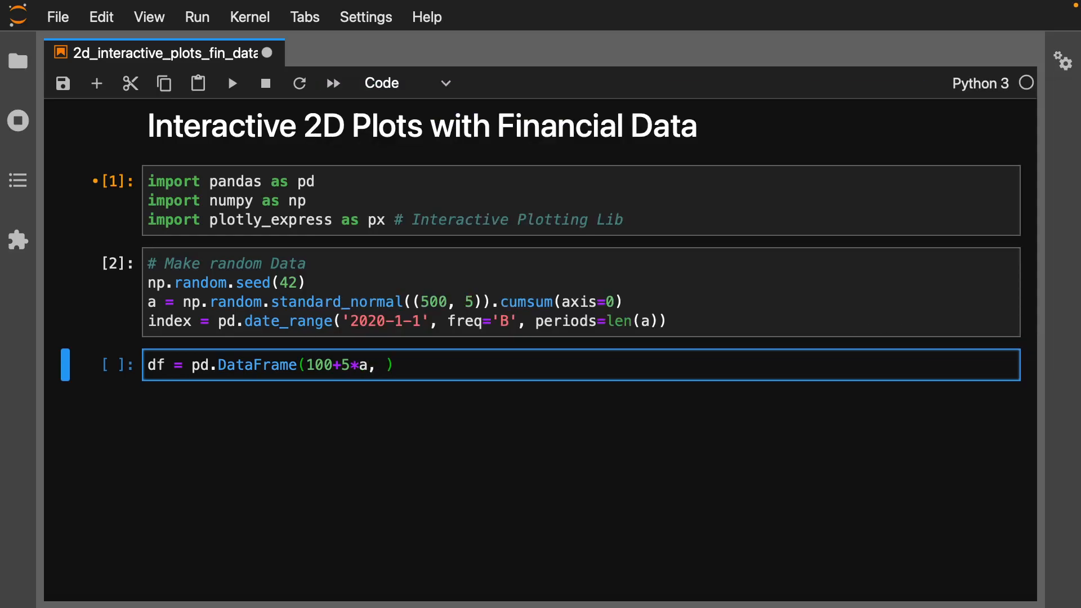
pyautogui.write("columns=list('")
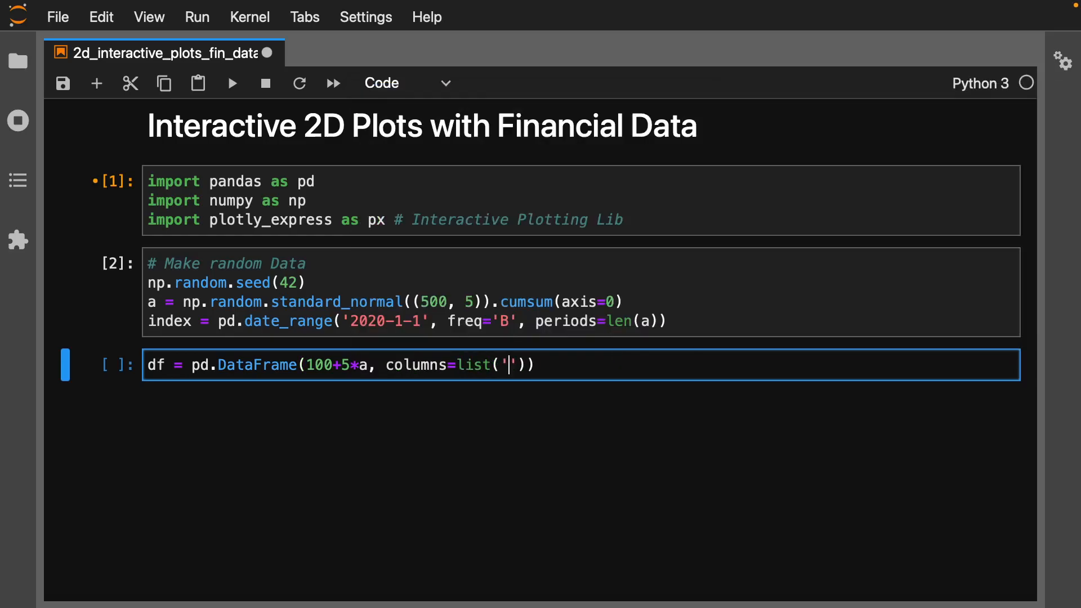
pyautogui.write('ABC')
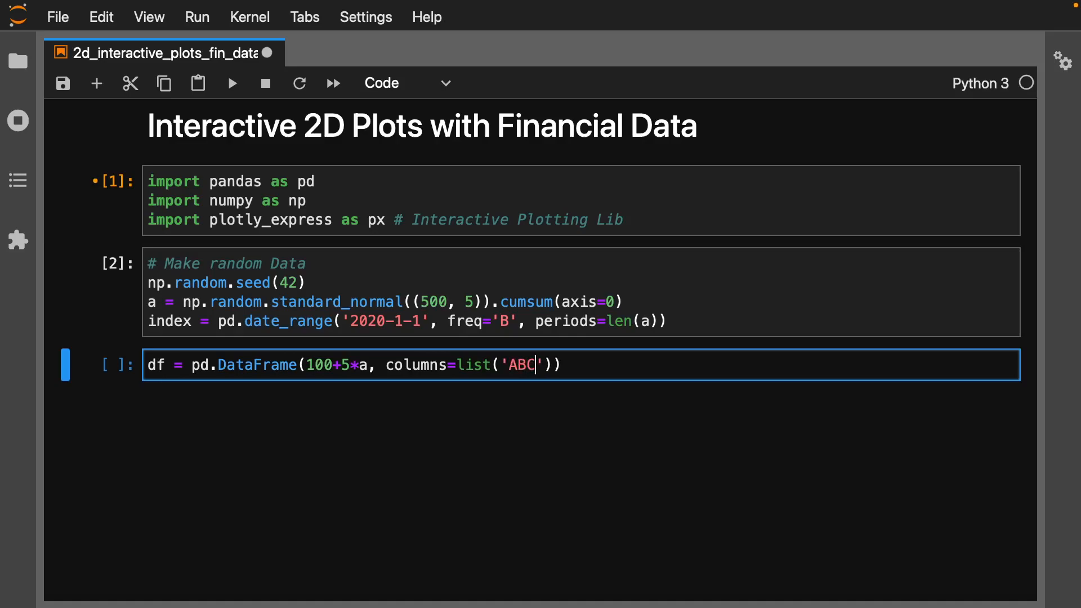
pyautogui.write('DE')
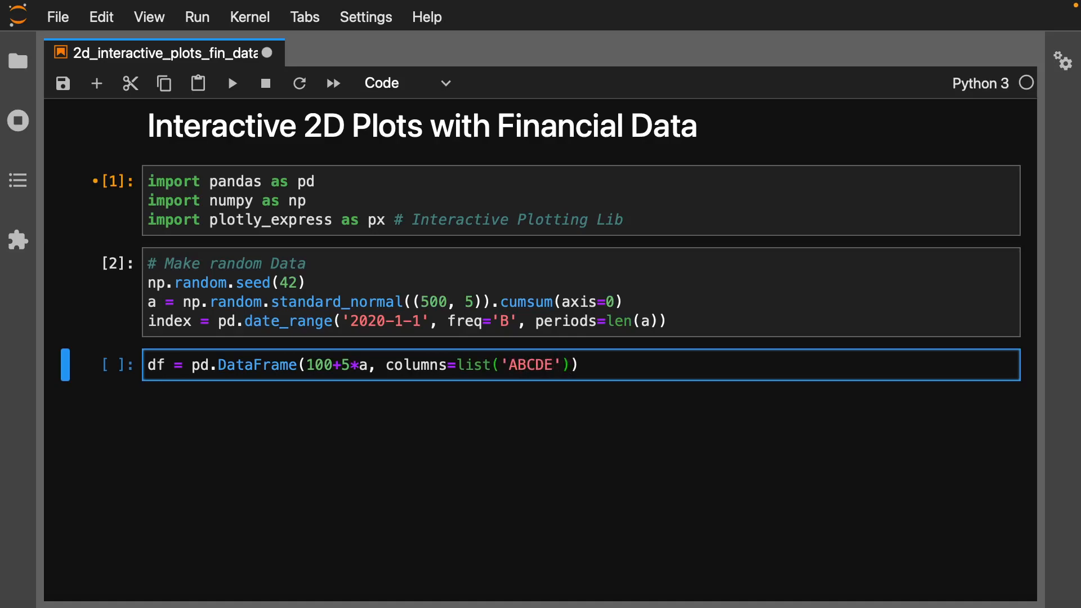
pyautogui.write(', inde')
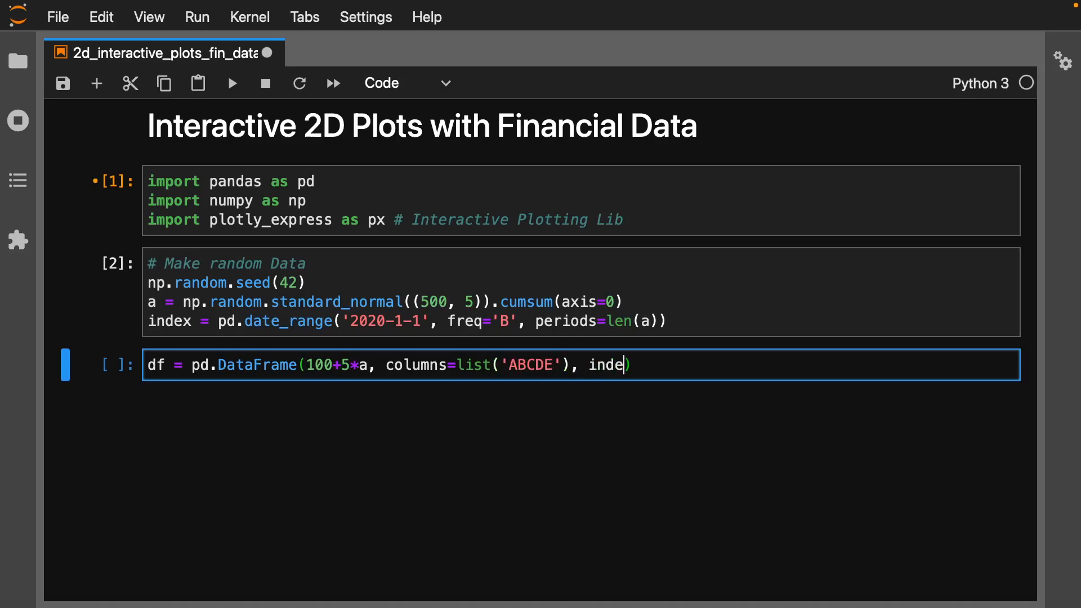
pyautogui.write('x=index')
pyautogui.write('df.head()')
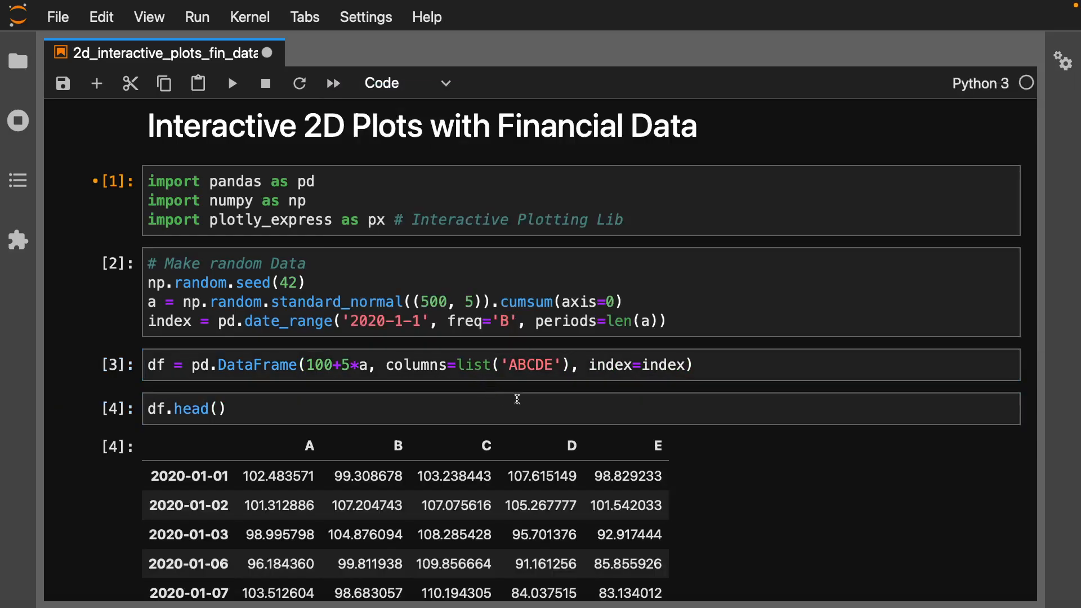
# Step: Scroll and drag through the notebook to reach the preview and new empty cell
pyautogui.scroll(-3)
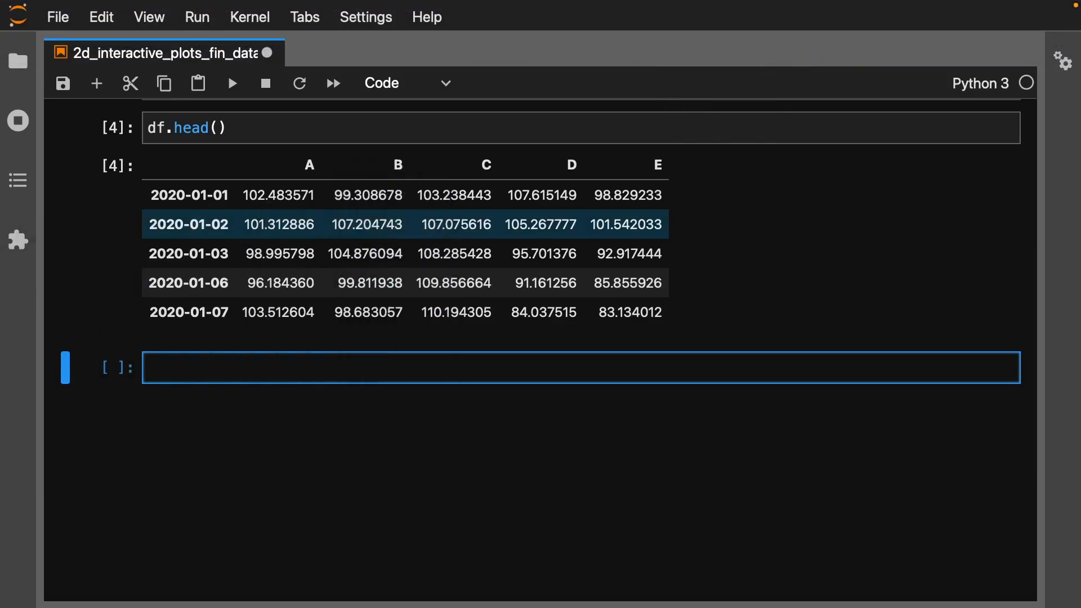
pyautogui.moveTo(280, 180); pyautogui.dragTo(479, 202)
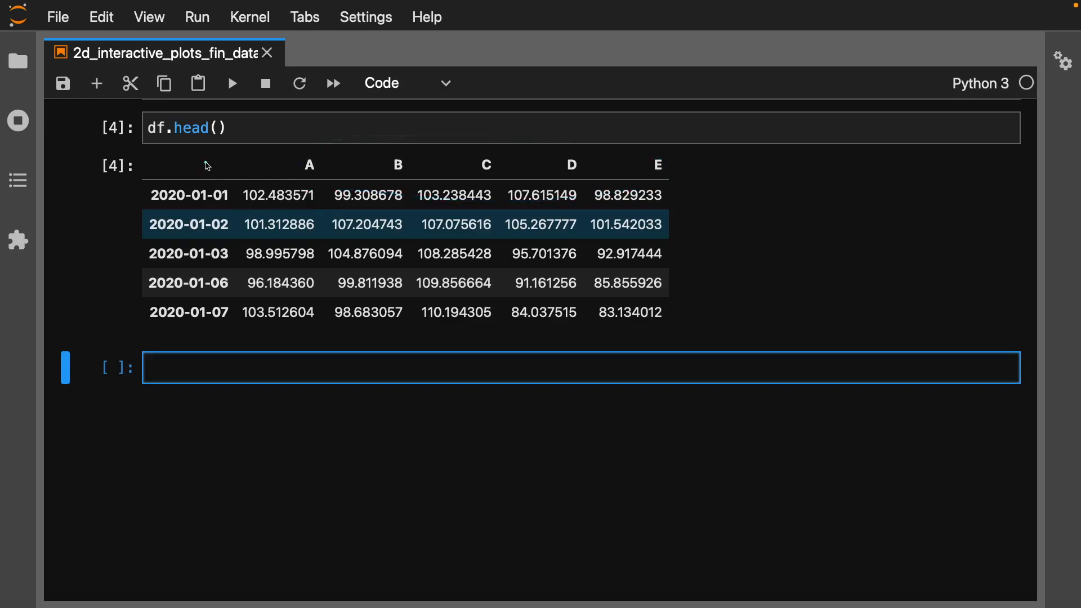
pyautogui.moveTo(200, 157); pyautogui.dragTo(165, 325)
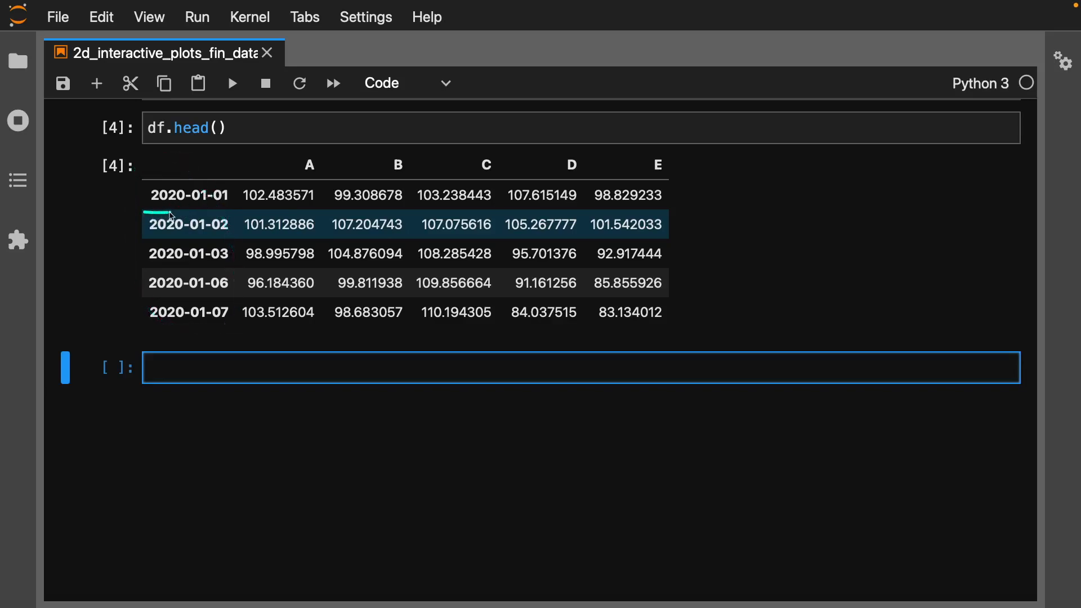
pyautogui.moveTo(124, 196); pyautogui.dragTo(234, 196)
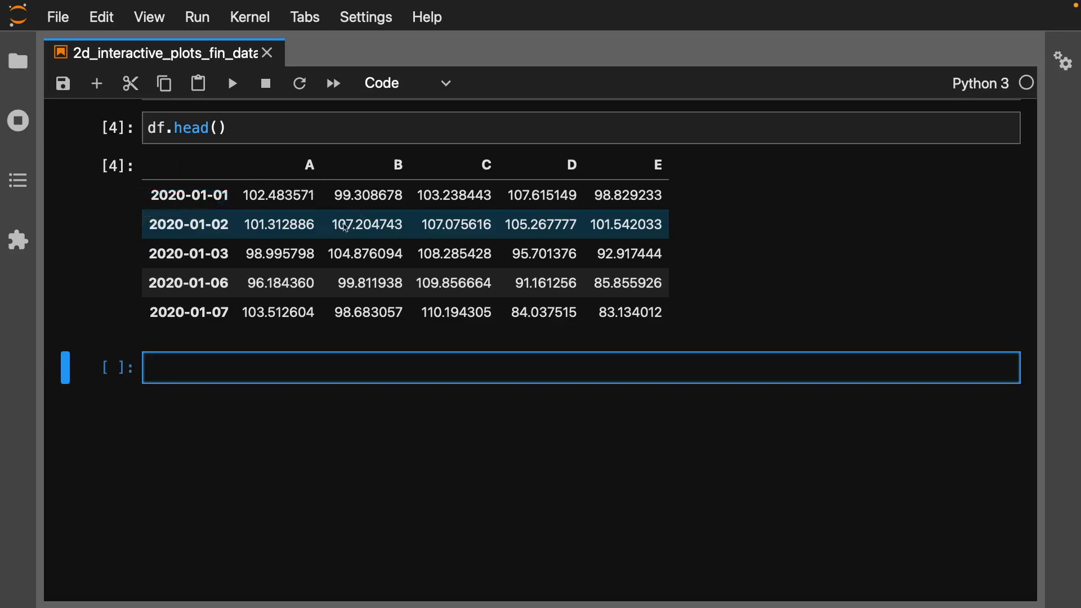
pyautogui.moveTo(417, 304)
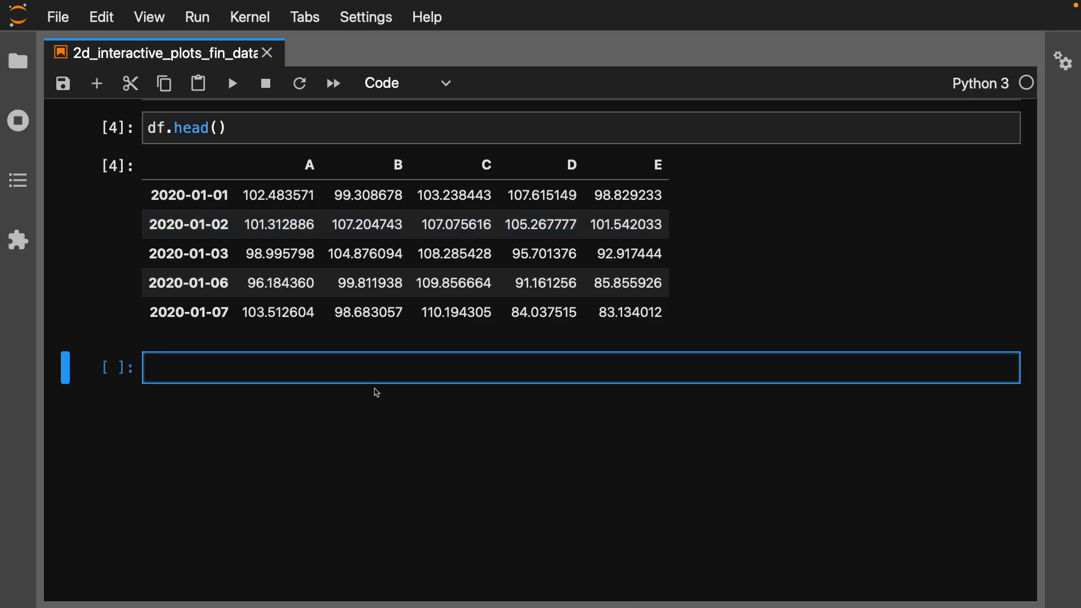
pyautogui.scroll(-3)
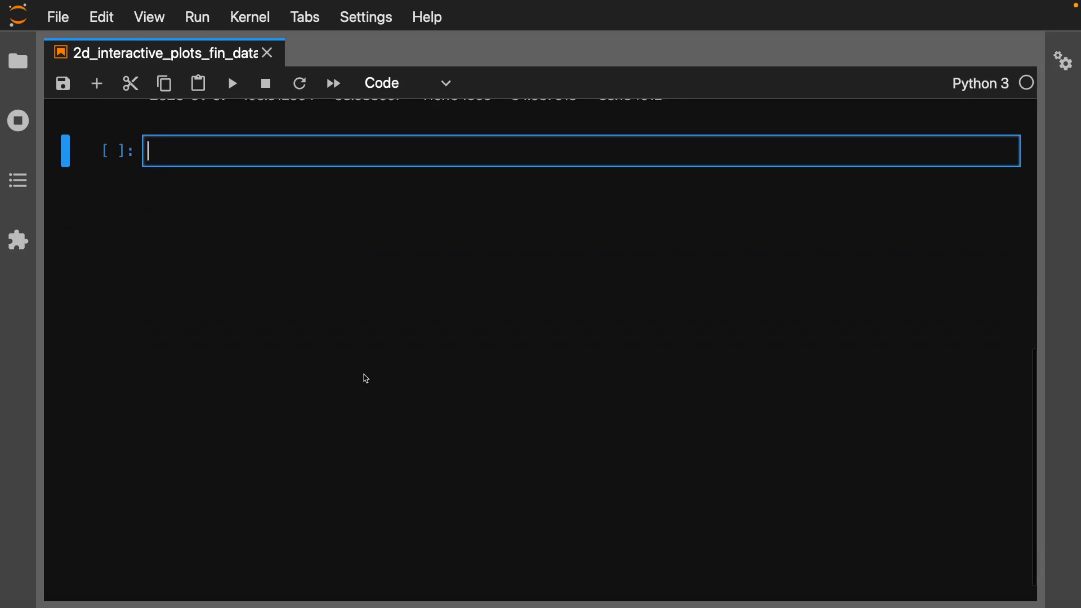
# Step: Enter fig = px.line(df) and fig.show() to chart stocks A–E
pyautogui.write('fig.')
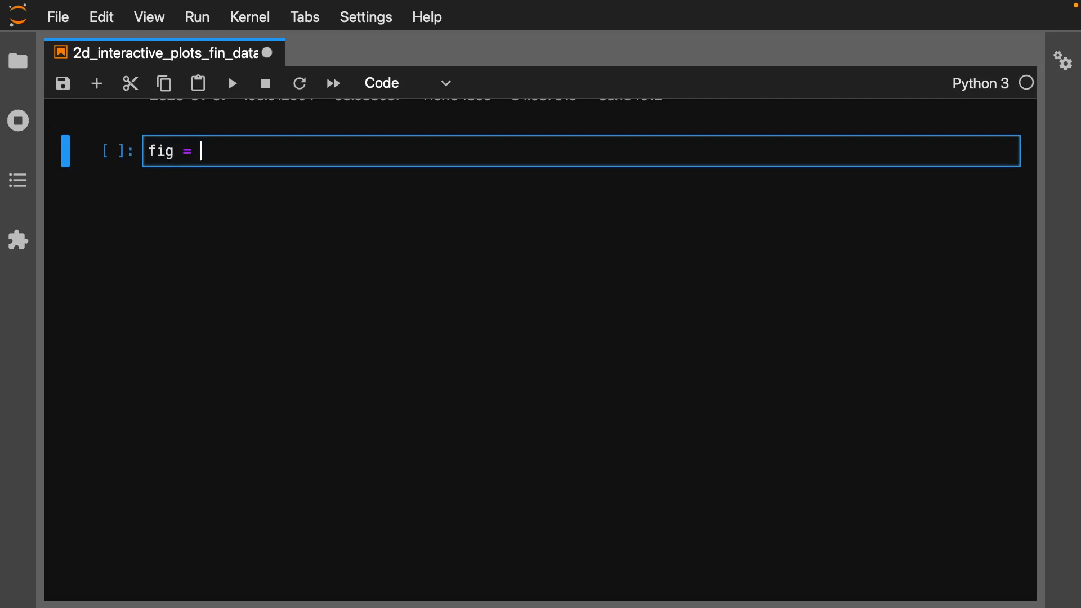
pyautogui.write('px.line')
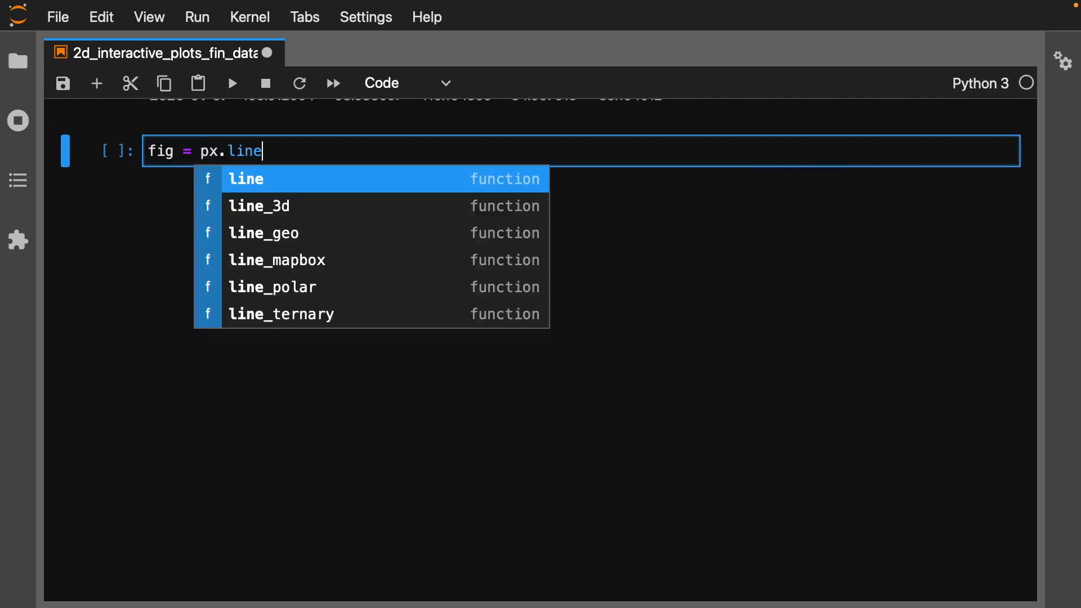
pyautogui.write('(df)')
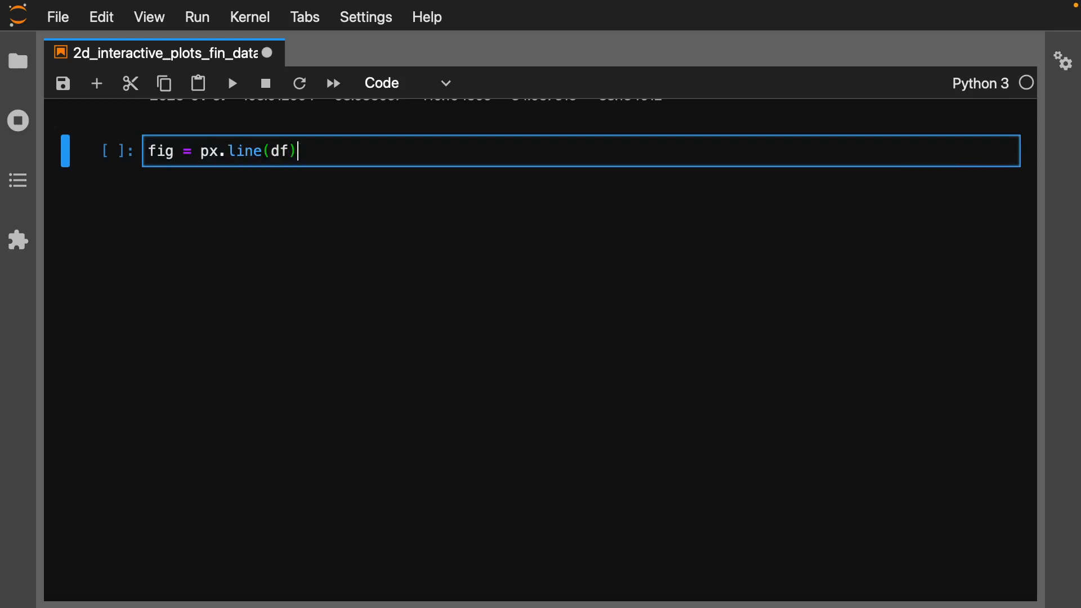
pyautogui.write('fig.show(')
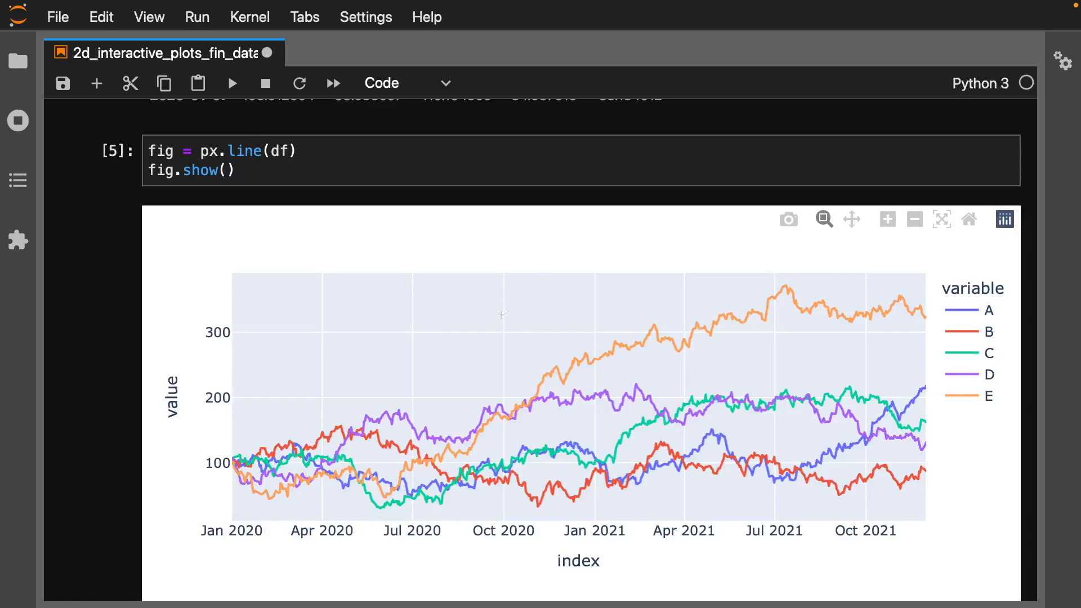
pyautogui.moveTo(896, 335)
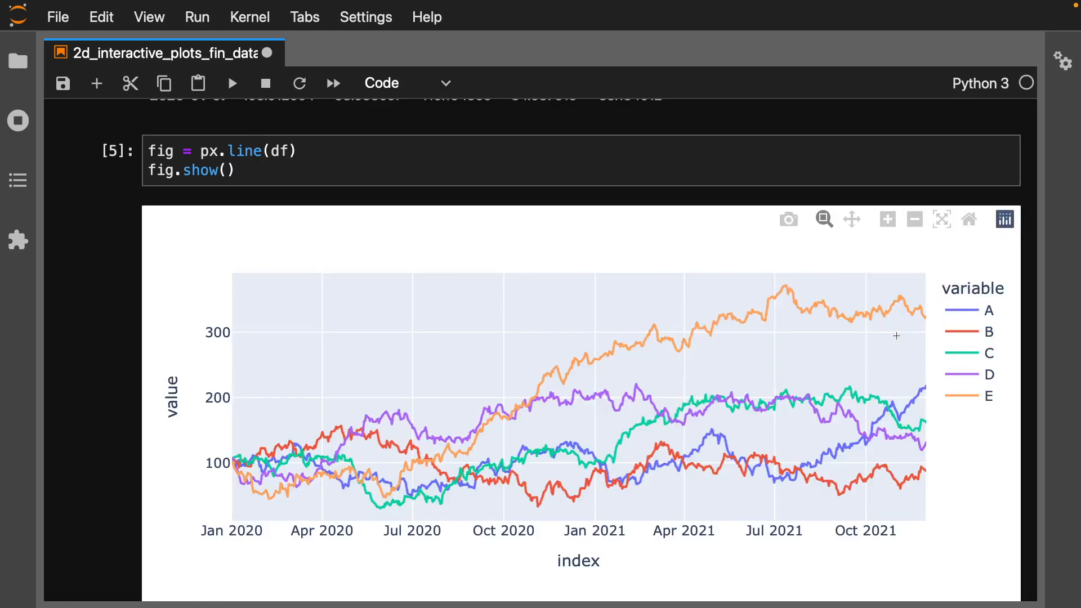
pyautogui.moveTo(768, 309)
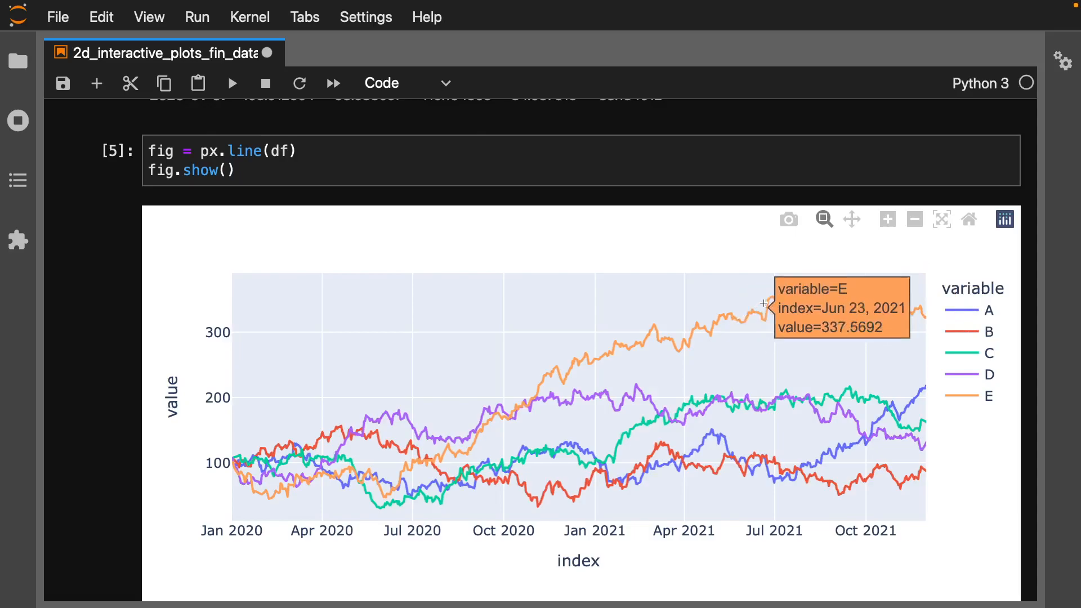
pyautogui.moveTo(732, 316)
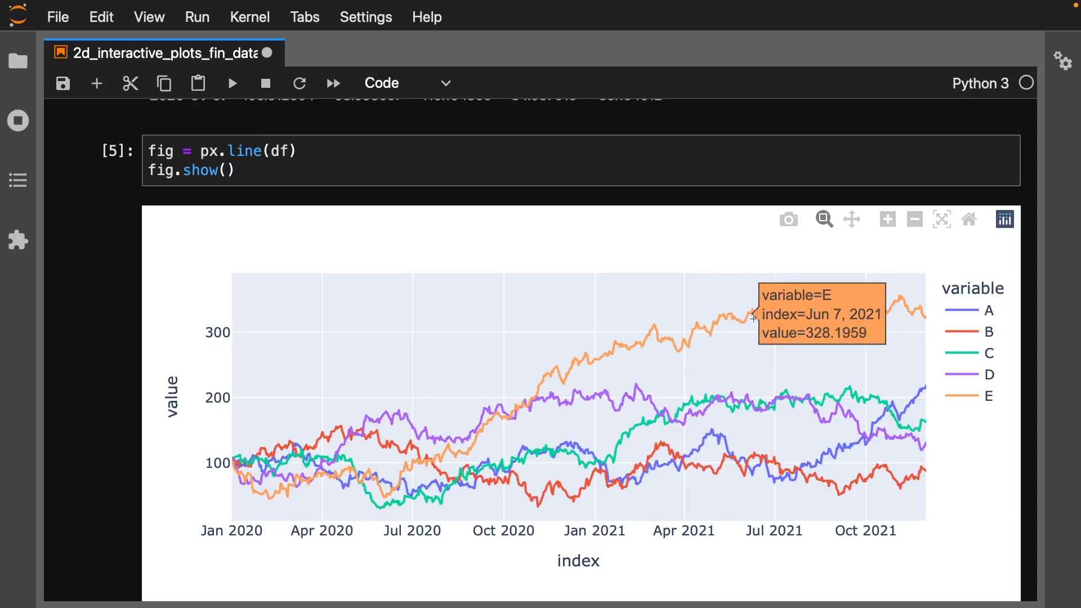
pyautogui.moveTo(694, 341)
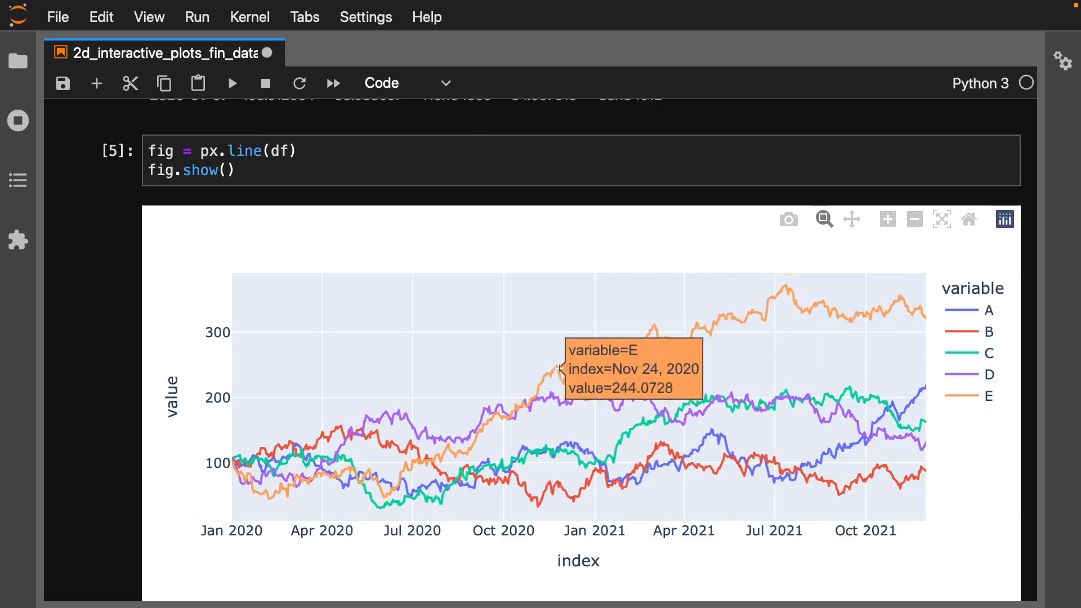
pyautogui.moveTo(565, 322)
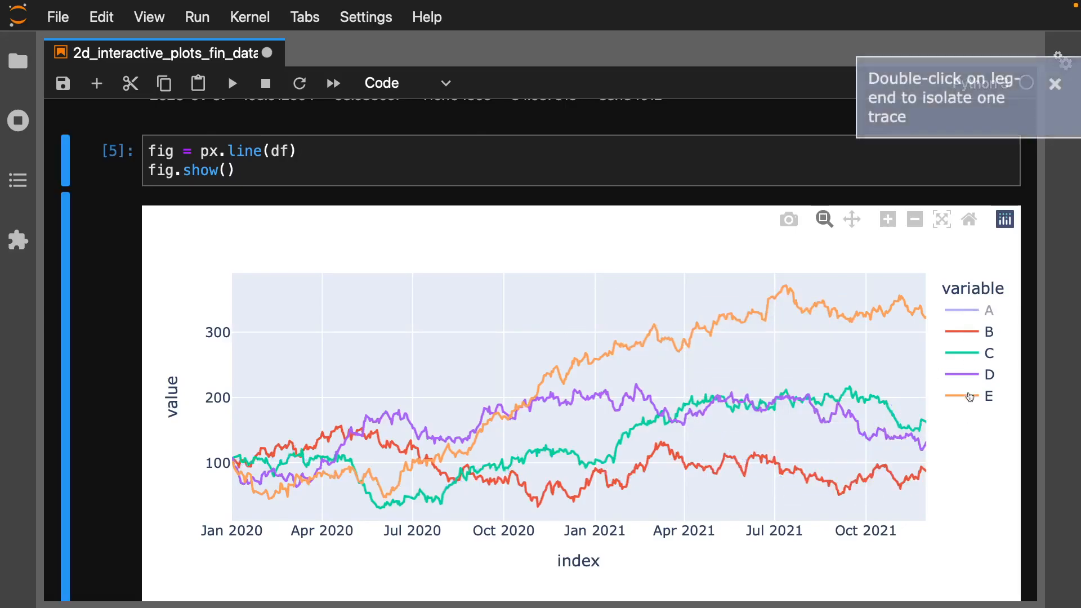
# Step: Hide stock E, isolate stock B via the legend, and scroll to the empty cell
pyautogui.click(988, 396)
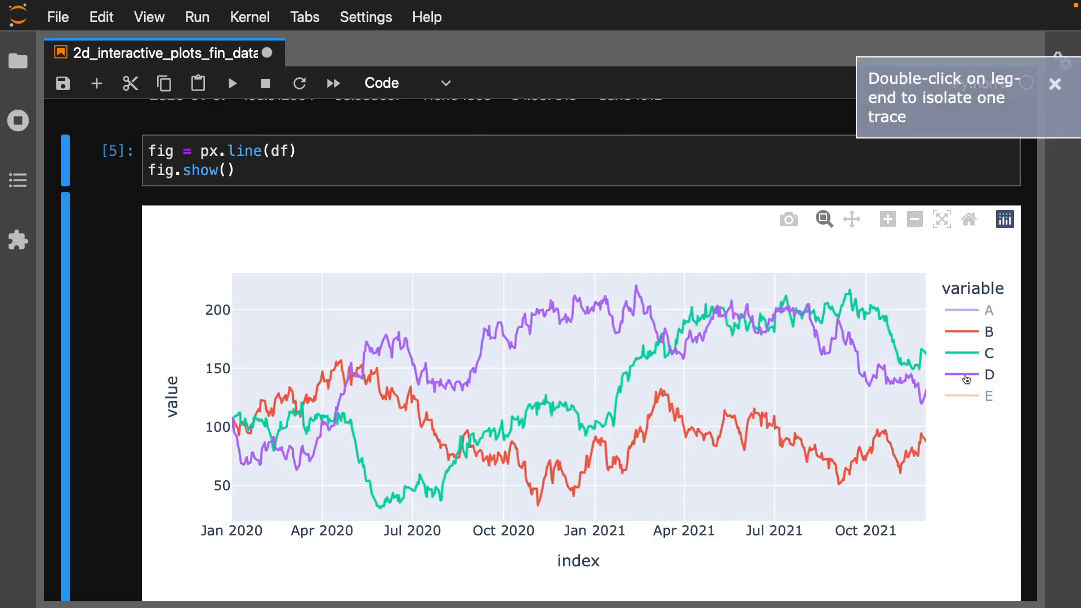
pyautogui.doubleClick(988, 332)
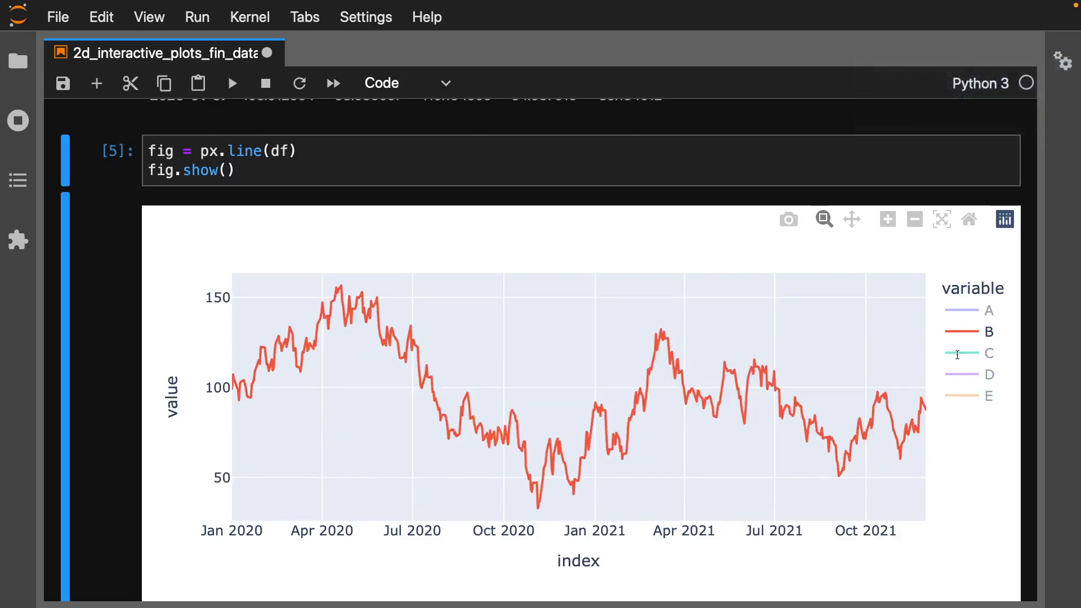
pyautogui.moveTo(736, 391)
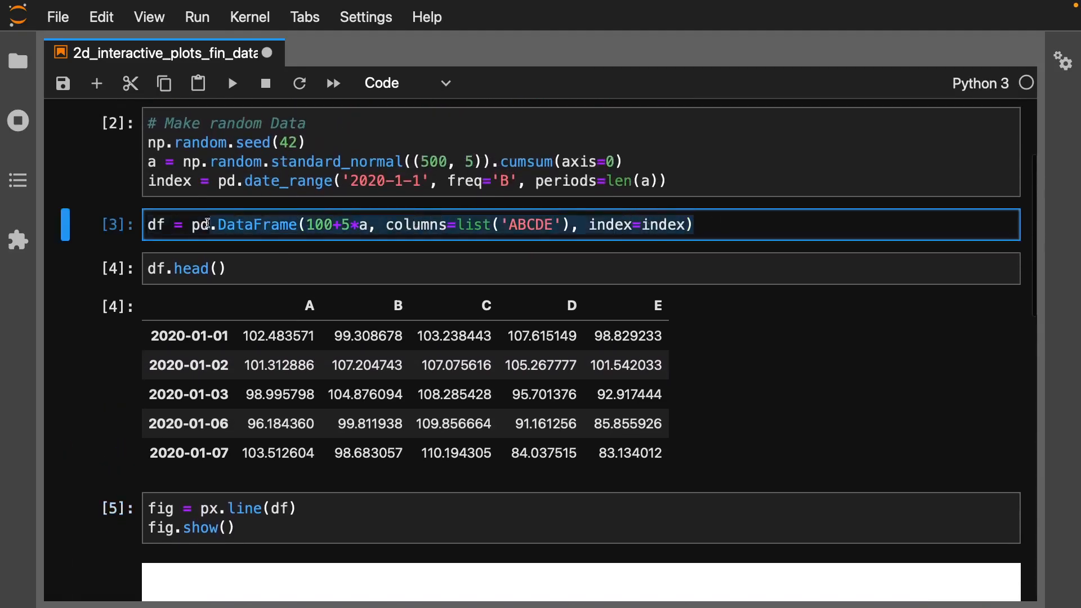
pyautogui.scroll(-3)
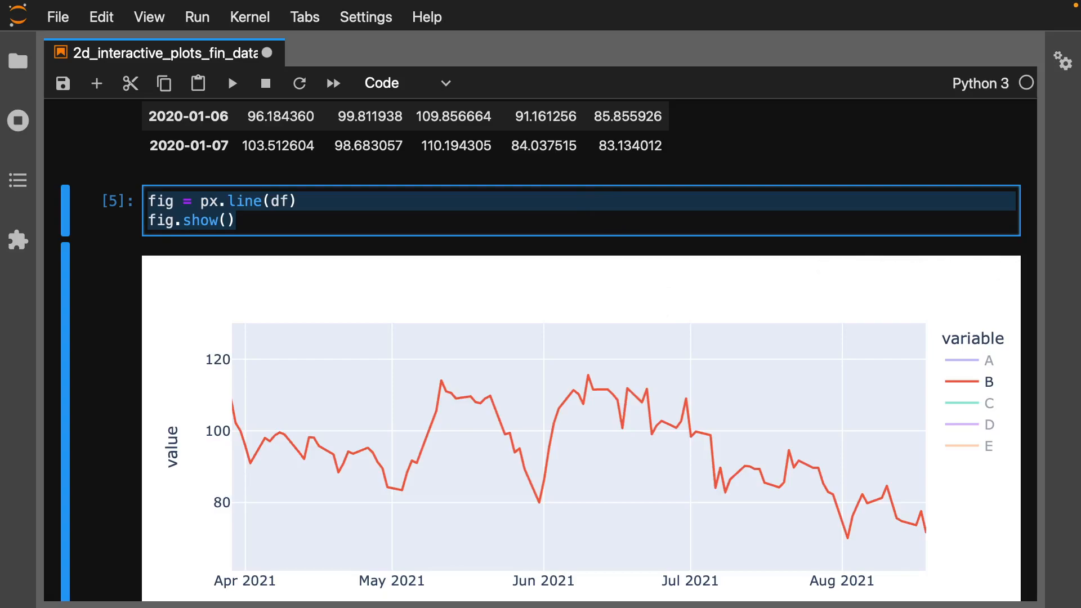
pyautogui.click(234, 221)
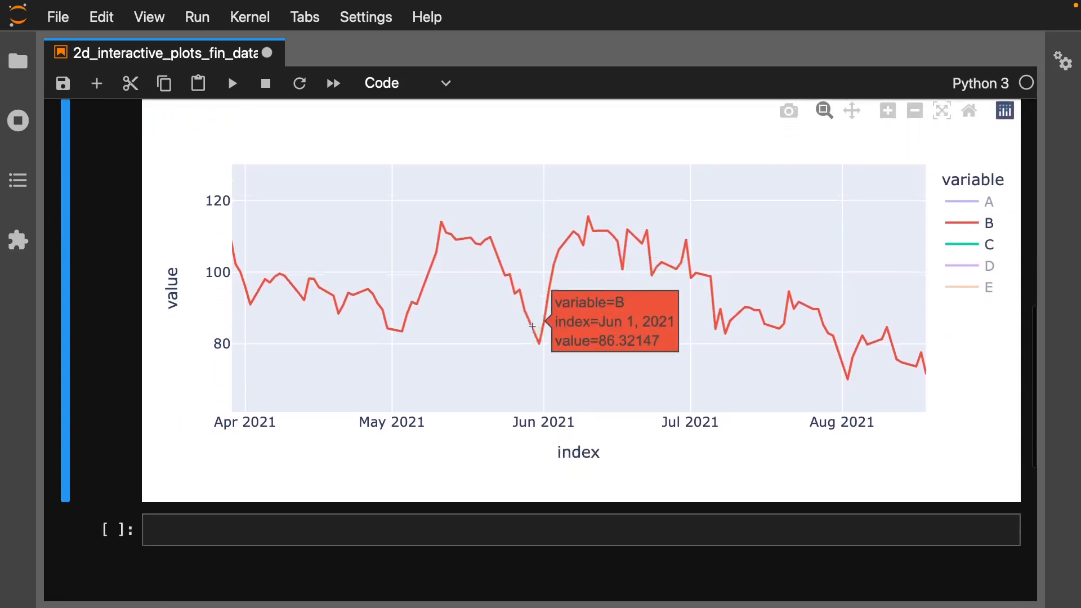
pyautogui.scroll(-3)
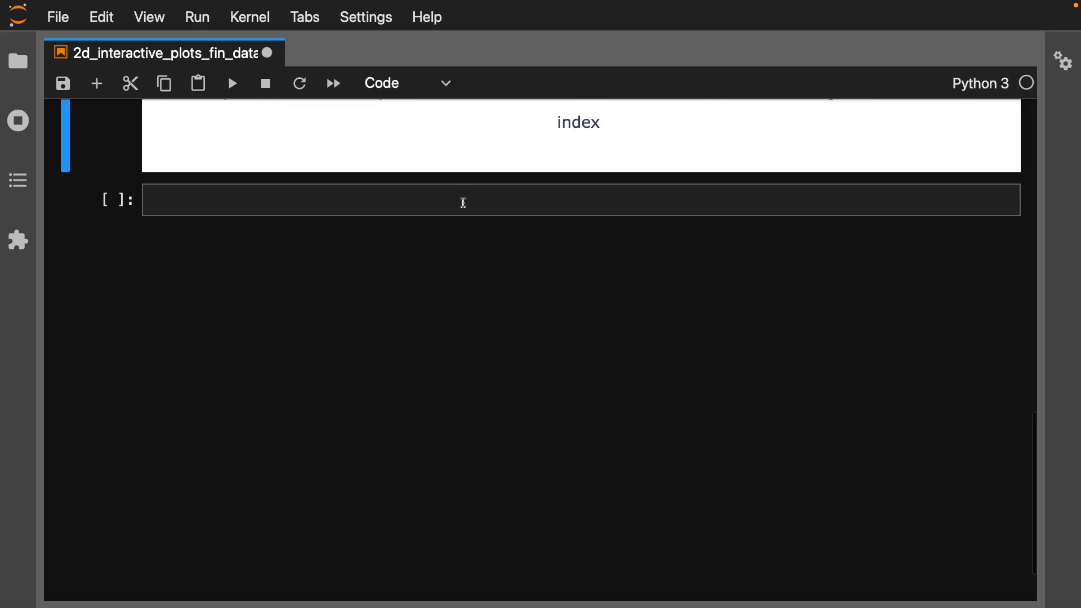
# Step: Enter df.head() in the empty cell below the chart
pyautogui.click(461, 199)
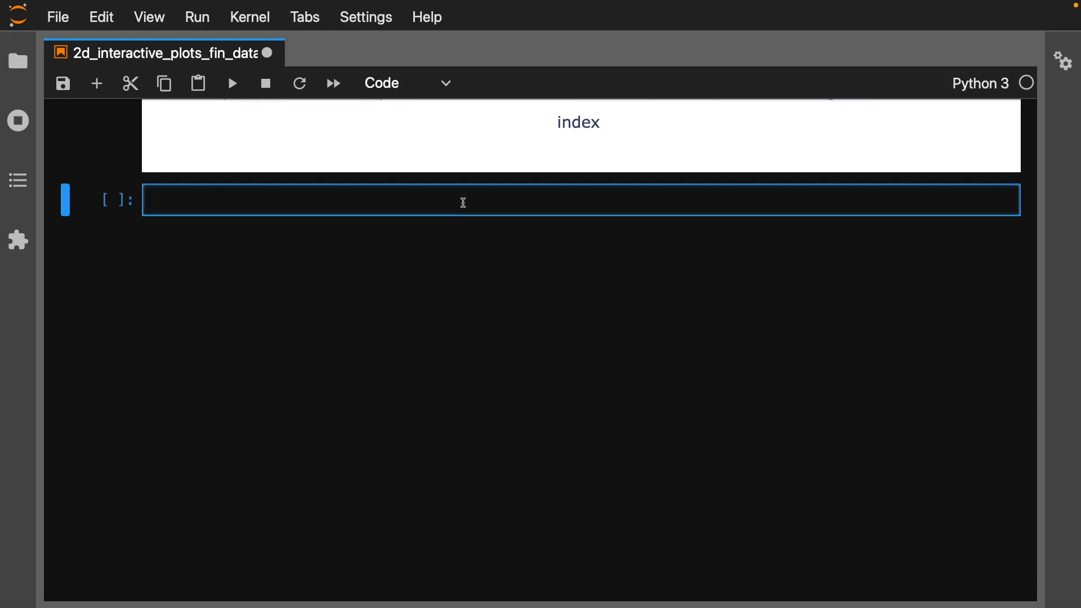
pyautogui.write('df.head()')
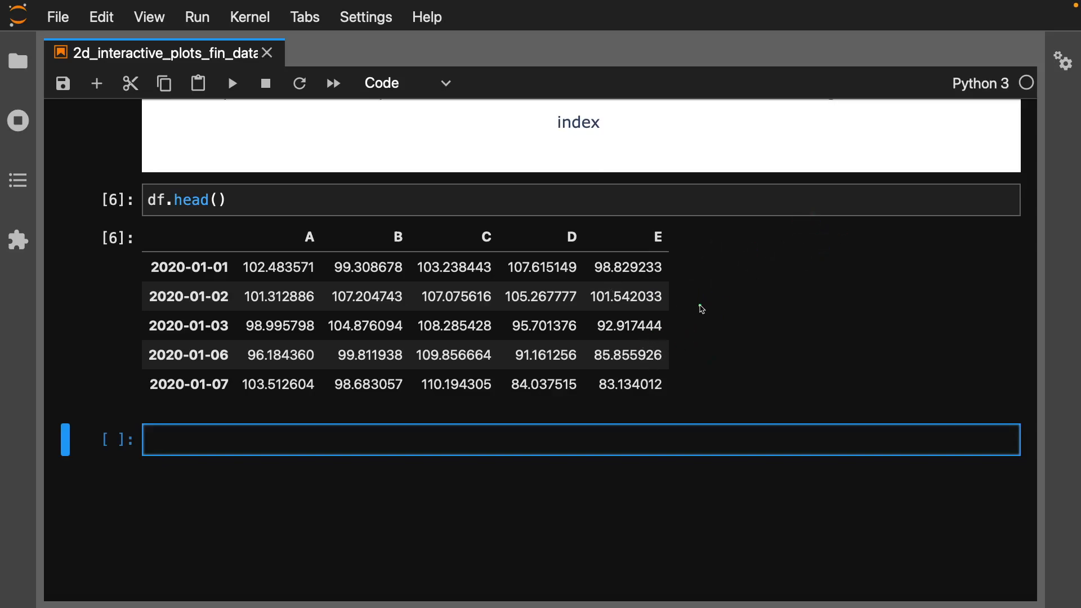
pyautogui.moveTo(620, 237)
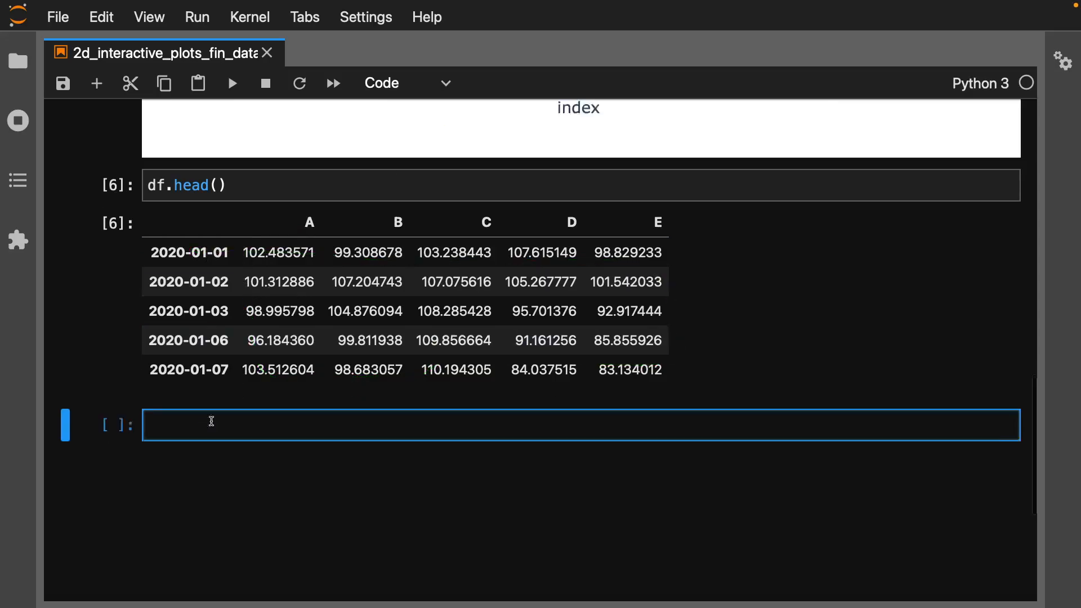
# Step: Melt df into df_melt with var_name 'Stock' and value_name 'Price', and run it
pyautogui.scroll(-3)
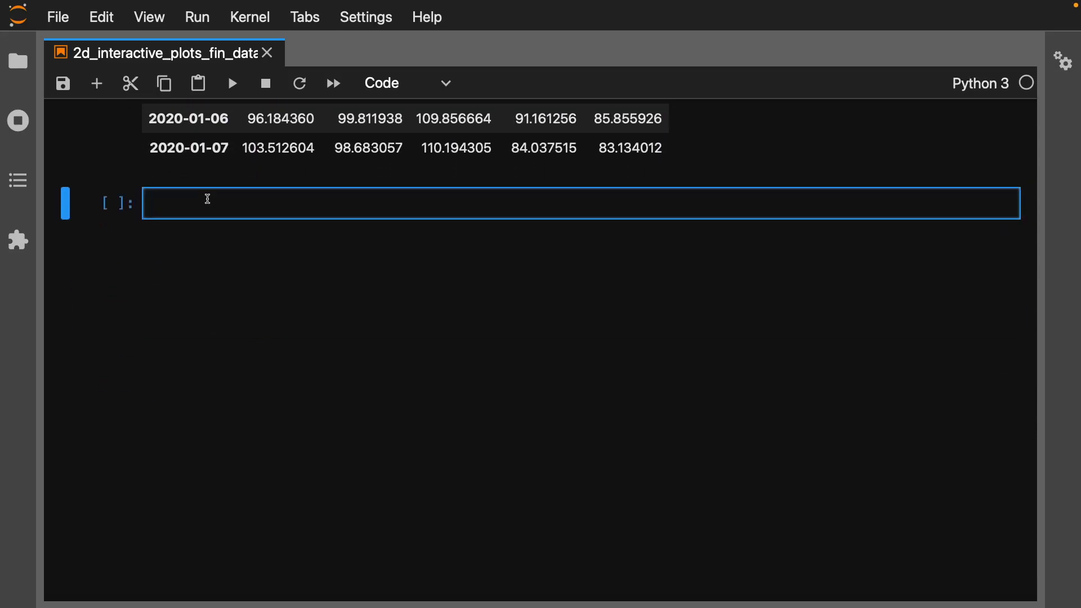
pyautogui.write('df_melt =')
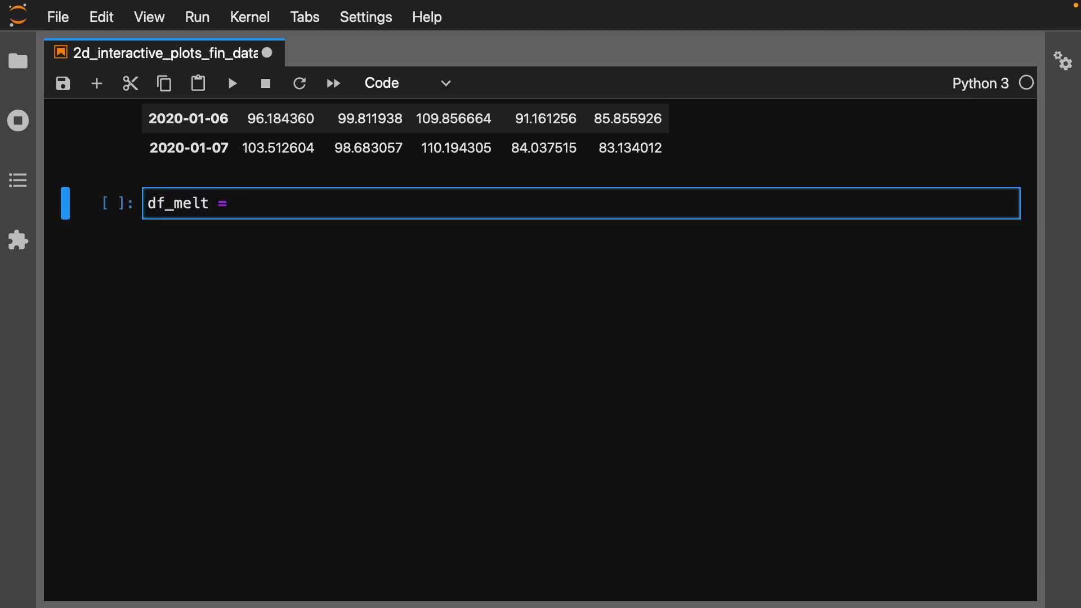
pyautogui.write('pd.melt')
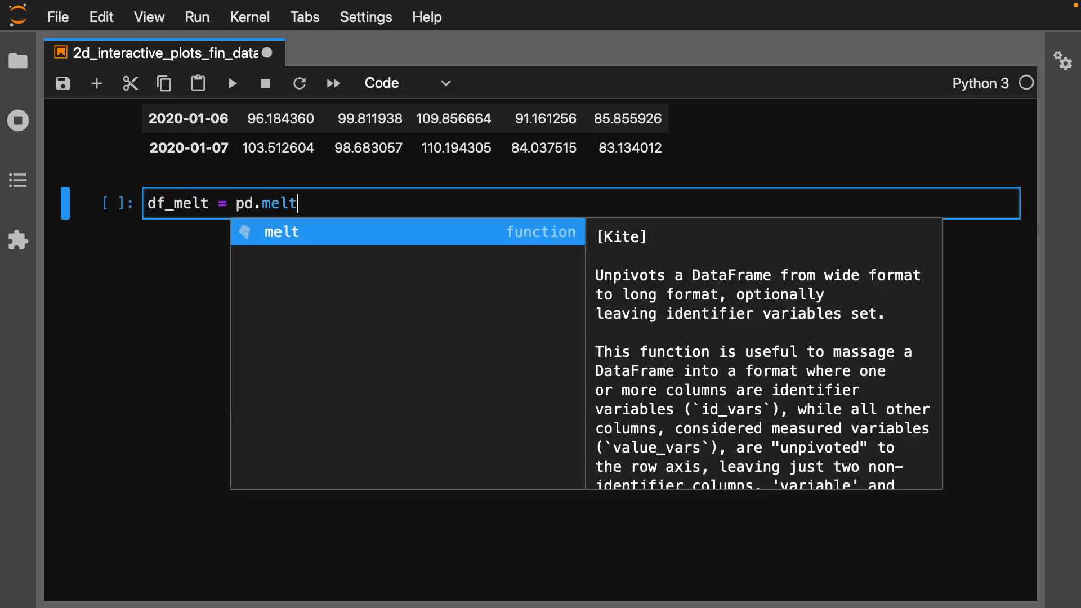
pyautogui.write('(df, v')
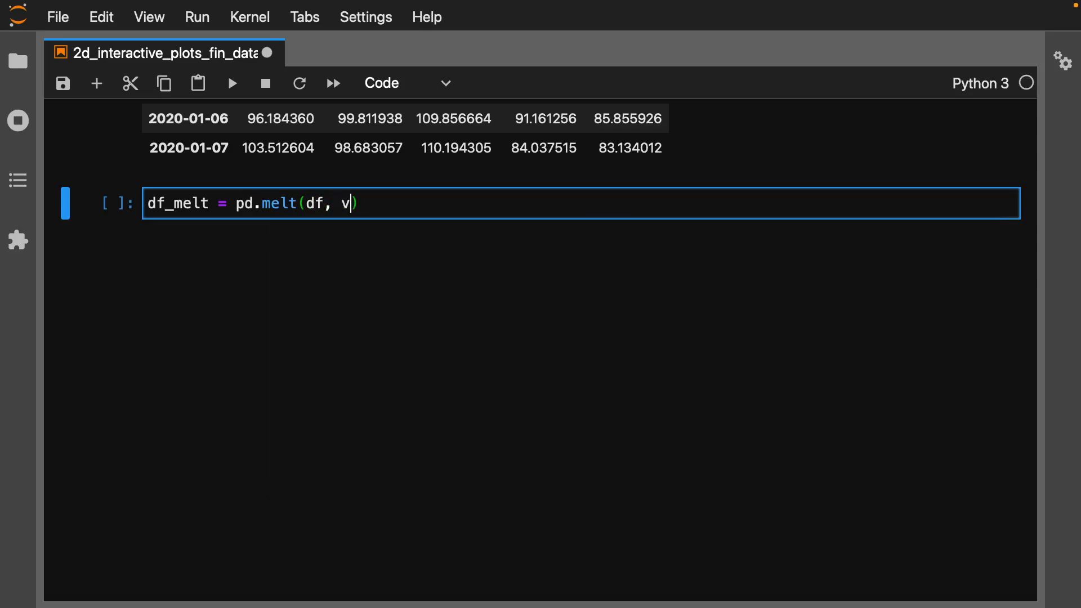
pyautogui.write('ar_name')
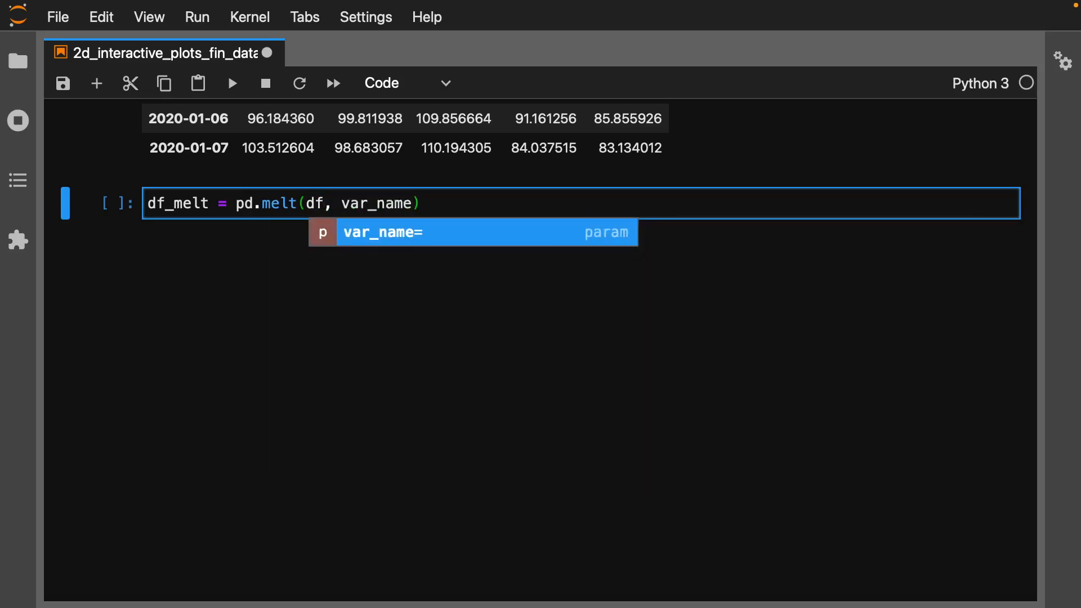
pyautogui.write('="Stock", value')
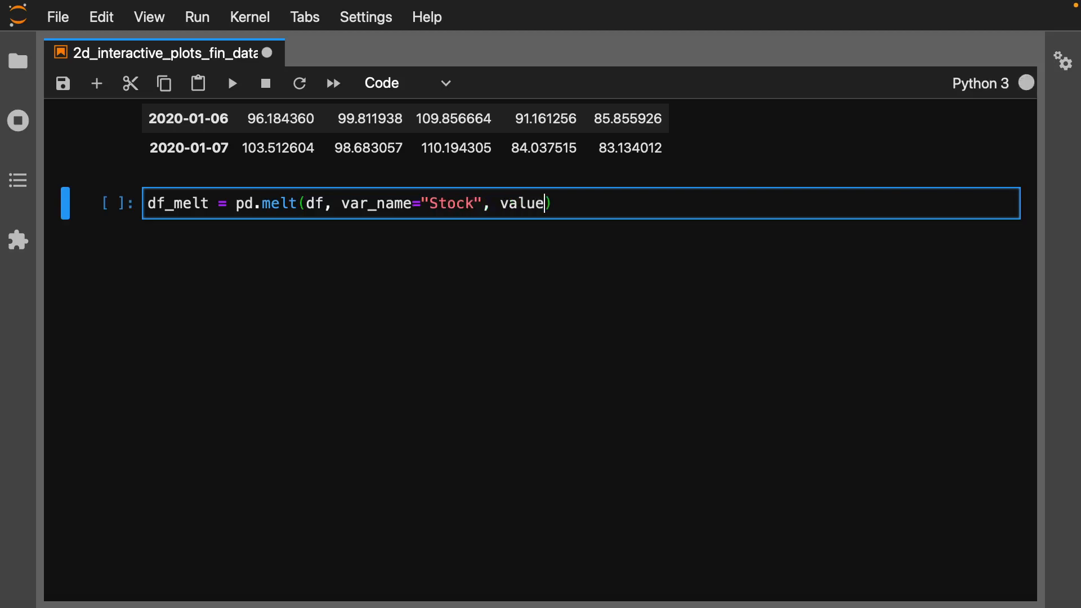
pyautogui.write('_name=')
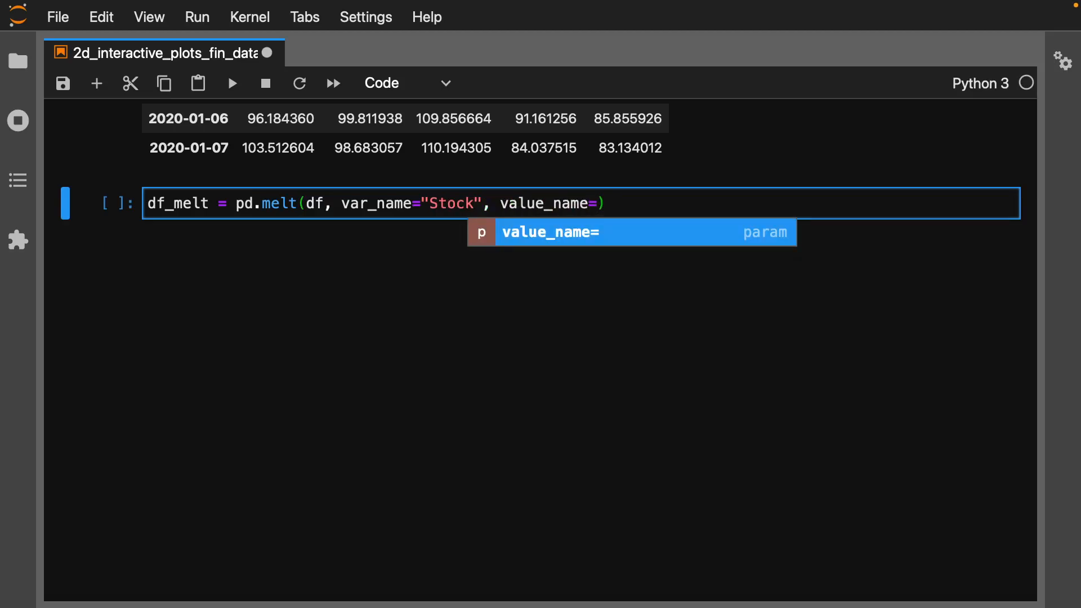
pyautogui.write("'Price'")
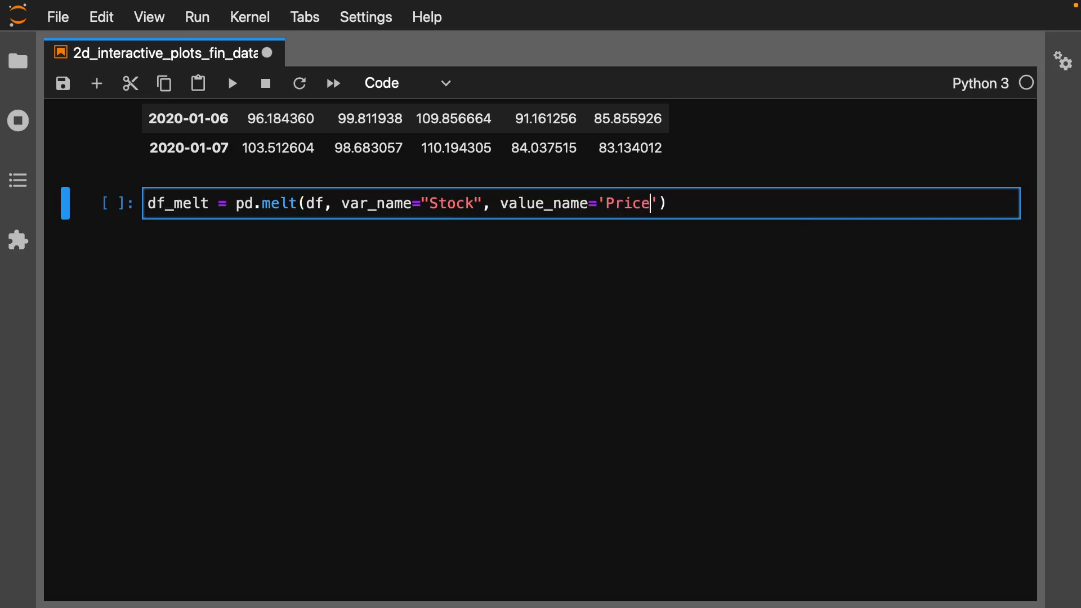
pyautogui.press('shift+enter')
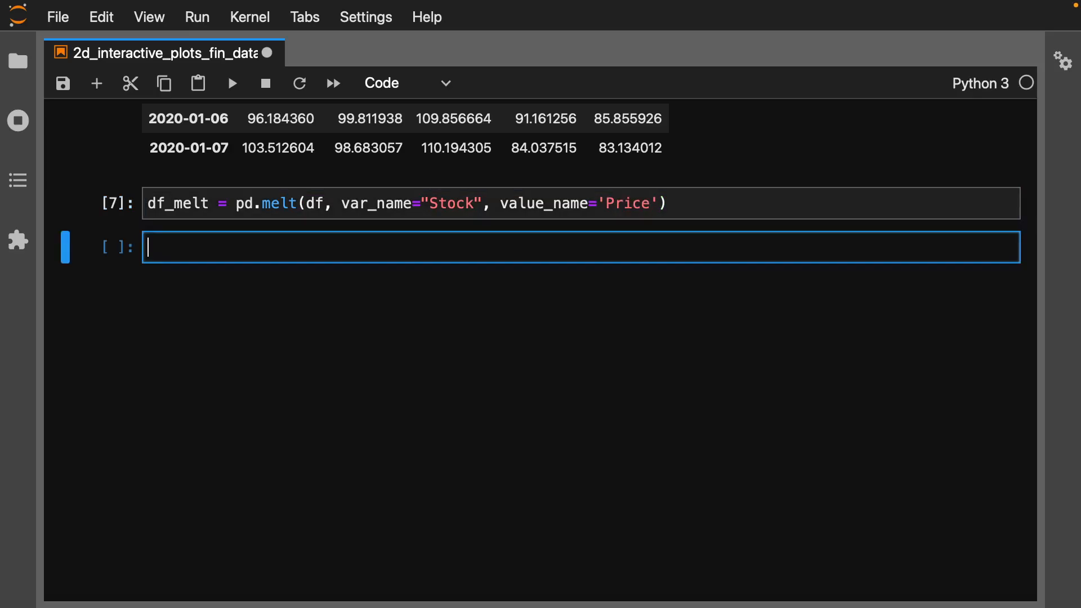
# Step: Preview df_melt's first rows and move into the new empty cell
pyautogui.write('df_melt.head(')
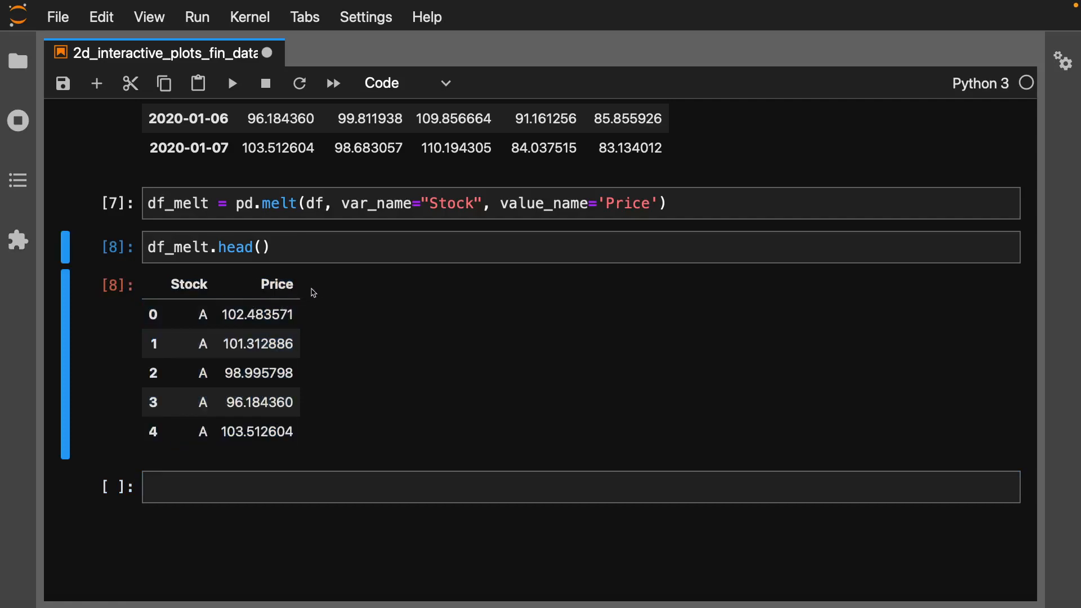
pyautogui.scroll(-3)
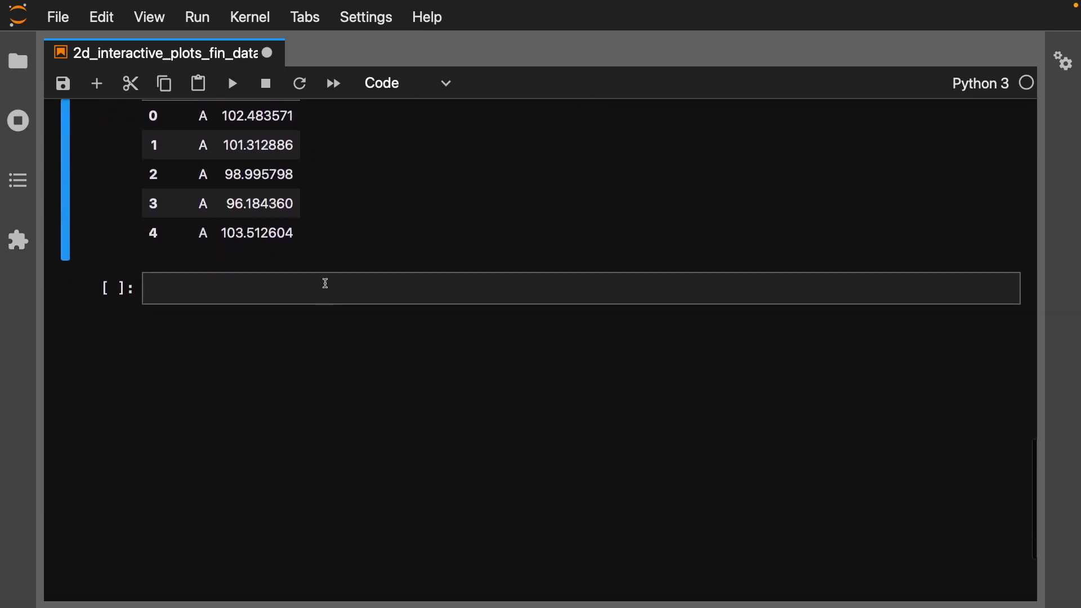
pyautogui.click(325, 287)
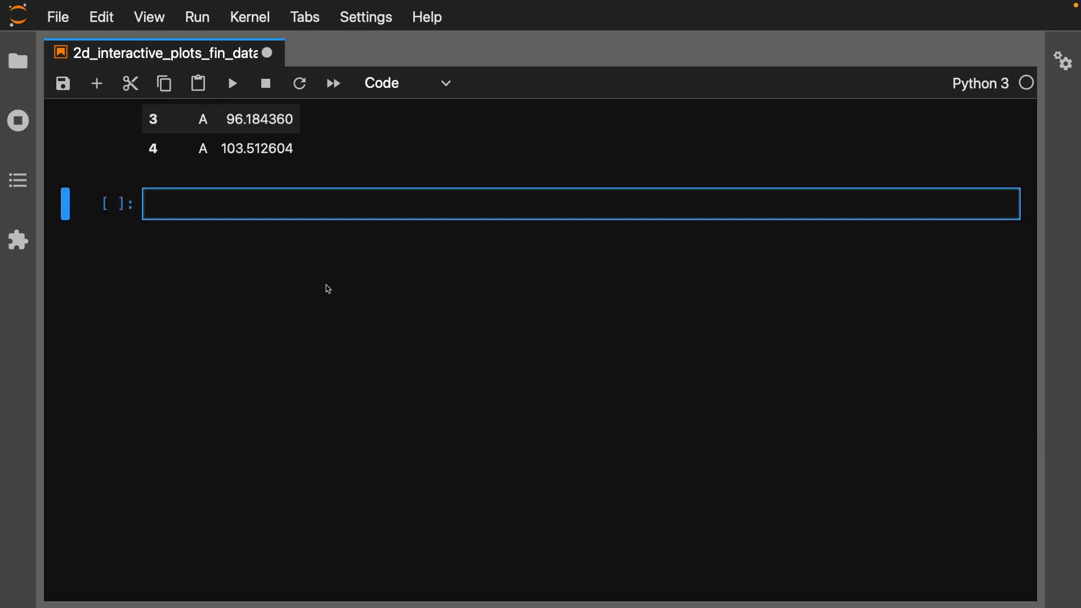
# Step: Run px.histogram on df_melt, faceted and coloured by 'Stock', wrapped two columns per row
pyautogui.write('gi')
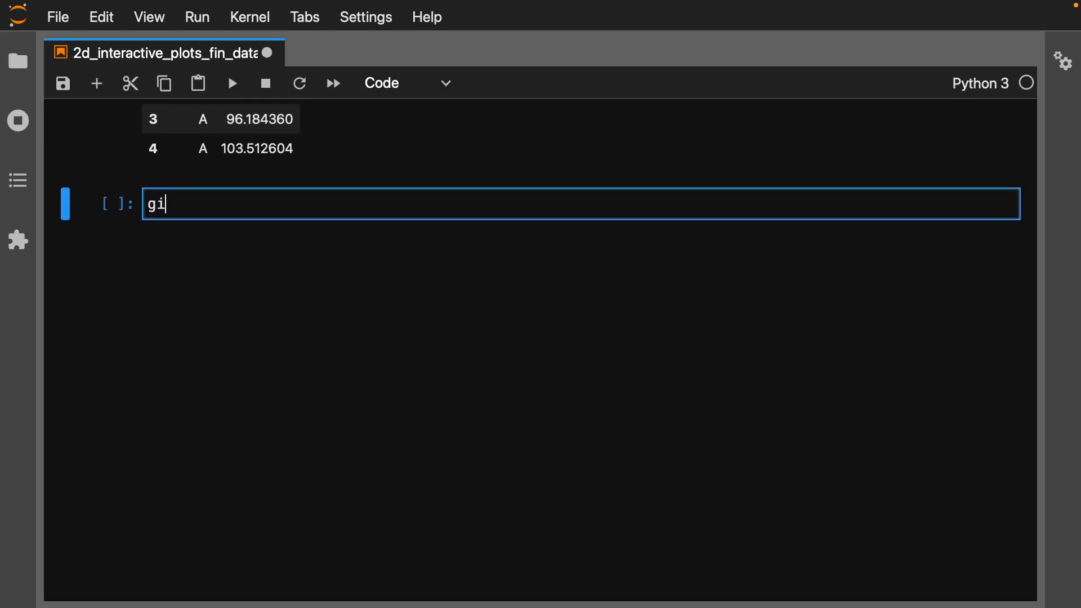
pyautogui.write('fig')
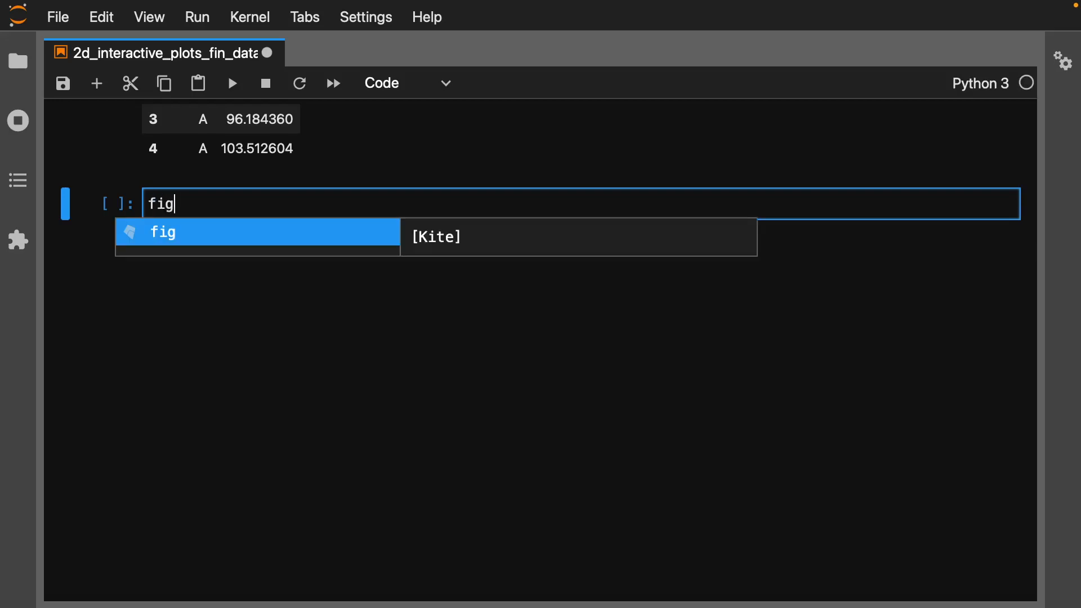
pyautogui.write('= p')
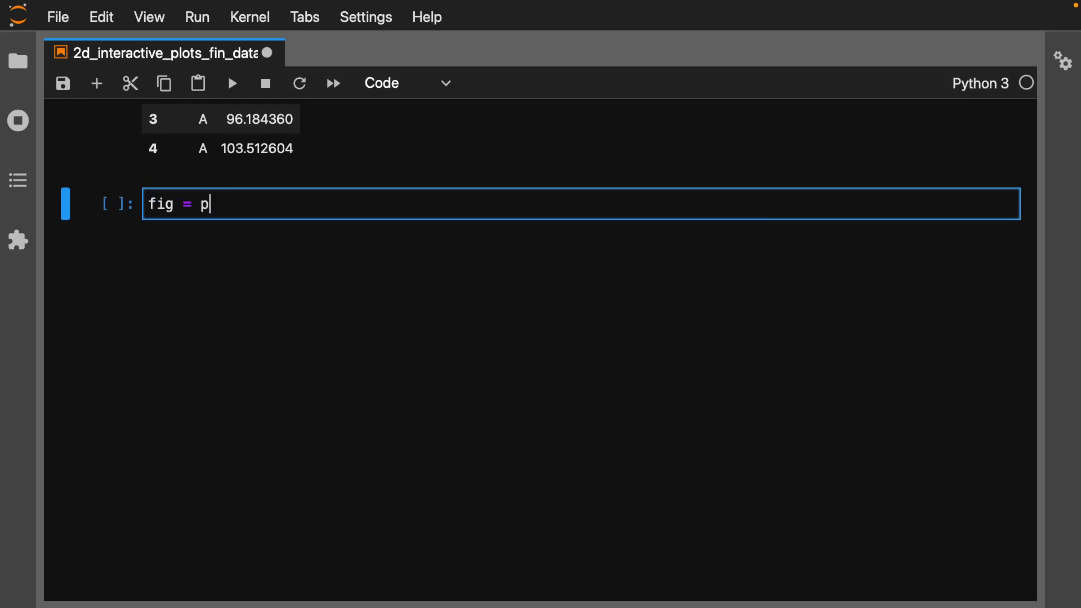
pyautogui.write('x.histogram()')
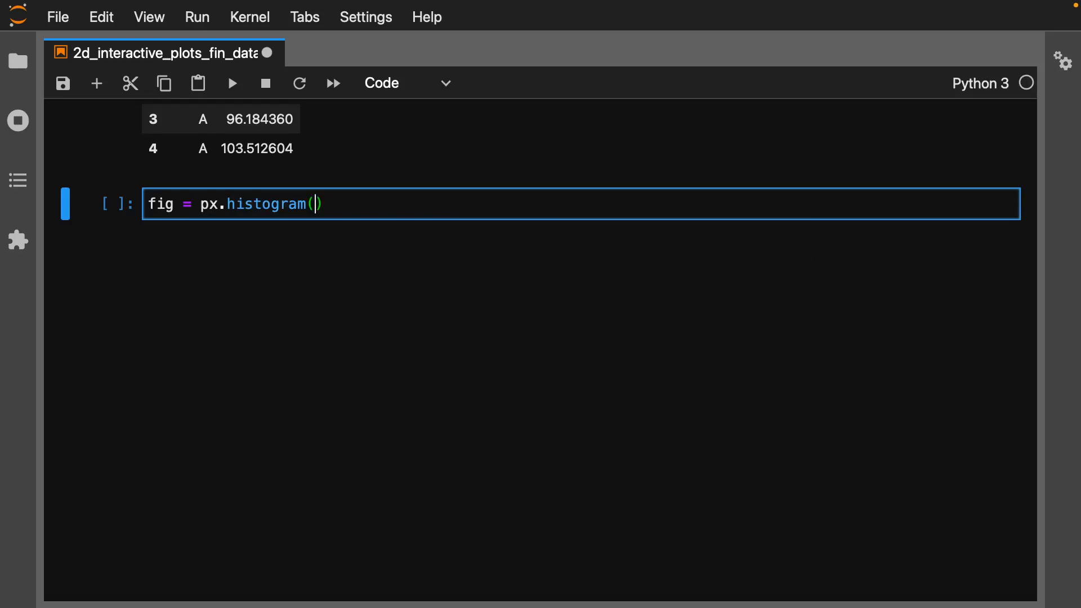
pyautogui.write('df_melt')
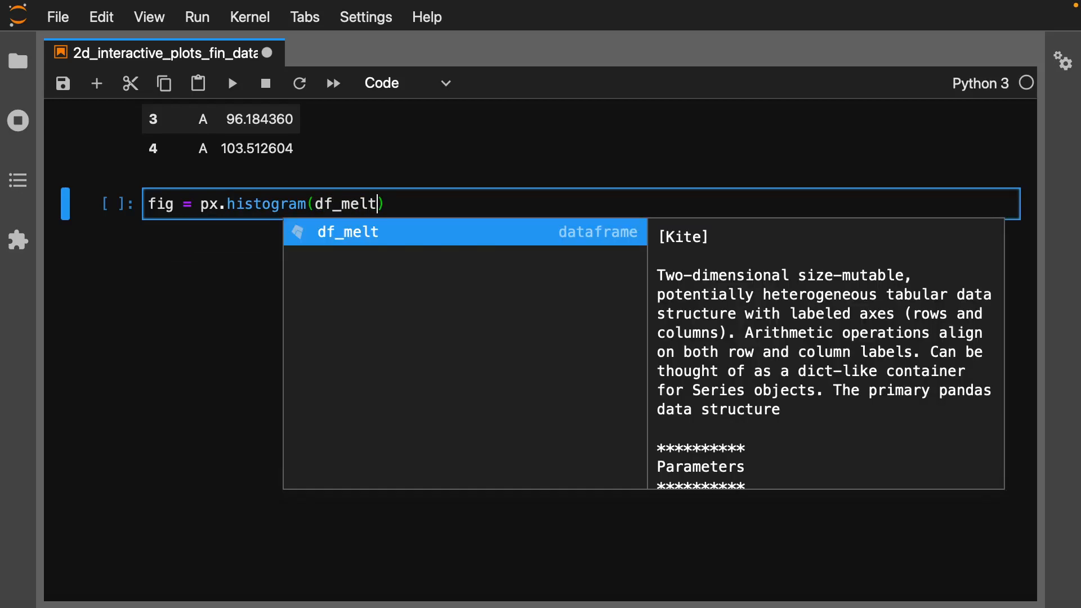
pyautogui.write(', facet_col=')
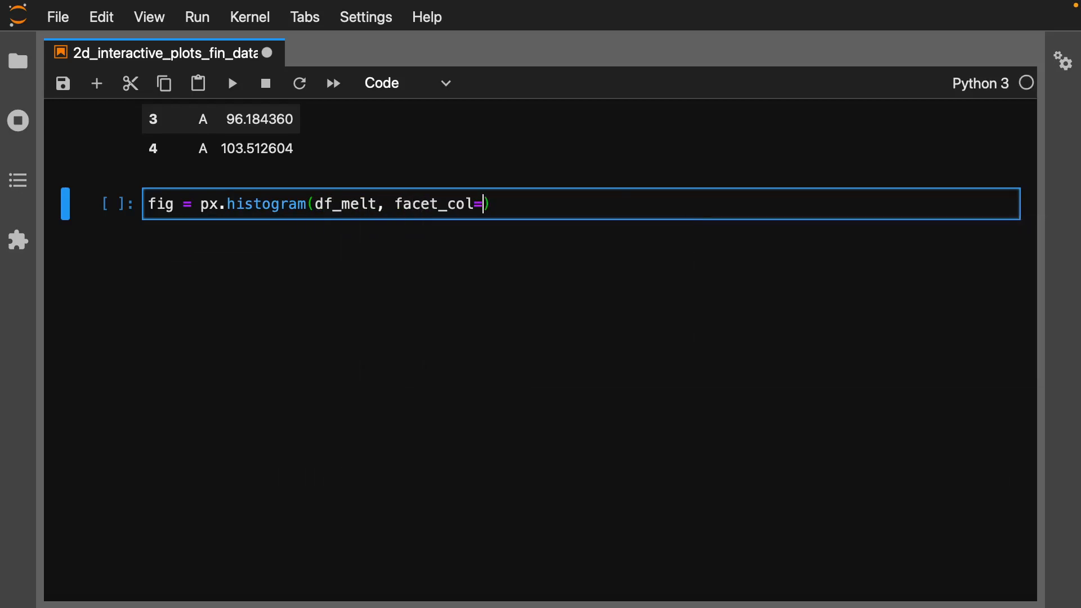
pyautogui.write("'Stock'")
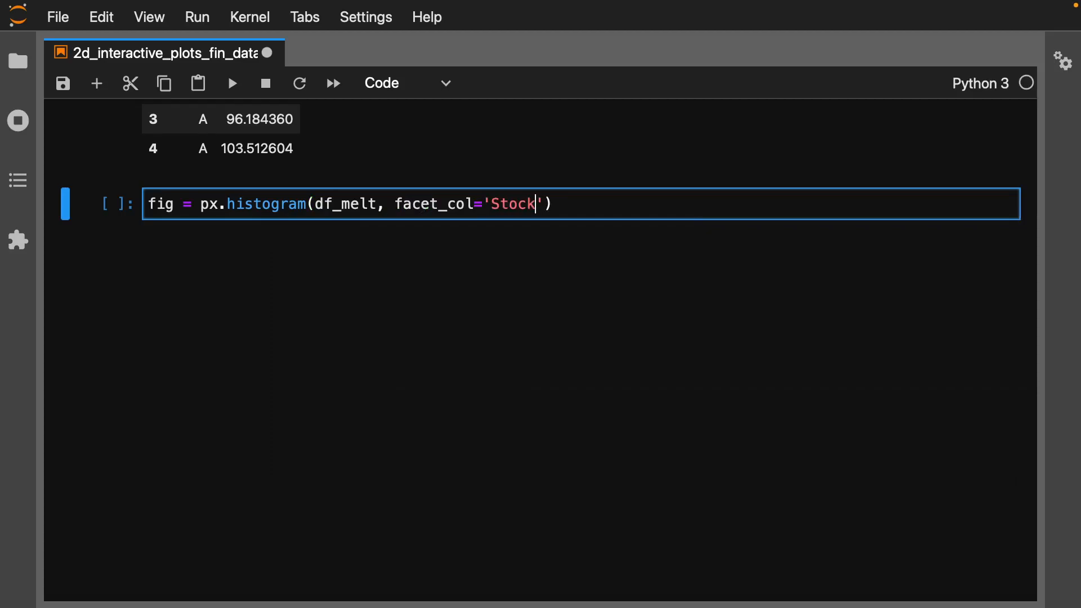
pyautogui.write(', fac')
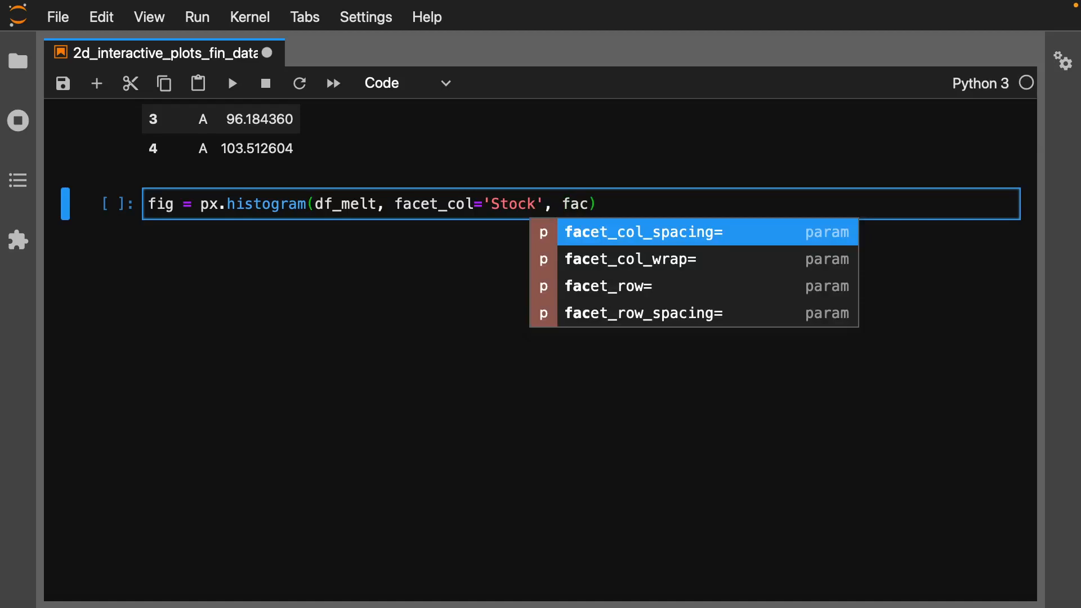
pyautogui.click(627, 258)
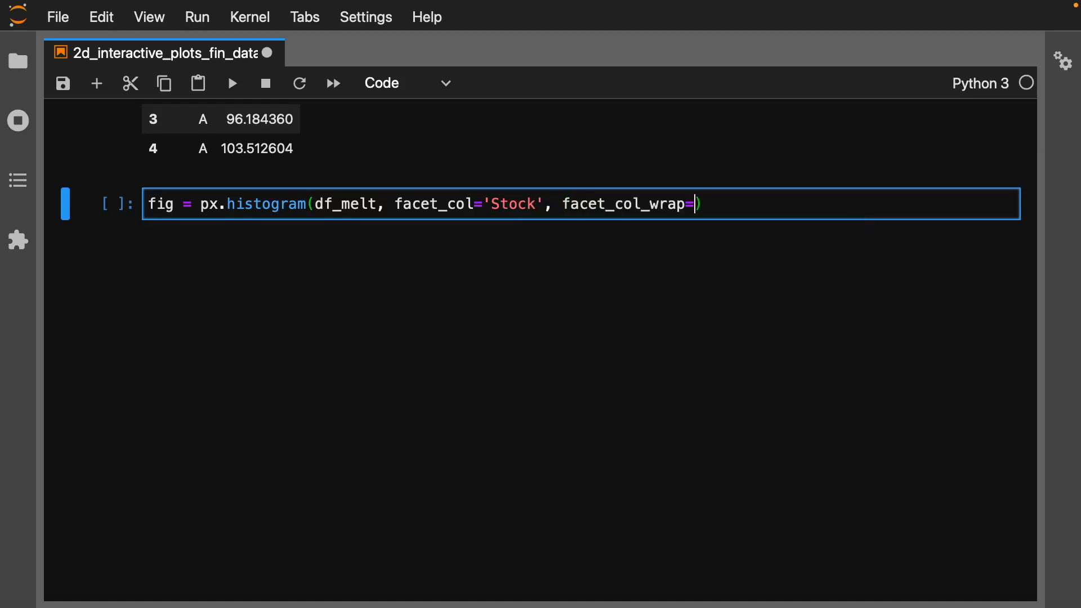
pyautogui.write('2, color')
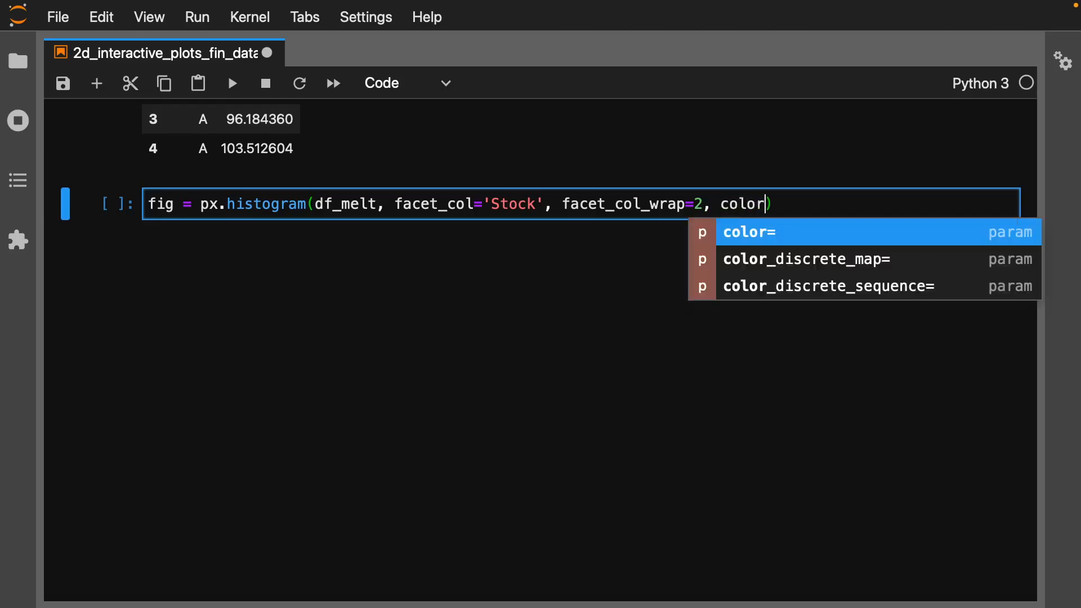
pyautogui.write("='Sto'")
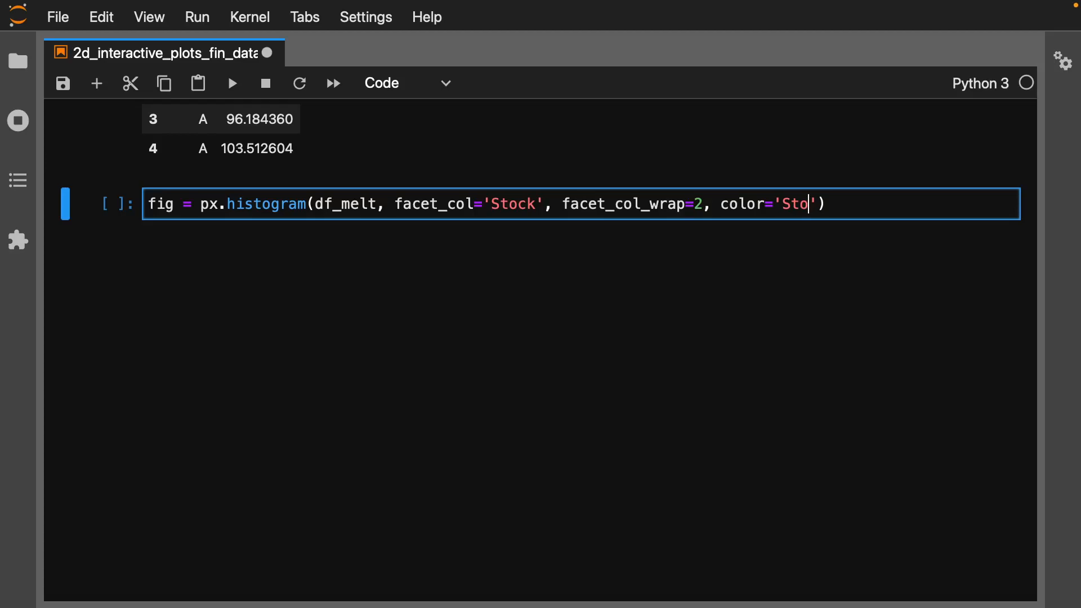
pyautogui.write('ck')
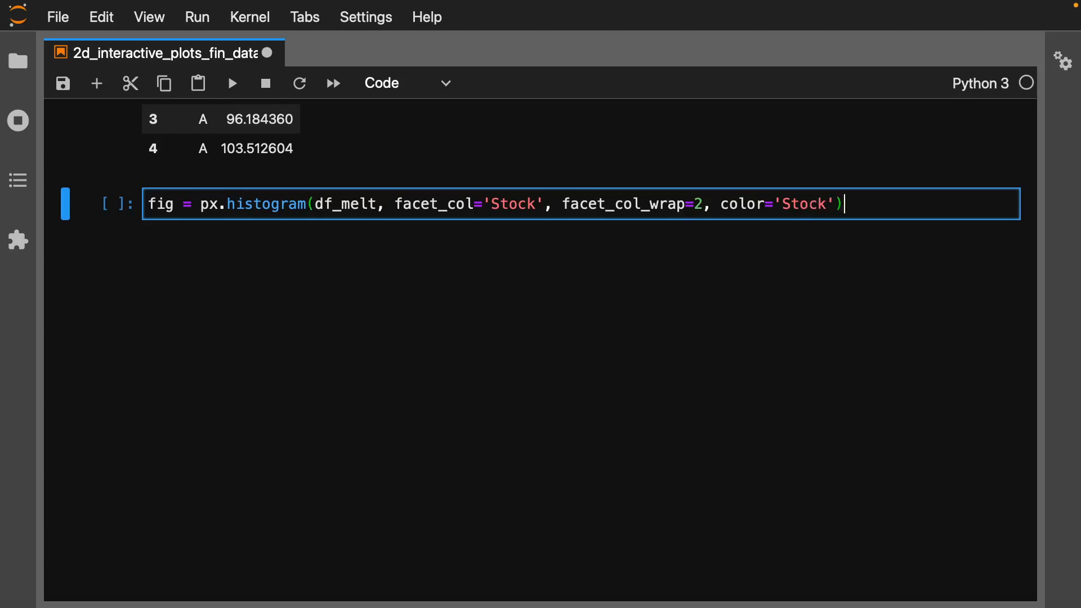
pyautogui.write('fig.sho')
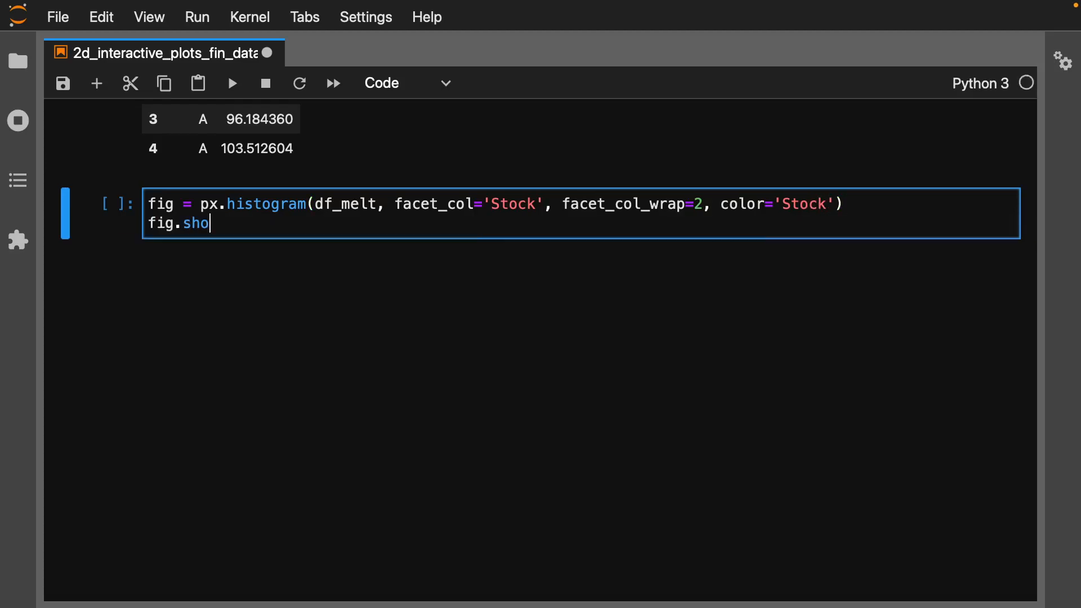
pyautogui.press('shift+Enter')
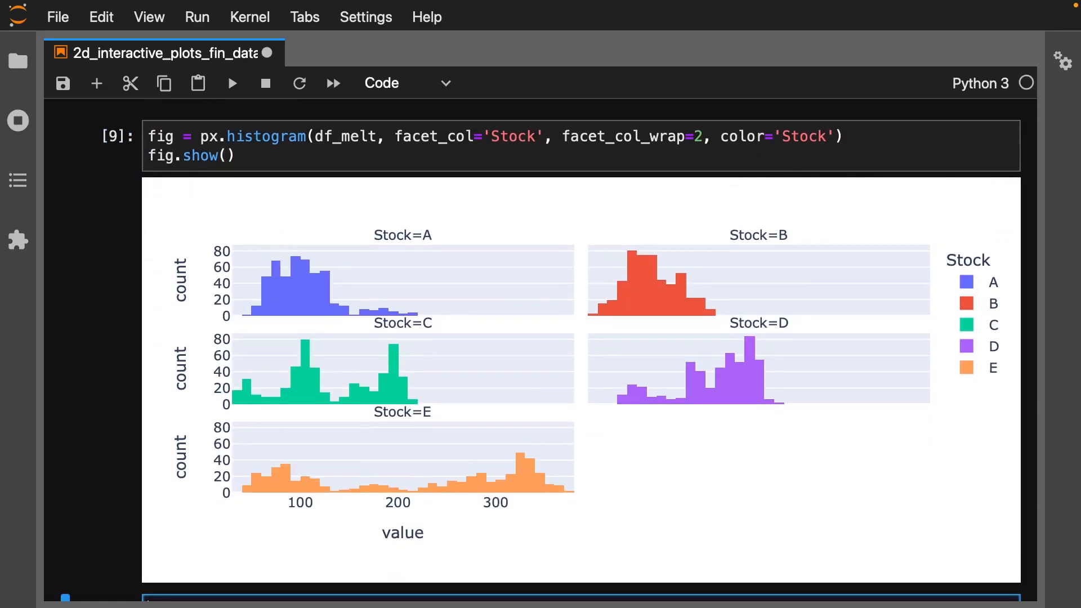
pyautogui.moveTo(310, 295)
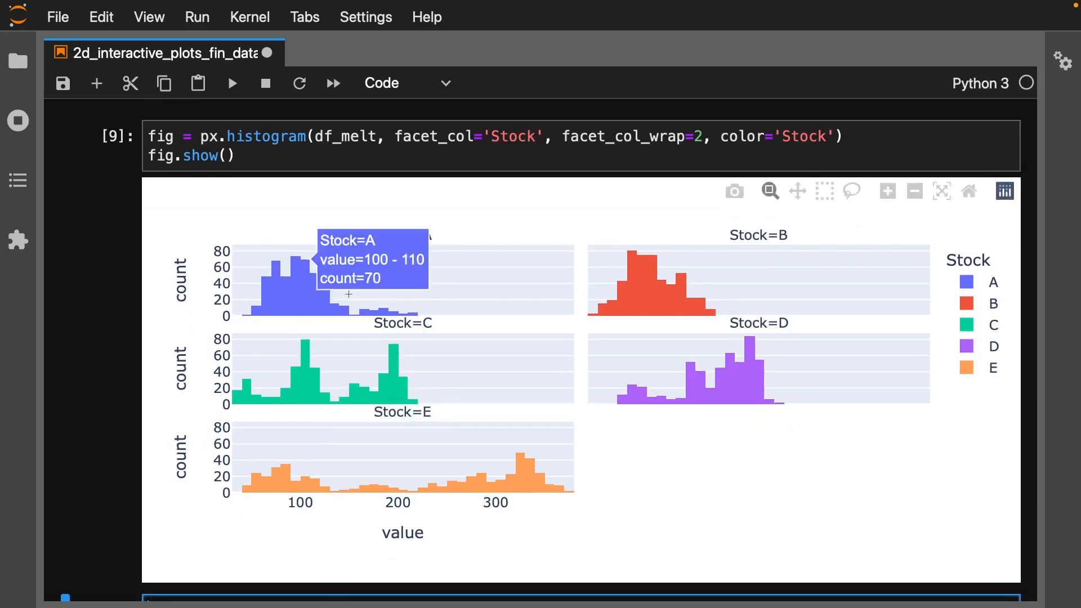
pyautogui.moveTo(971, 309)
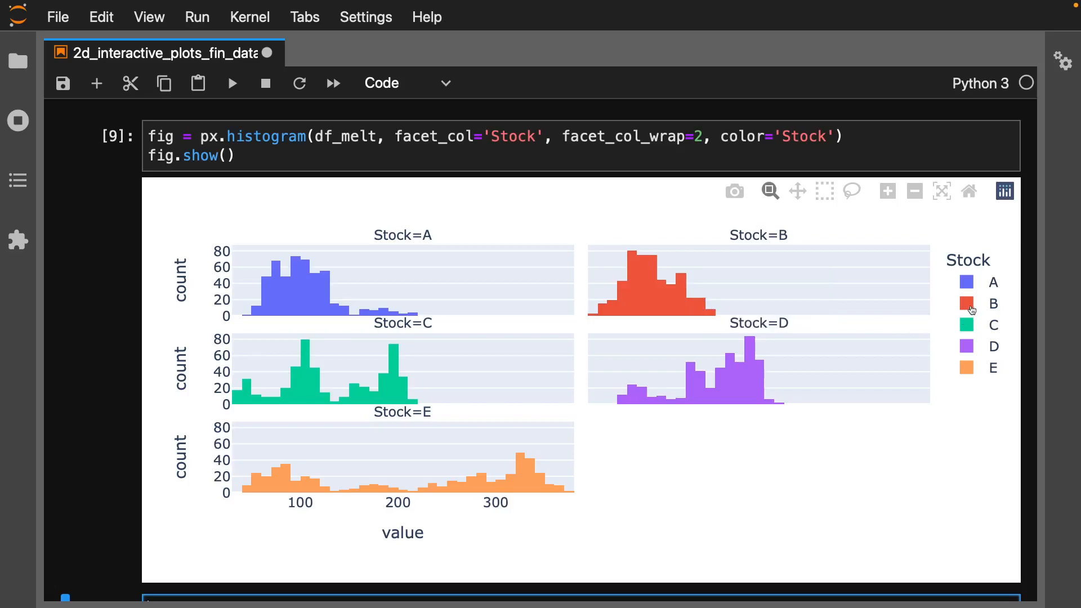
# Step: Toggle stock B's histogram off and back on from the legend
pyautogui.click(992, 304)
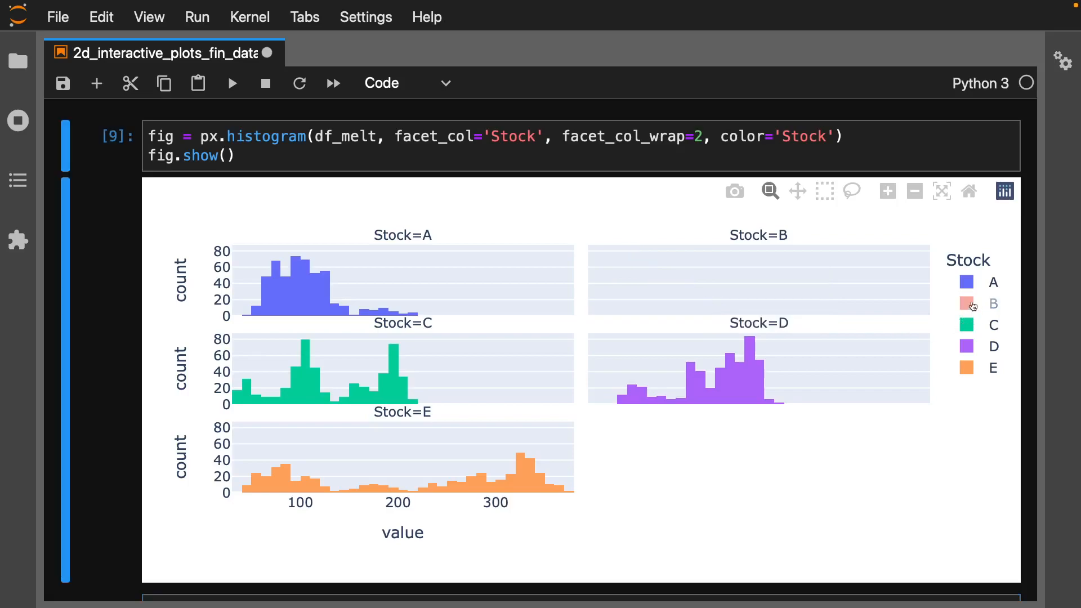
pyautogui.click(972, 304)
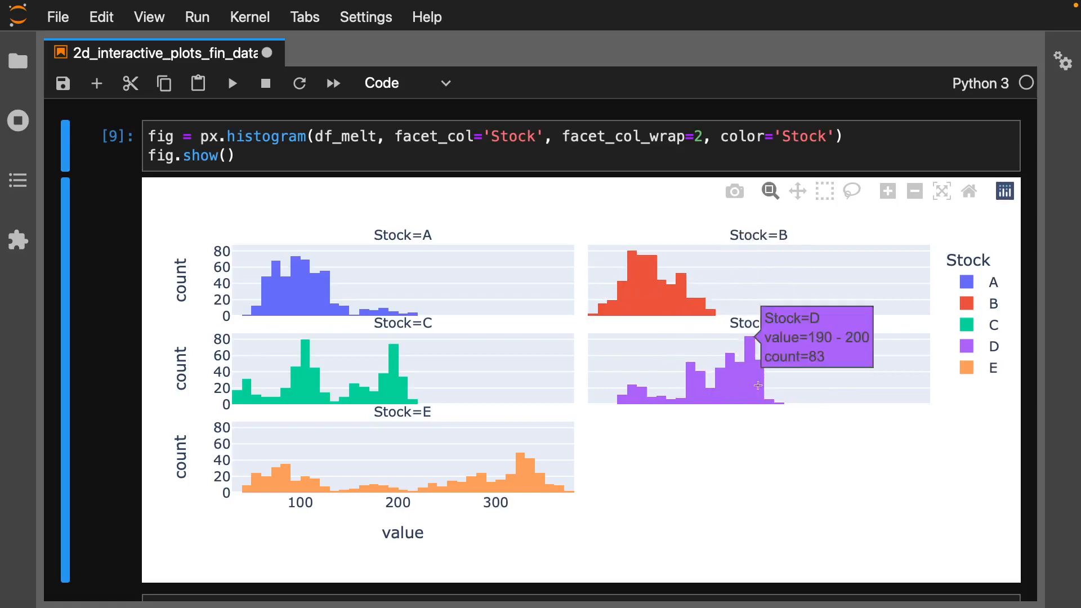
pyautogui.moveTo(448, 469)
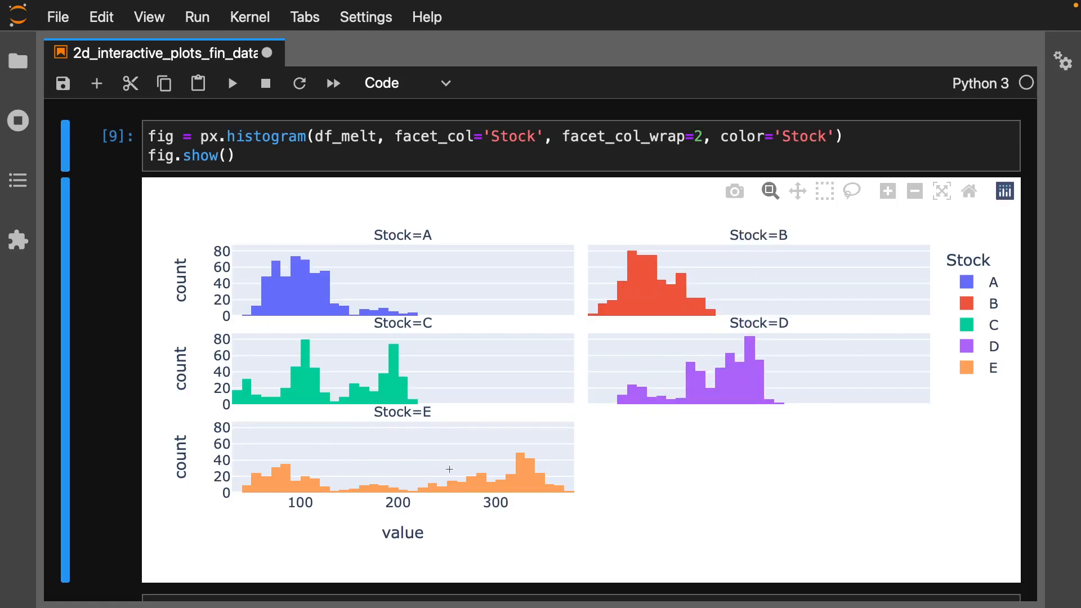
pyautogui.moveTo(524, 504)
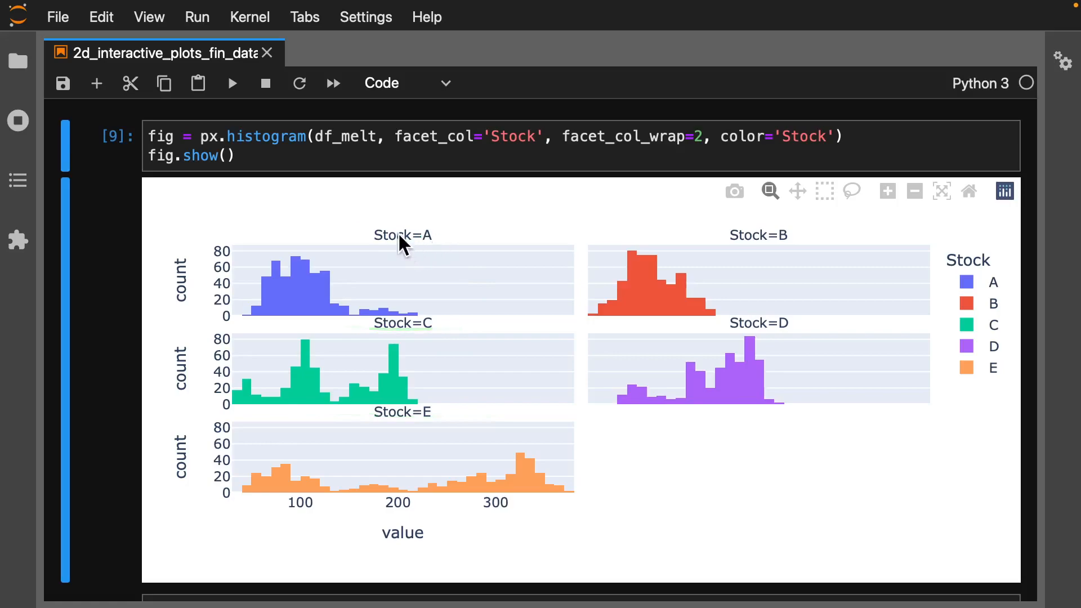
pyautogui.moveTo(586, 295)
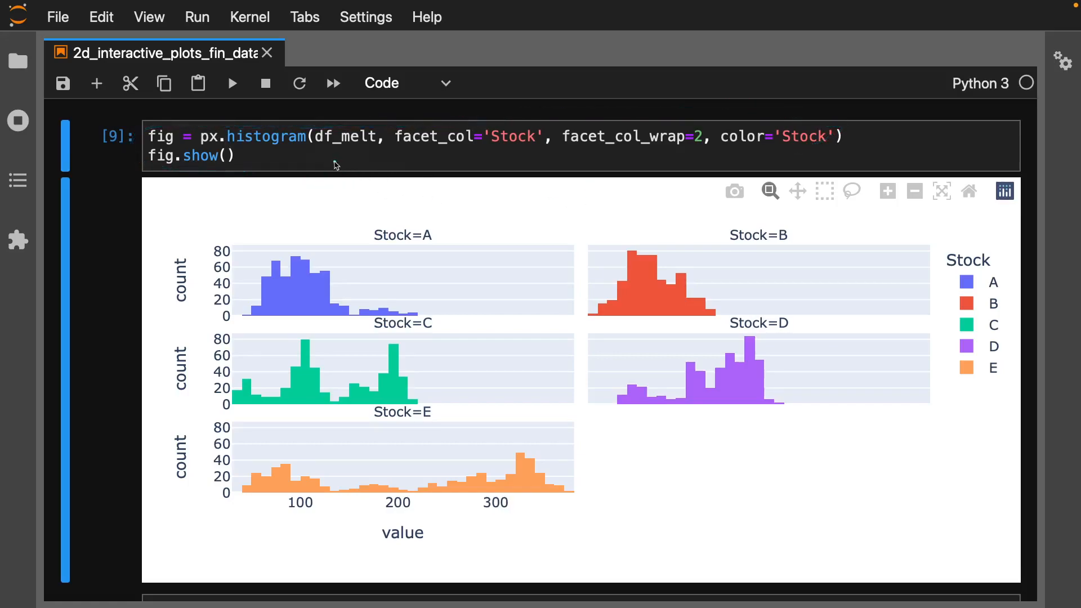
pyautogui.moveTo(581, 288)
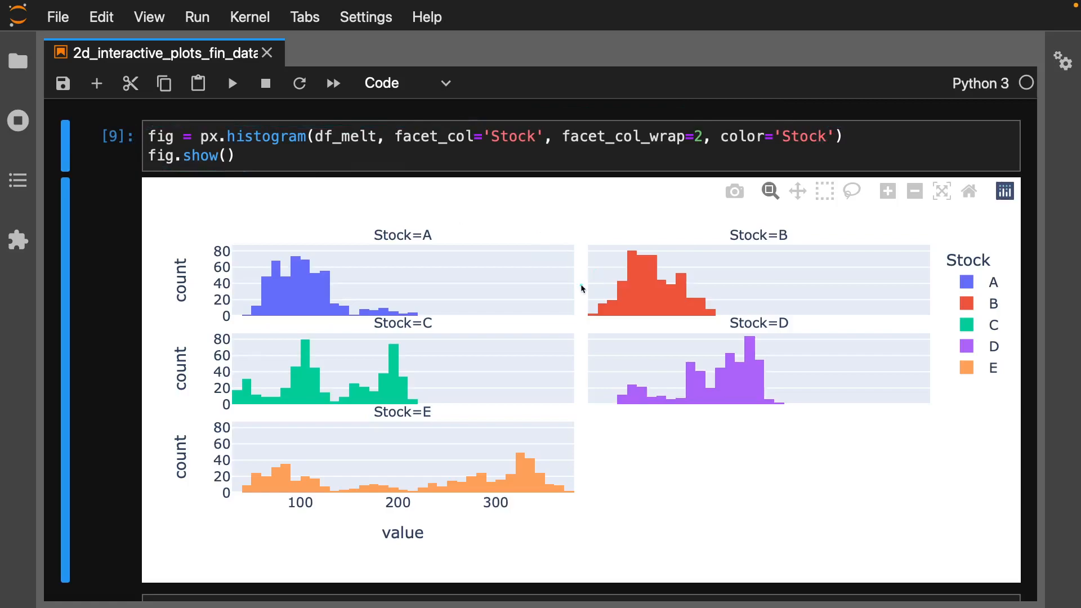